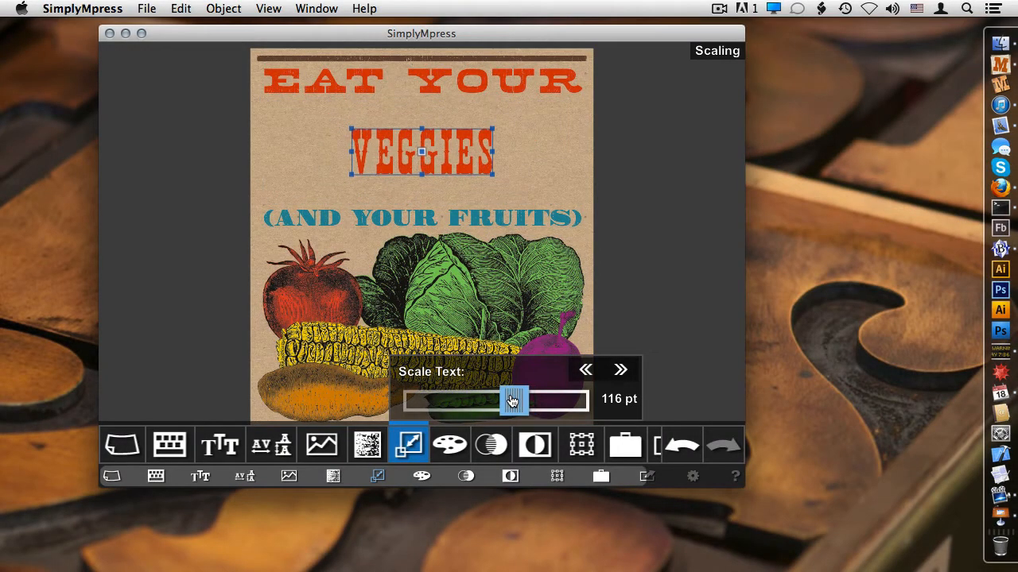
# Scale VEGGIES to 287 pt, apply Distressed - 3v, and ink it olive 114/141/0
pyautogui.moveTo(513, 400); pyautogui.dragTo(545, 400)
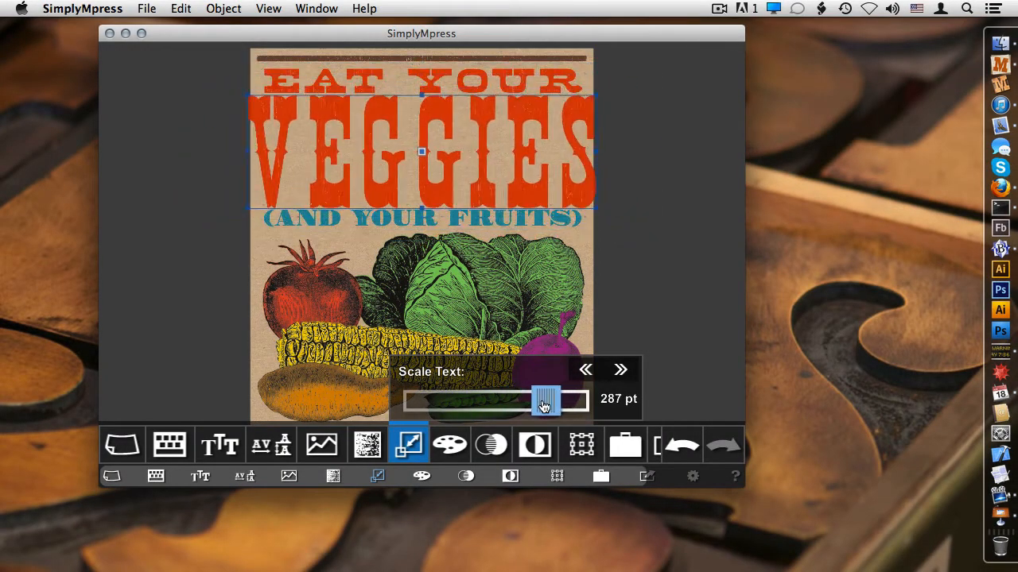
pyautogui.click(367, 444)
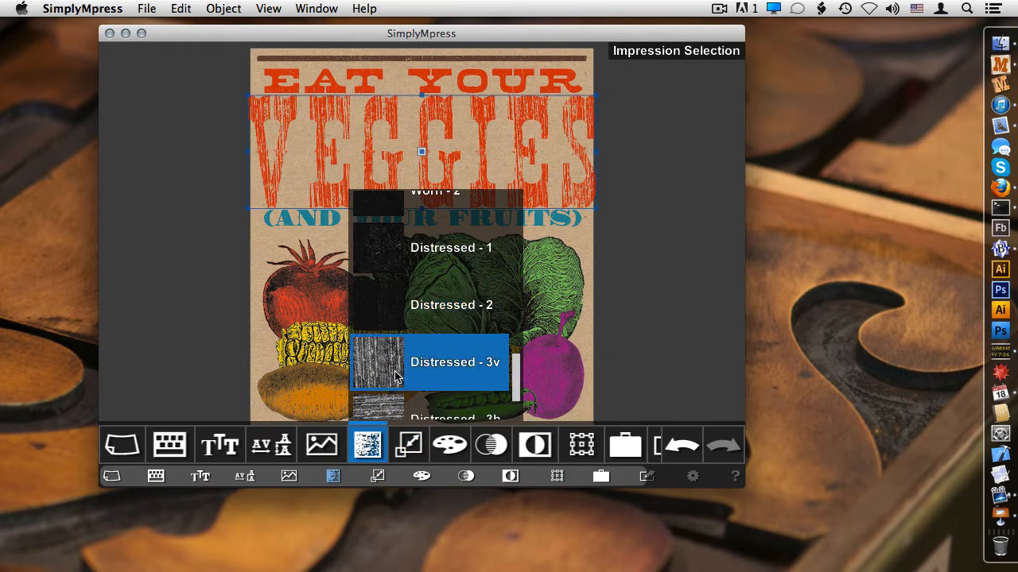
pyautogui.click(449, 444)
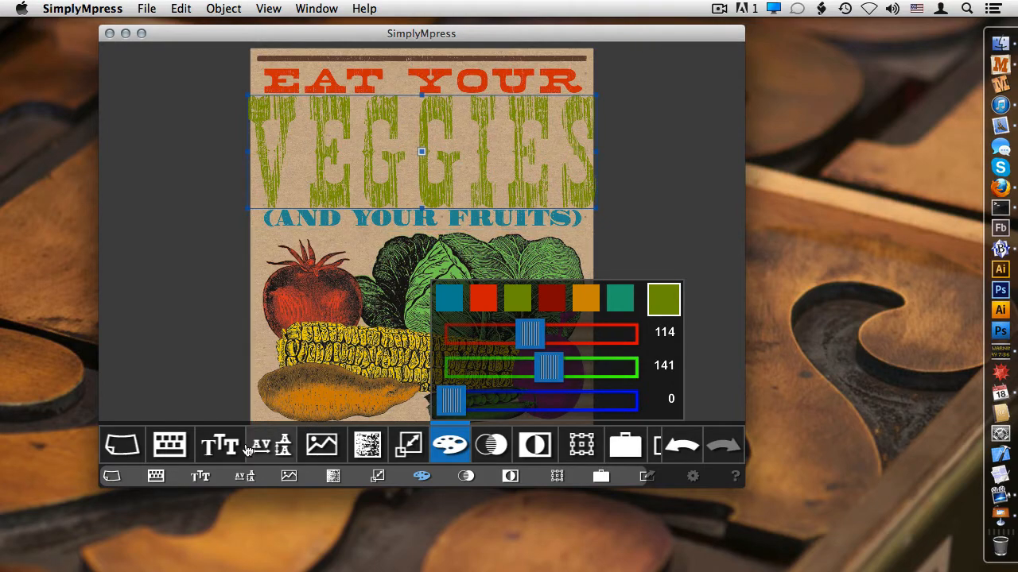
pyautogui.click(220, 444)
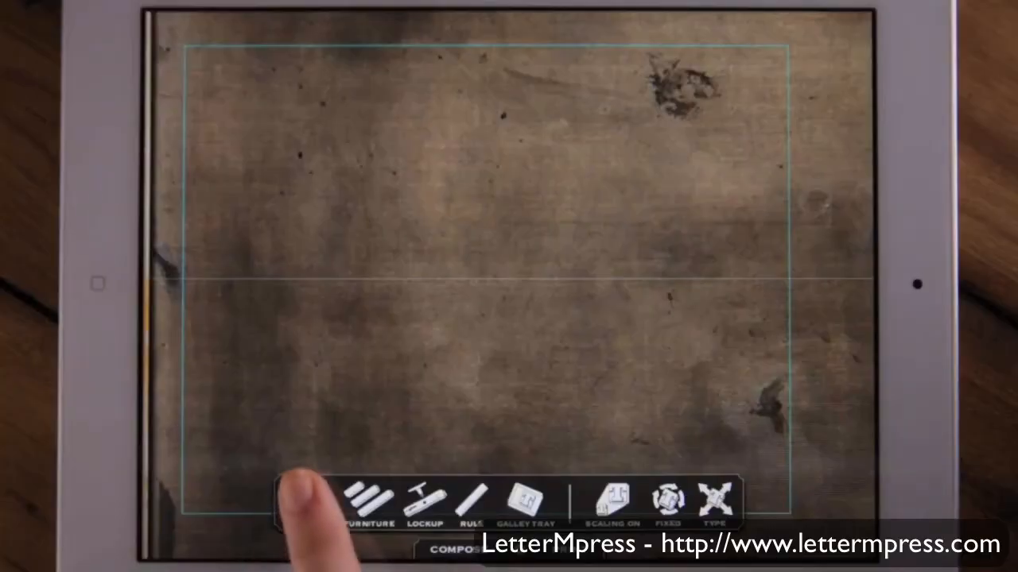
# Lock up a large wooden-type M in LetterMpress with yellow ink on the rollers
pyautogui.click(713, 501)
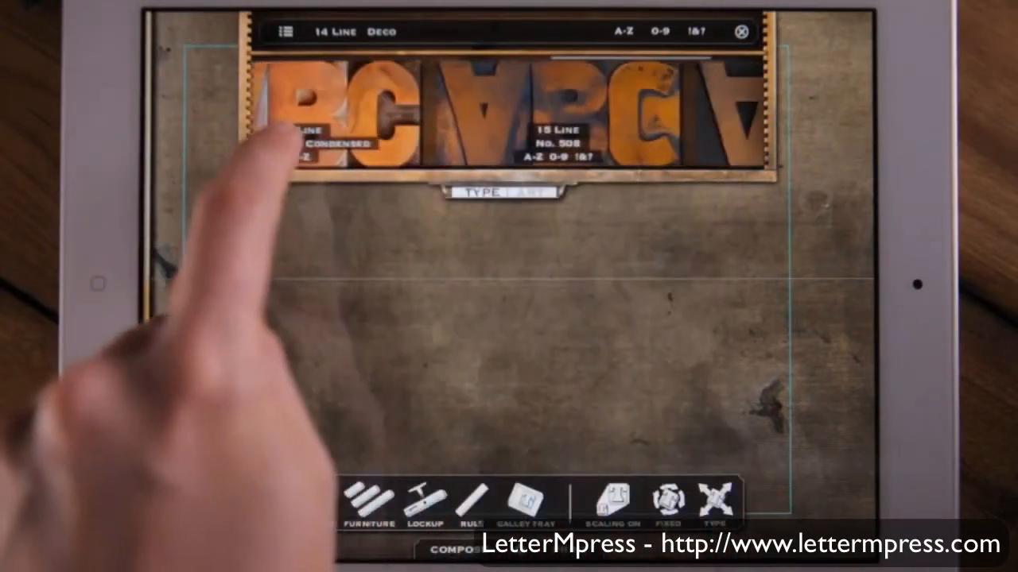
pyautogui.click(560, 143)
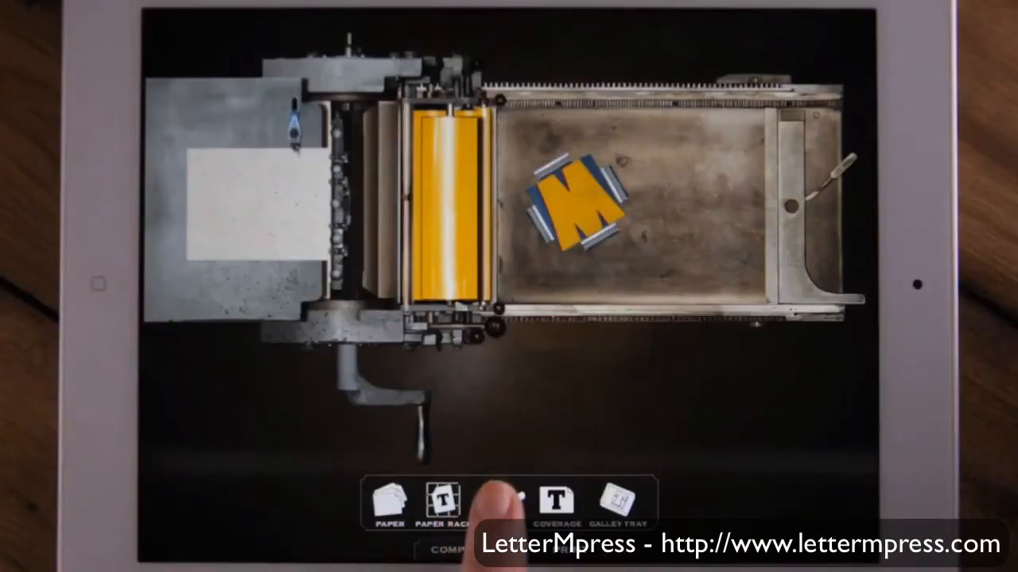
pyautogui.click(499, 507)
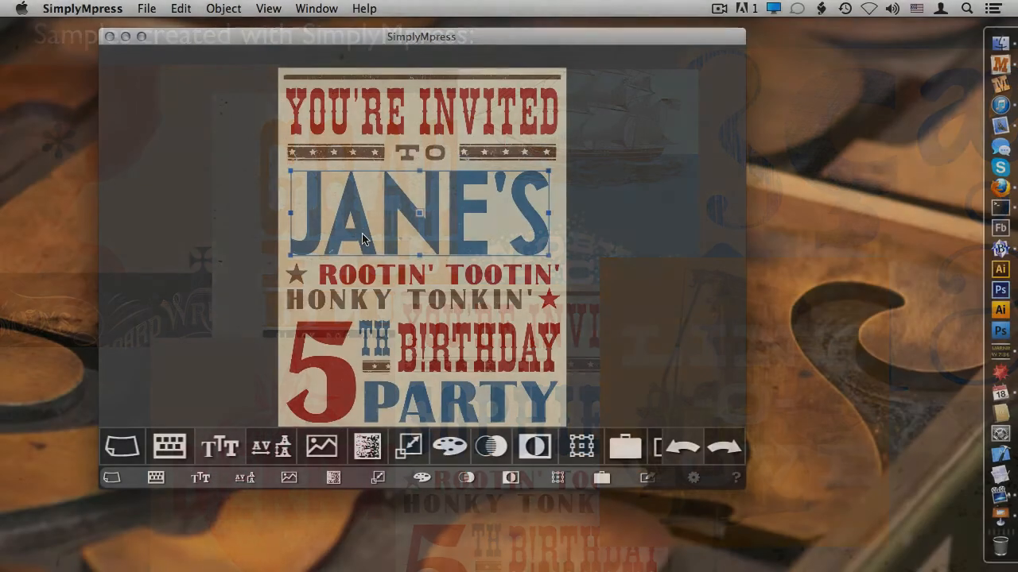
# Show the Font Selection list for the JANE'S line and scroll through the typefaces
pyautogui.click(219, 445)
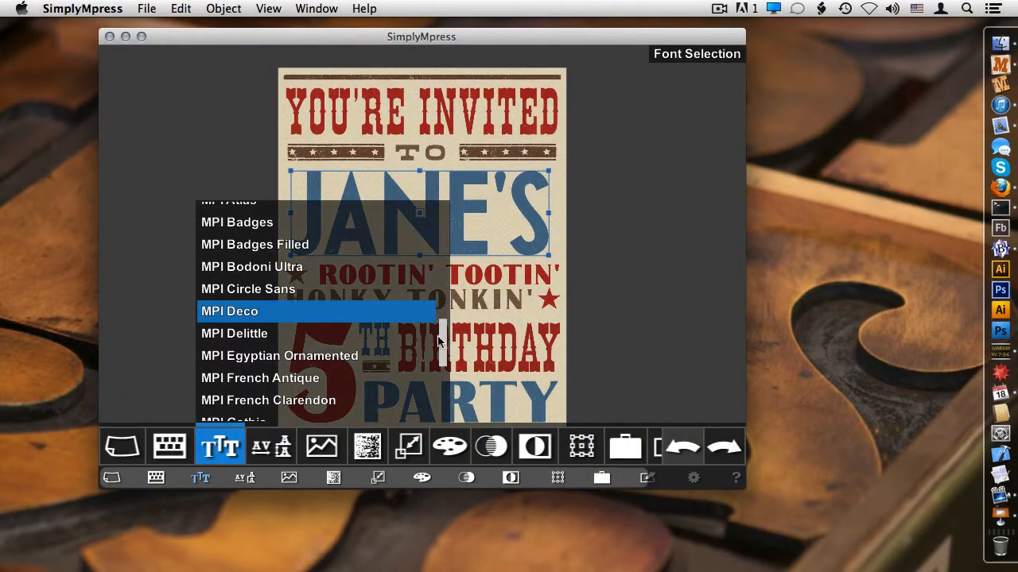
pyautogui.scroll(3)
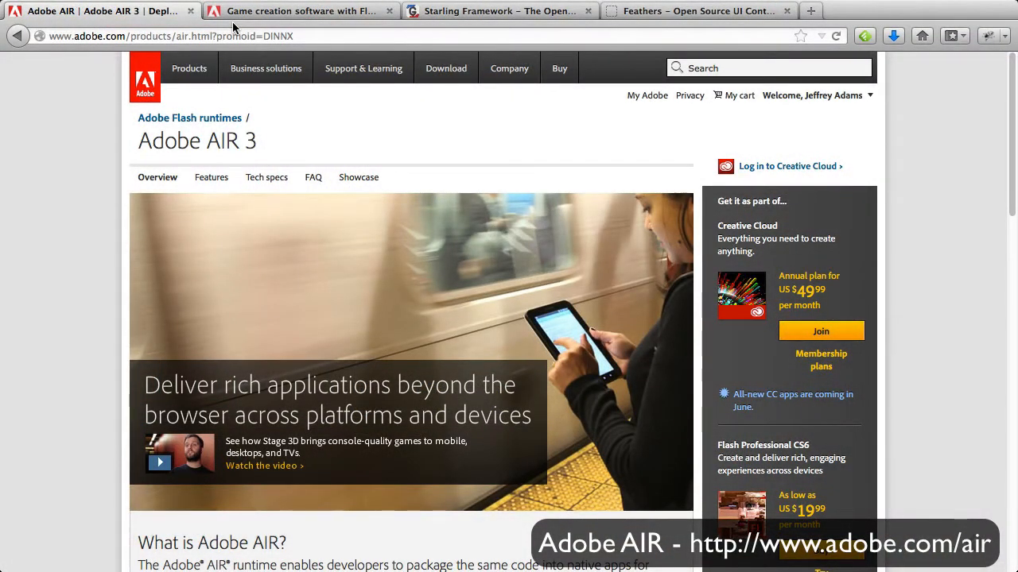
# Browse the Starling and Feathers framework pages in Firefox, scrolling down each one
pyautogui.click(301, 11)
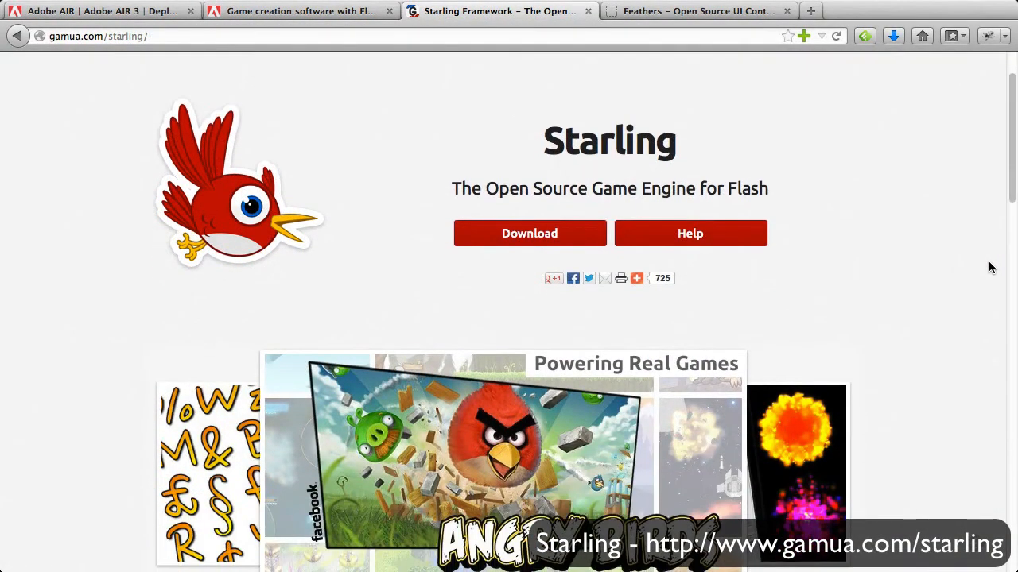
pyautogui.scroll(-3)
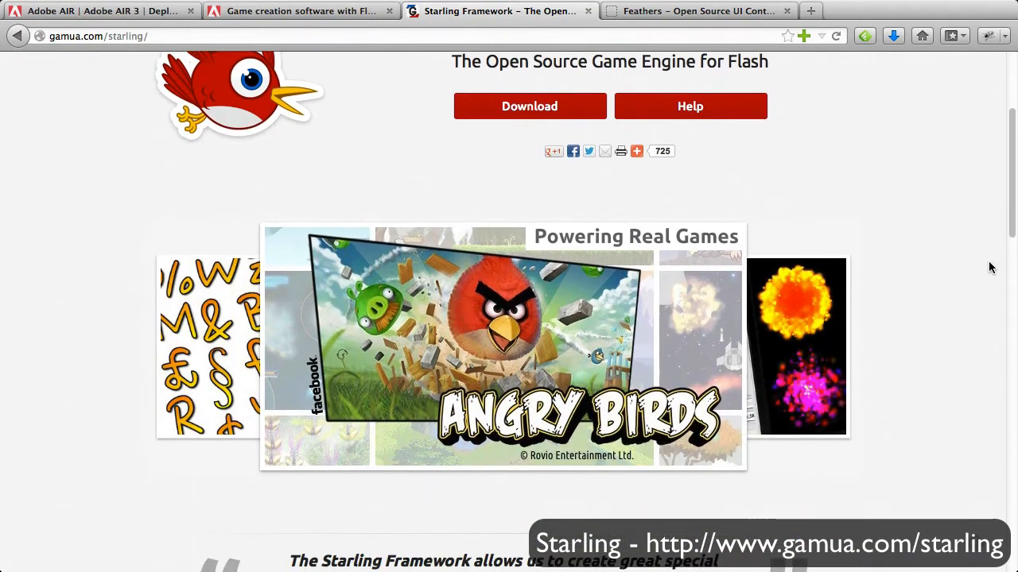
pyautogui.click(698, 11)
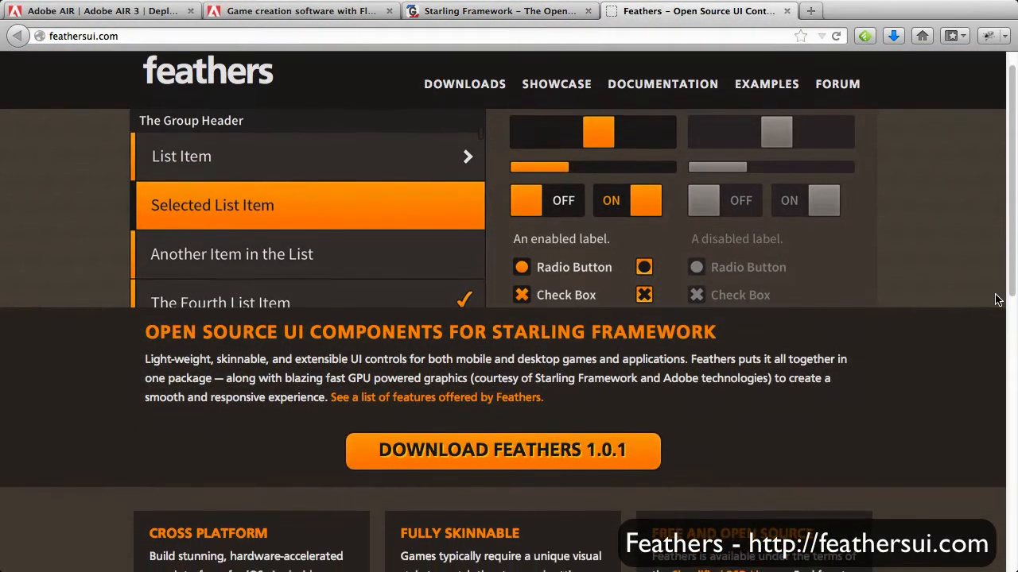
pyautogui.scroll(-3)
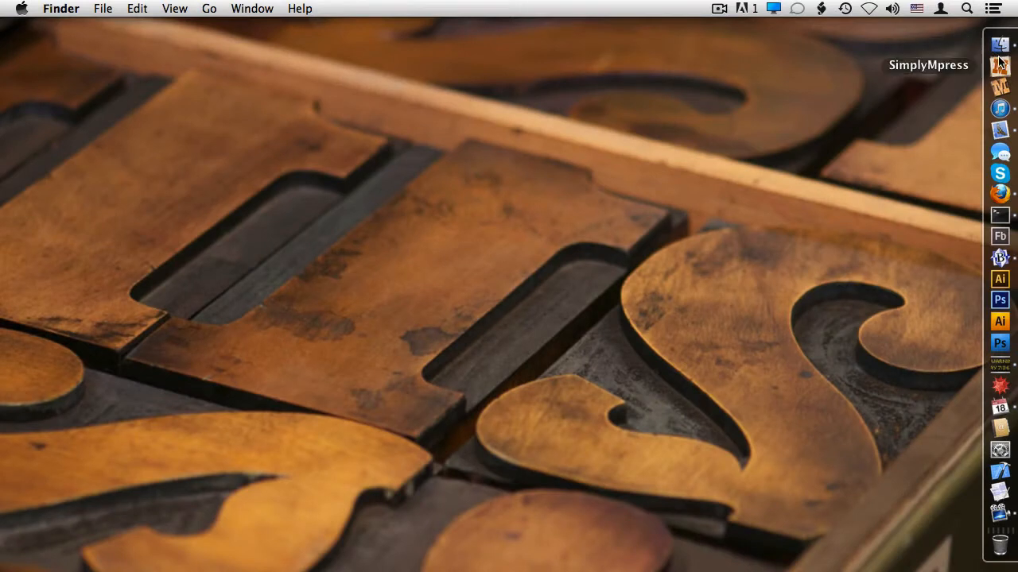
# Bring the SimplyMpress invitation back to the front from the Dock
pyautogui.click(999, 66)
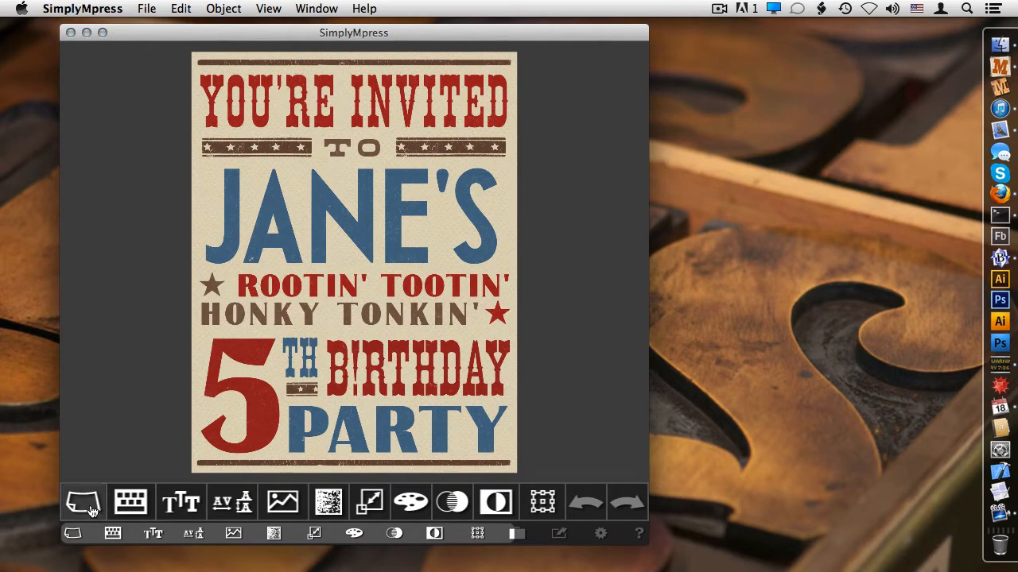
pyautogui.click(83, 502)
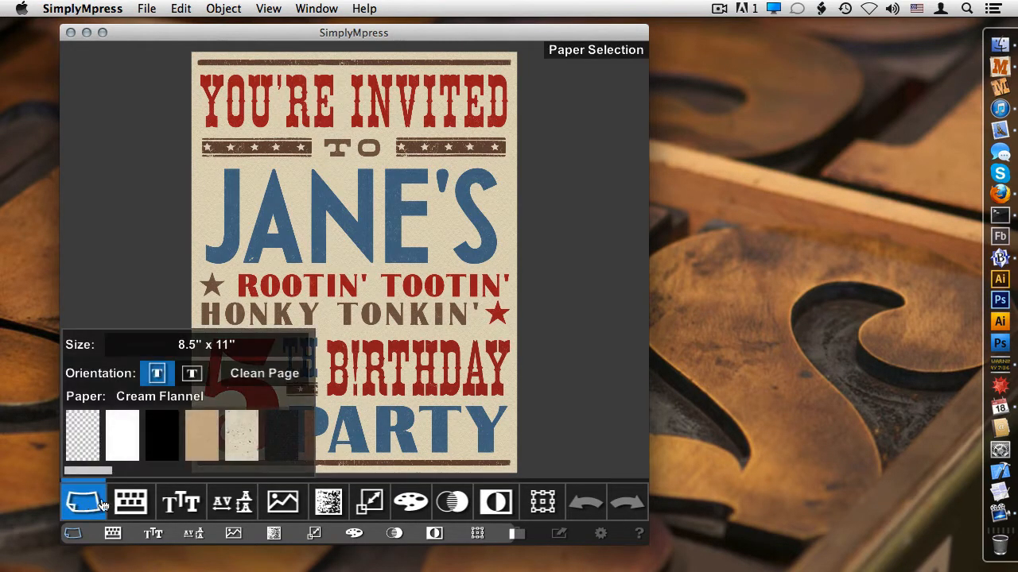
pyautogui.click(180, 501)
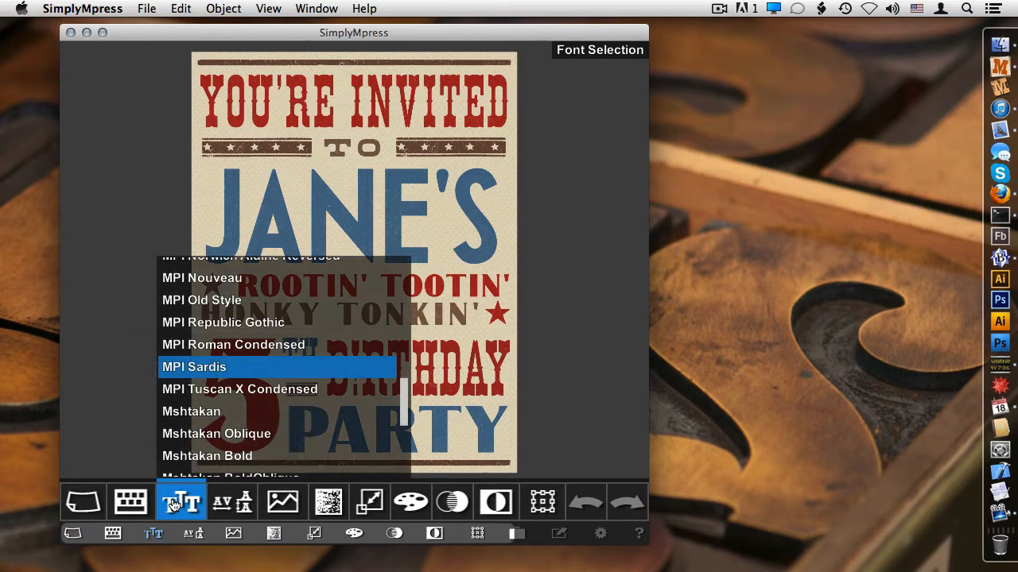
pyautogui.click(233, 503)
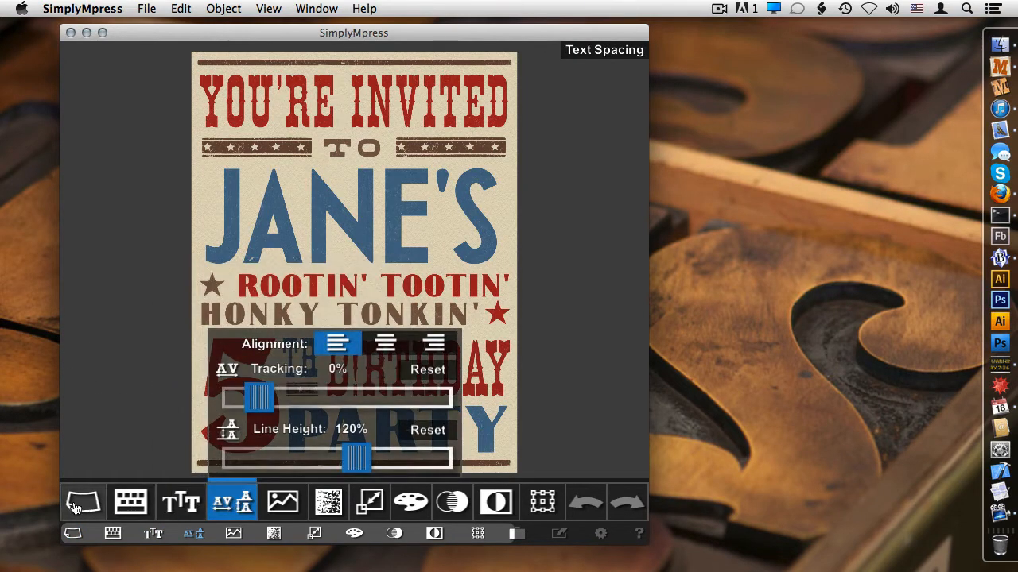
pyautogui.click(370, 502)
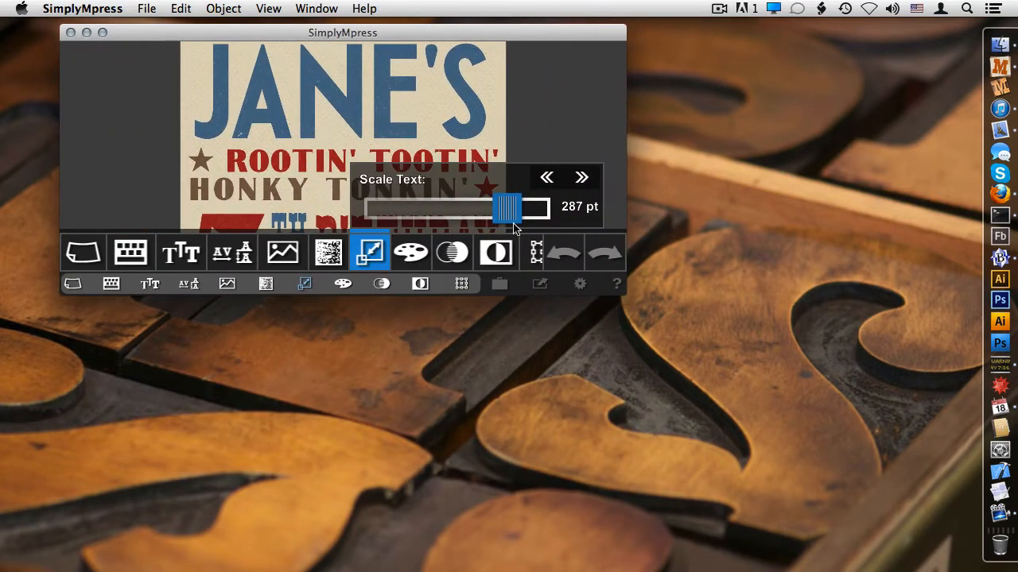
# Browse the impression textures, shrink the invitation window, and scroll the toolbar back
pyautogui.click(327, 252)
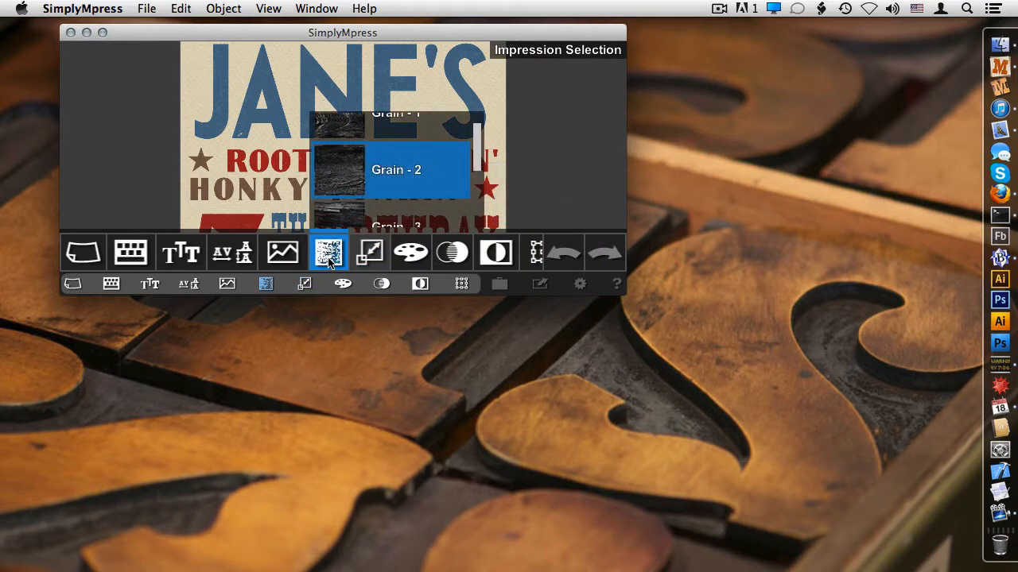
pyautogui.click(395, 169)
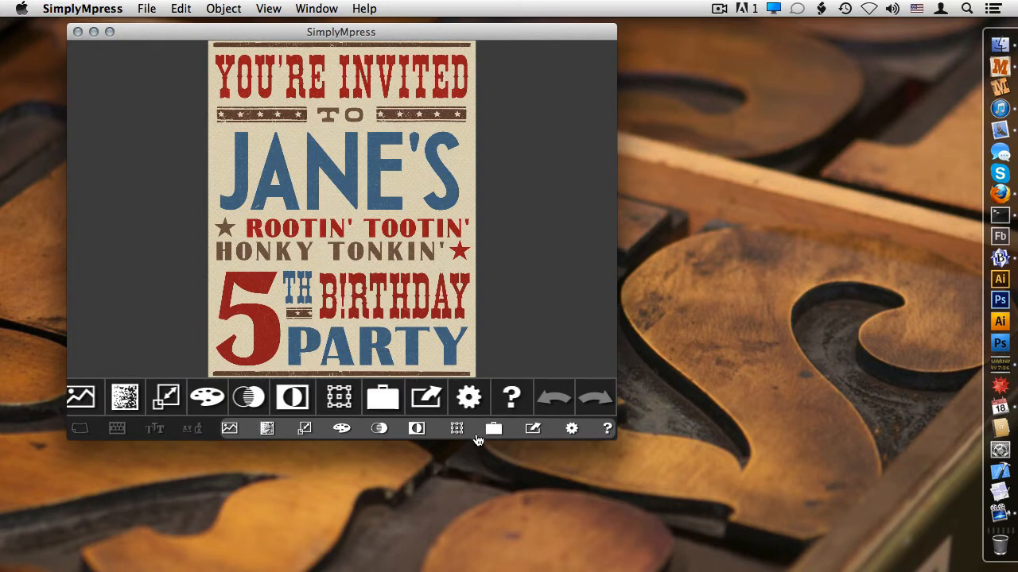
pyautogui.moveTo(449, 436)
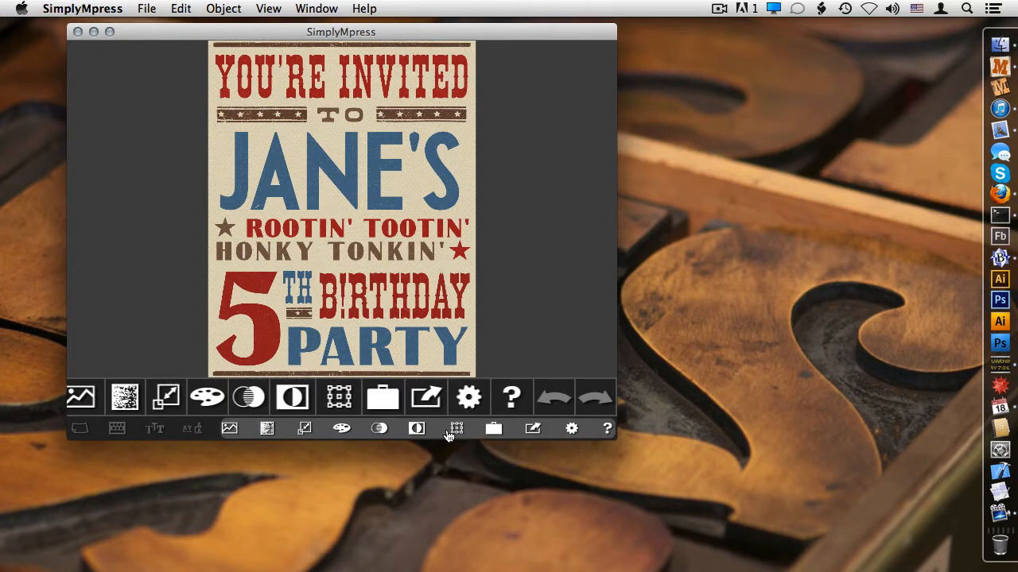
pyautogui.click(155, 429)
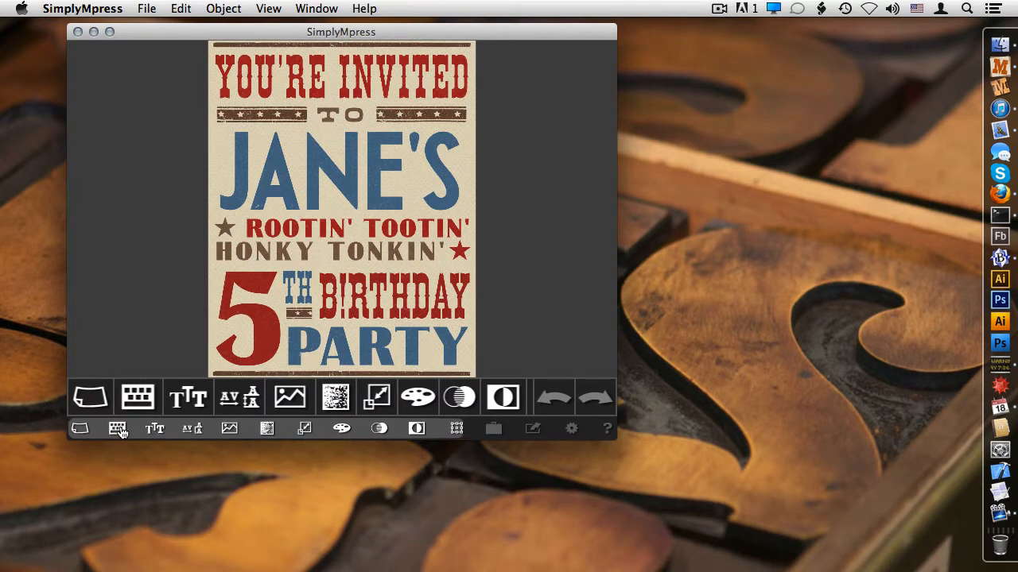
pyautogui.moveTo(127, 428)
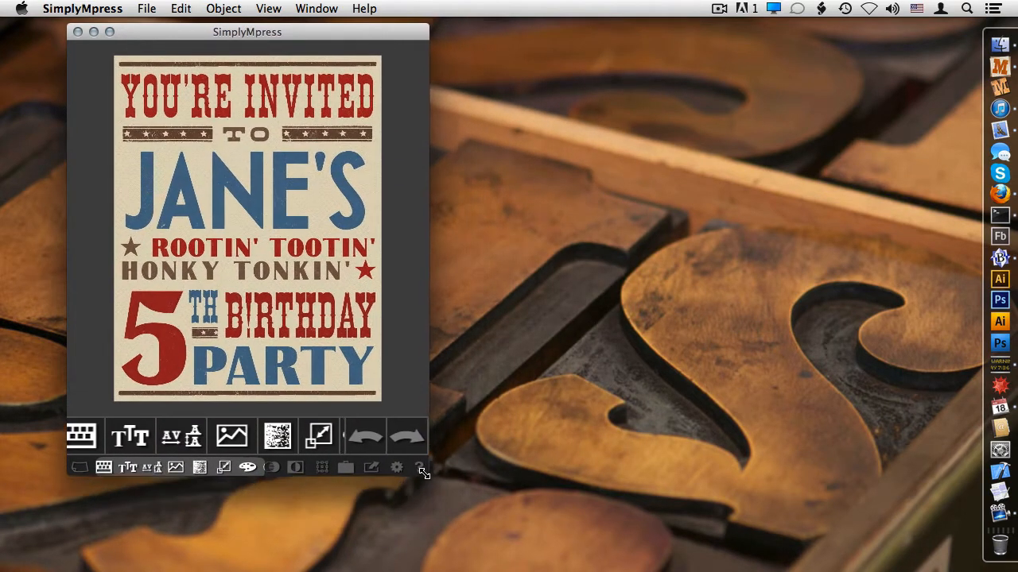
# Select the big red 5 and browse the font list for MPI Headline Modified
pyautogui.click(346, 462)
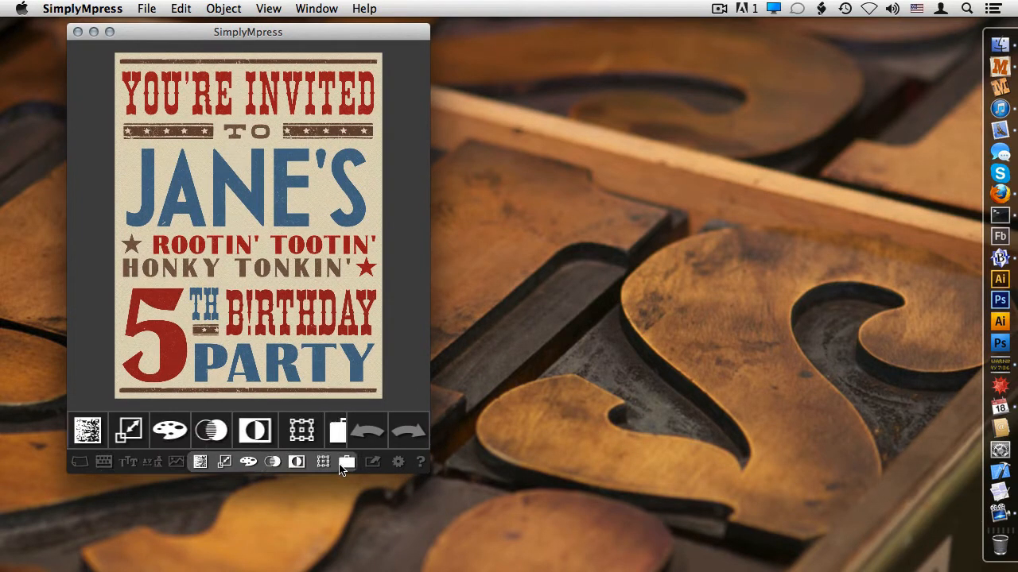
pyautogui.click(90, 429)
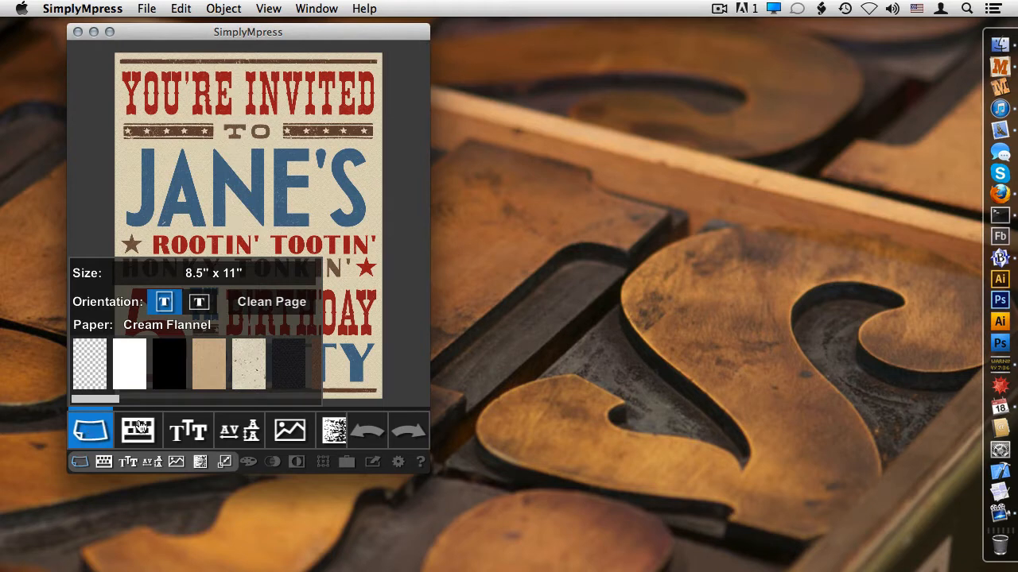
pyautogui.click(188, 430)
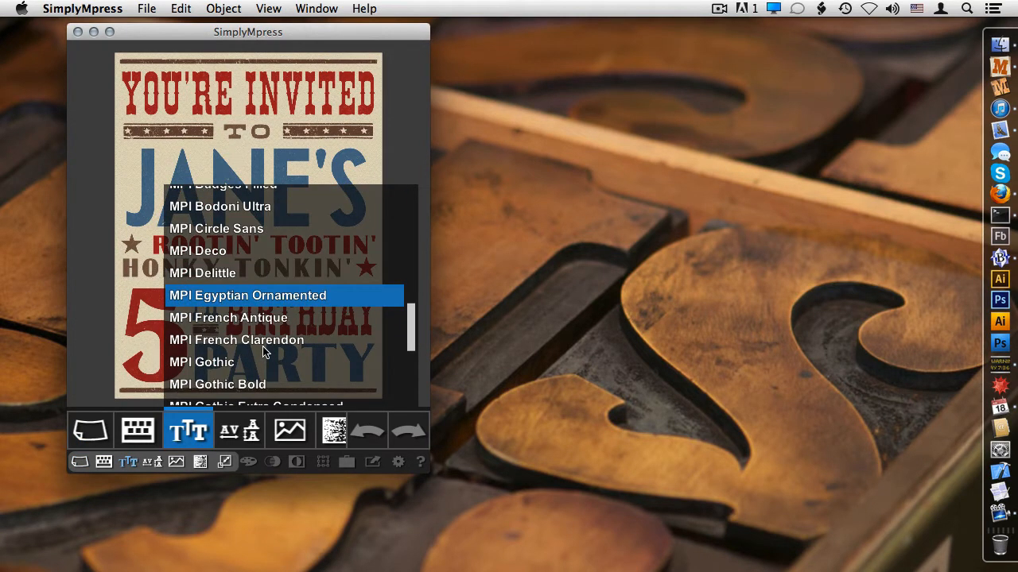
pyautogui.moveTo(204, 383)
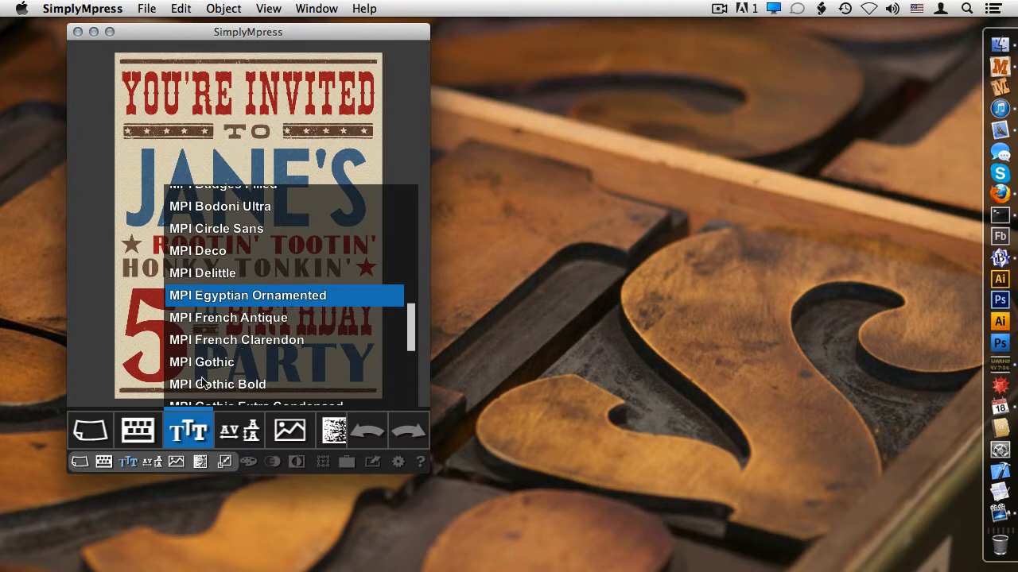
pyautogui.moveTo(273, 368)
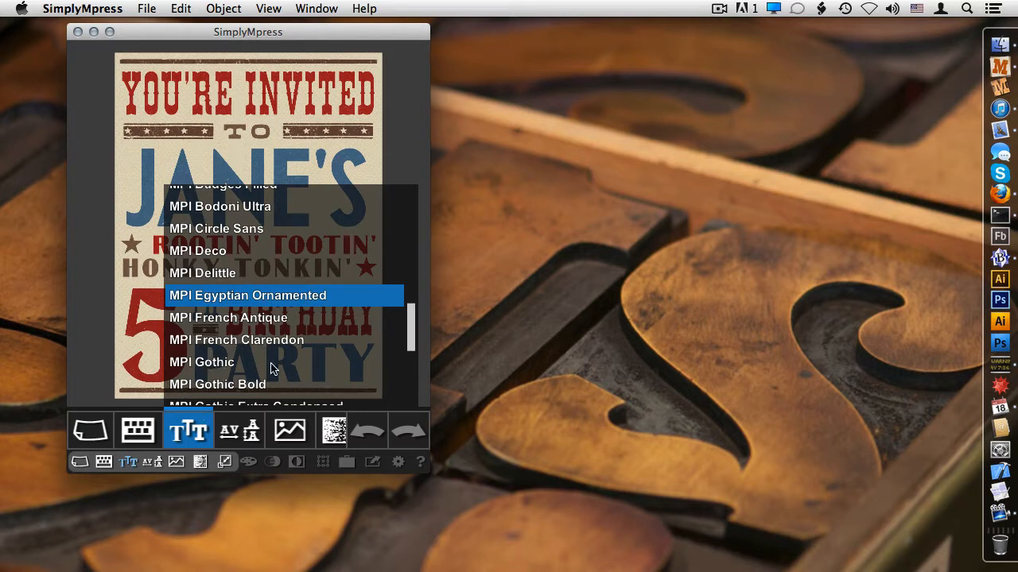
pyautogui.moveTo(240, 441)
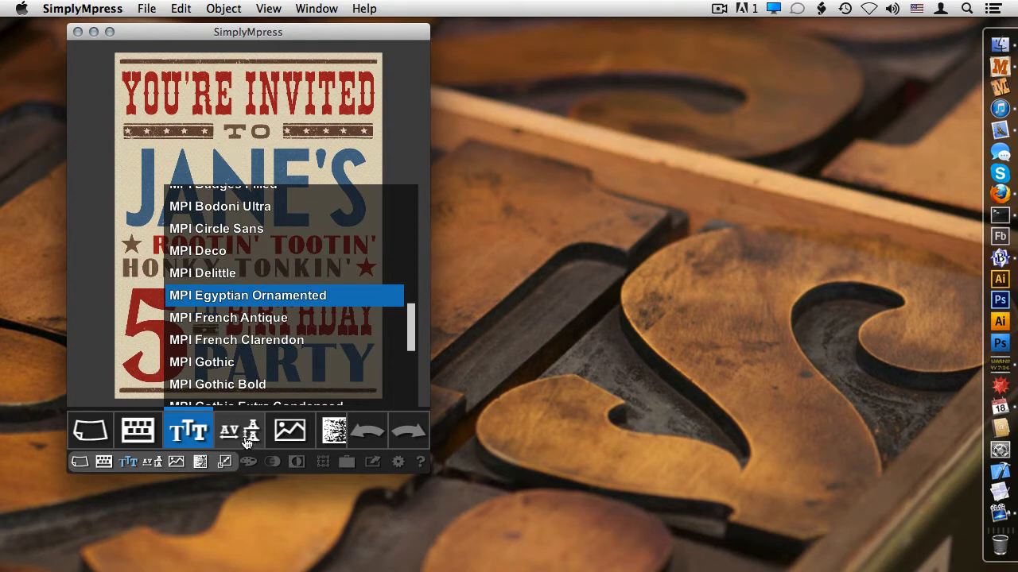
pyautogui.click(240, 430)
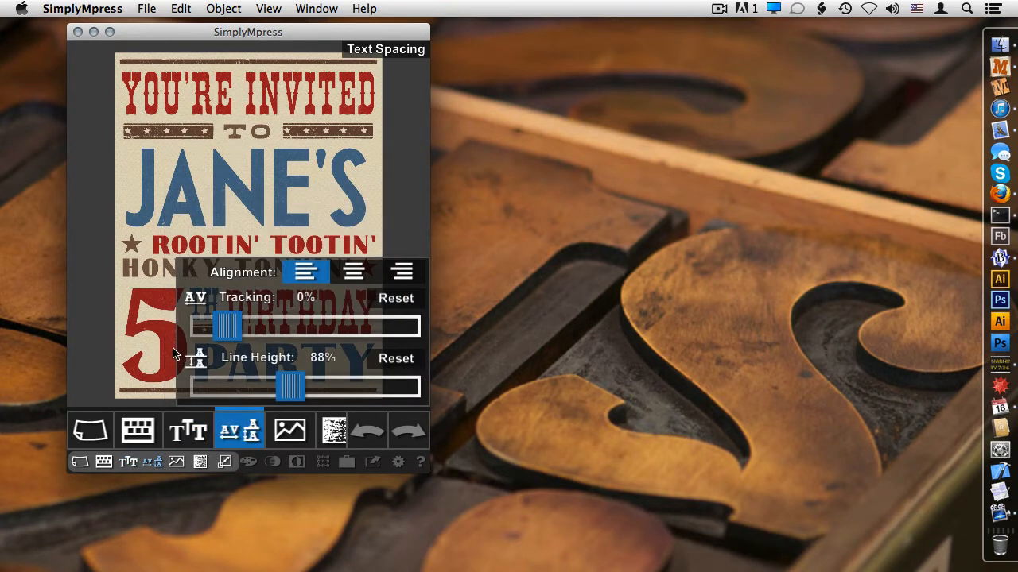
pyautogui.moveTo(227, 325); pyautogui.dragTo(235, 324)
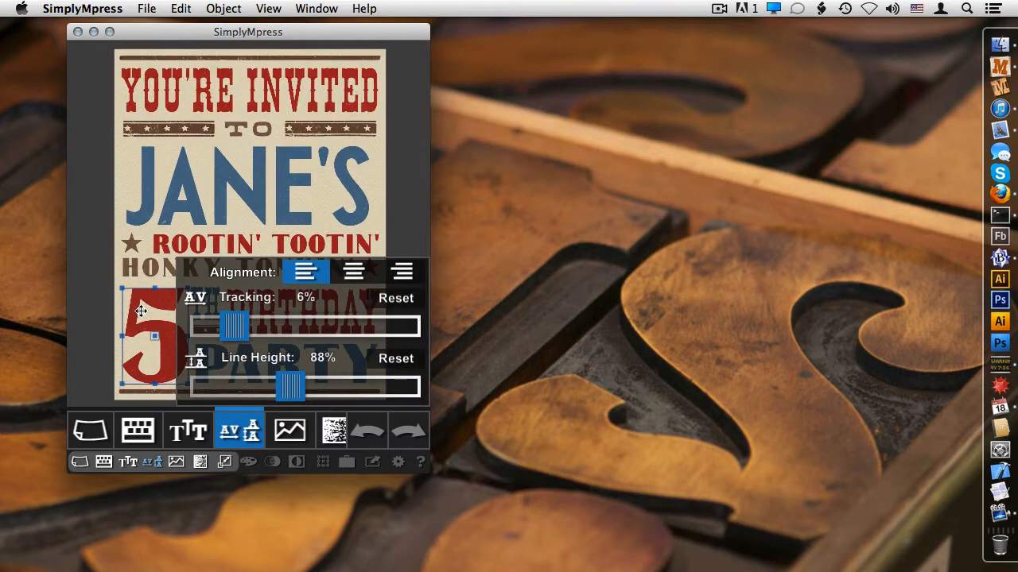
pyautogui.click(188, 430)
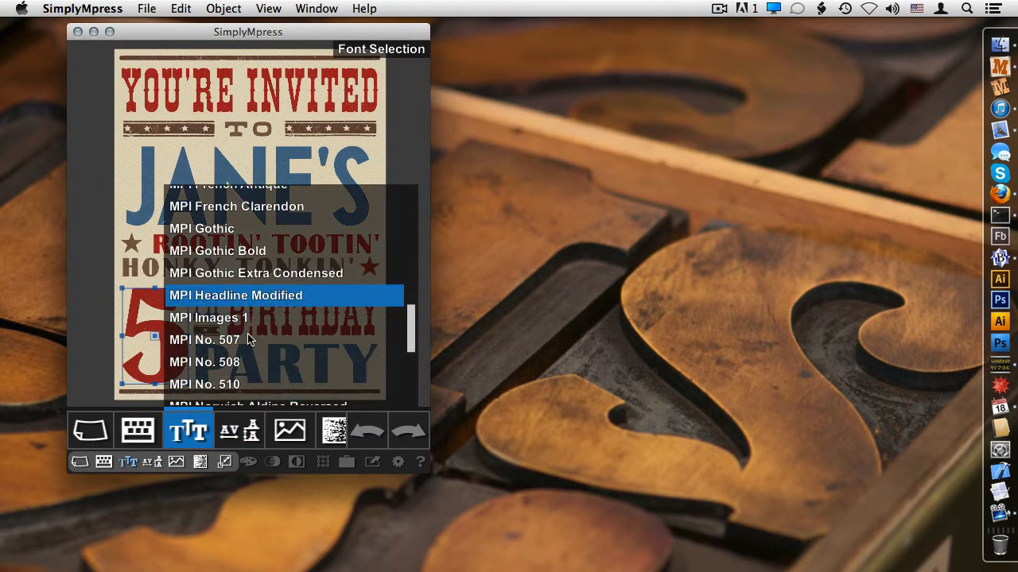
pyautogui.scroll(-3)
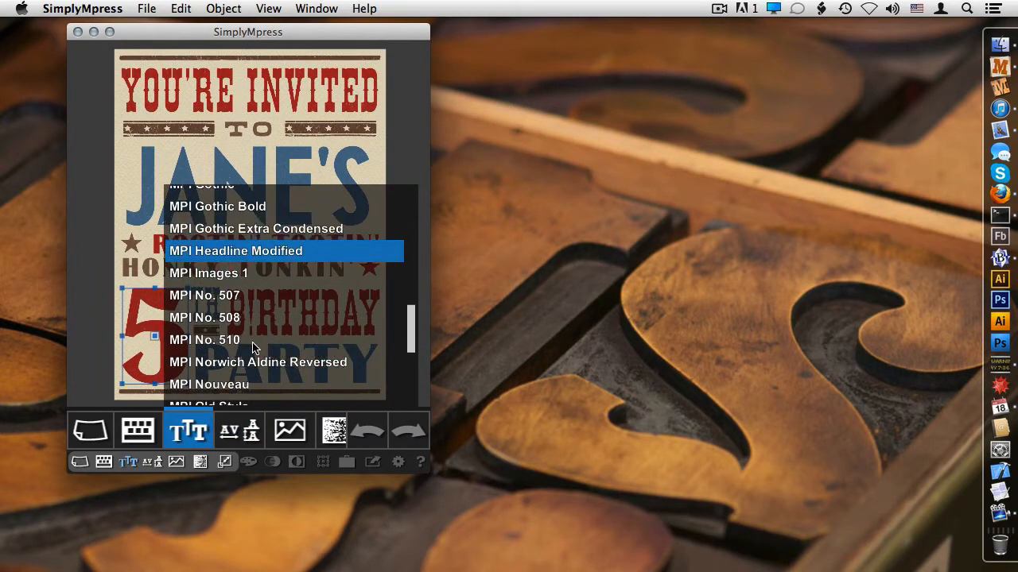
pyautogui.scroll(3)
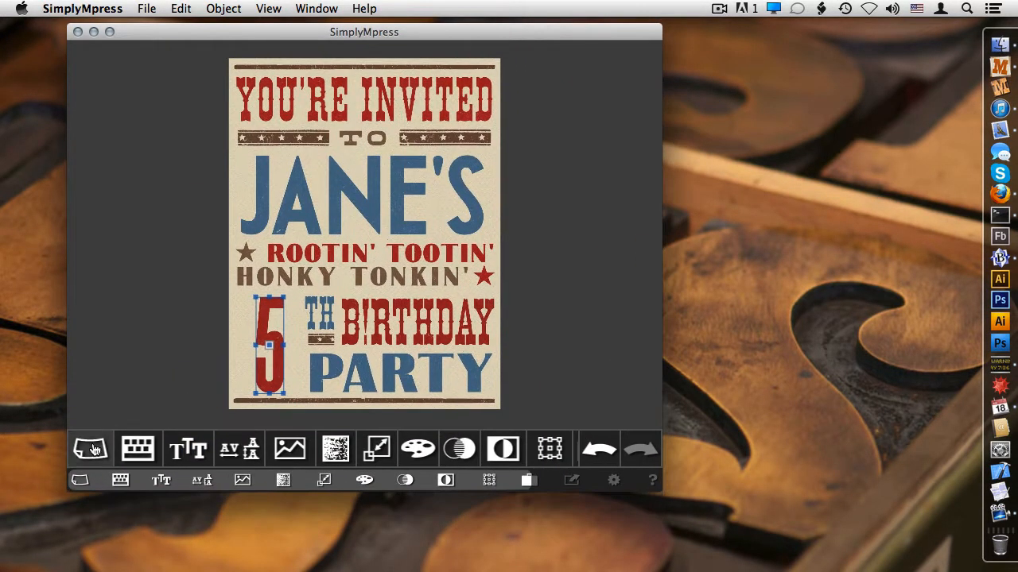
# Switch the page to white paper in landscape orientation
pyautogui.click(90, 448)
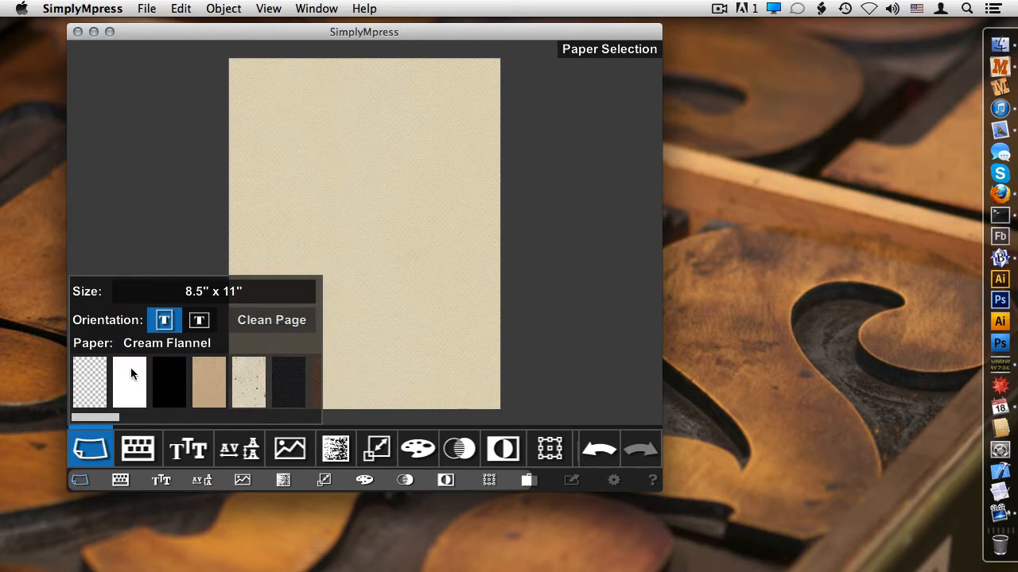
pyautogui.click(128, 383)
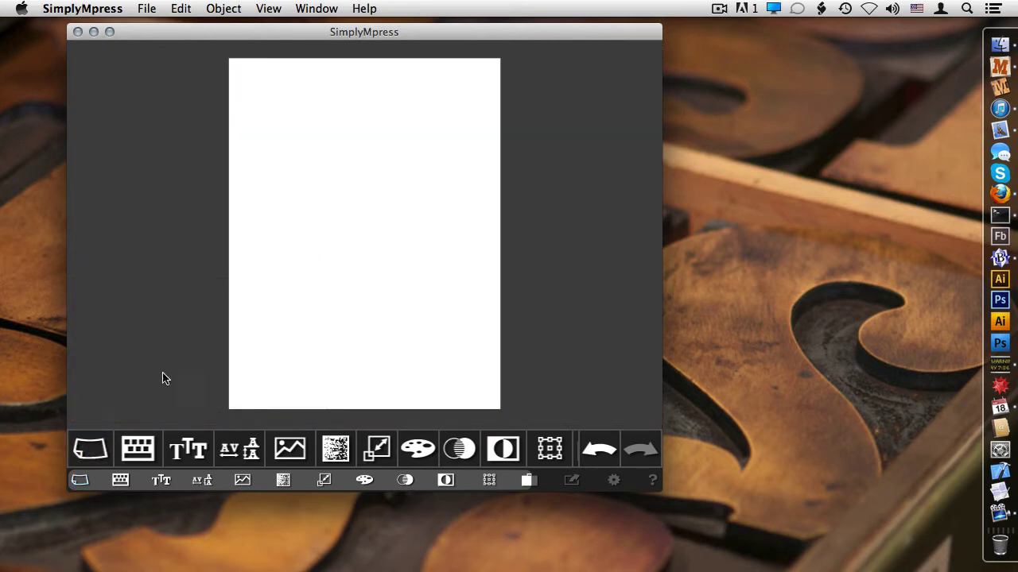
pyautogui.click(89, 448)
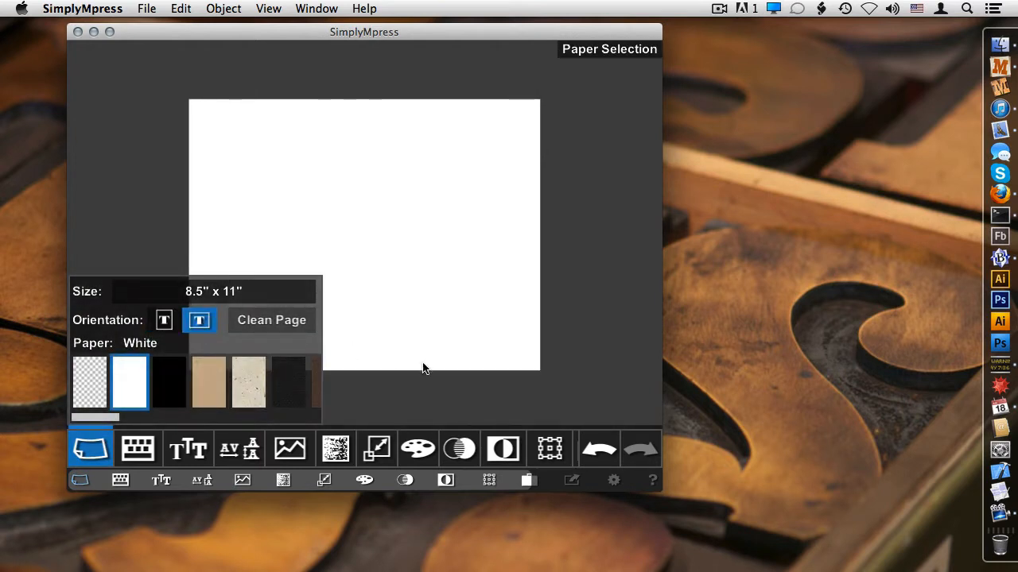
pyautogui.click(89, 447)
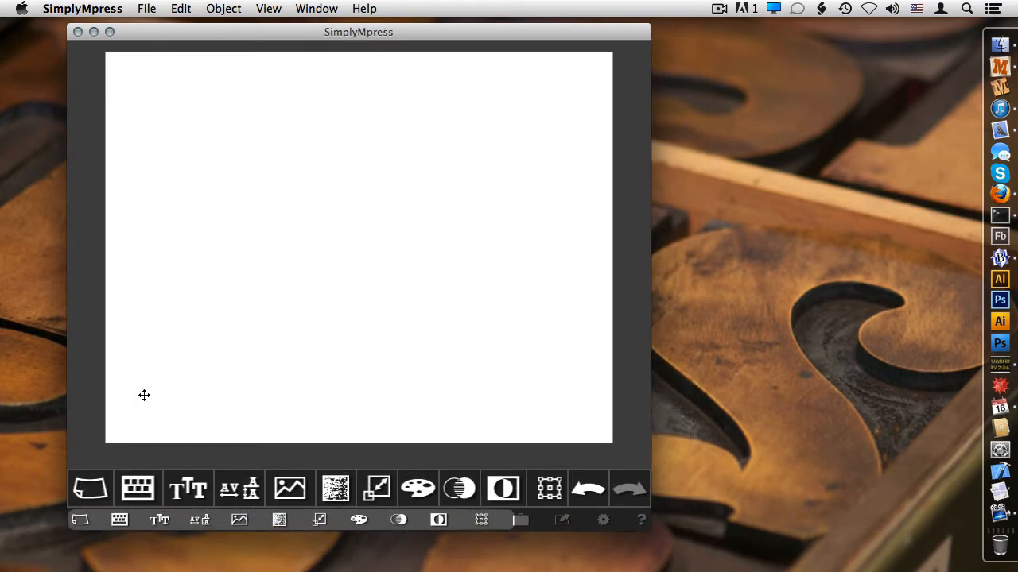
pyautogui.moveTo(99, 475)
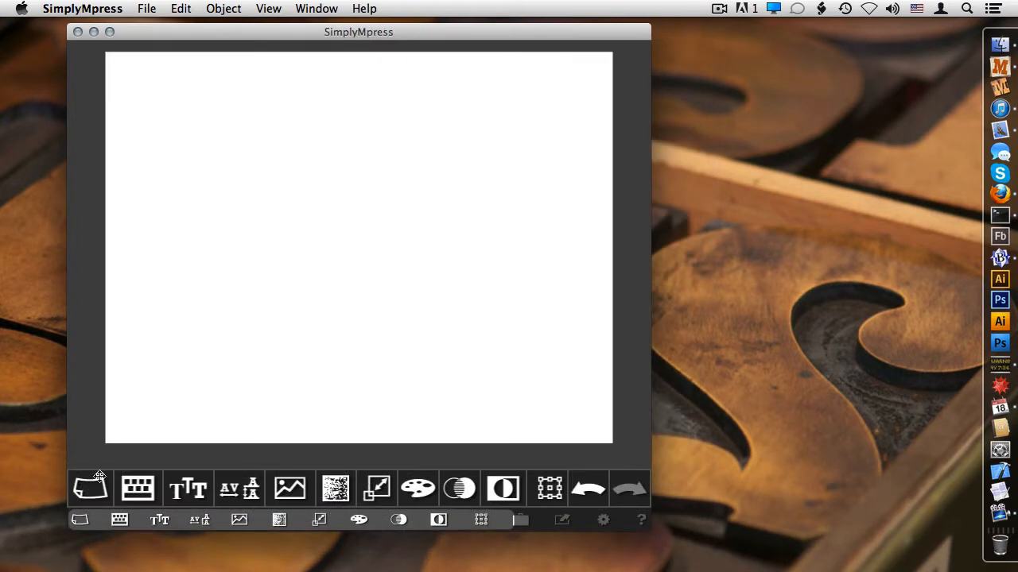
# Try Speckle, Black, Transparent and White stocks, then settle on Craft Brown paper
pyautogui.click(90, 489)
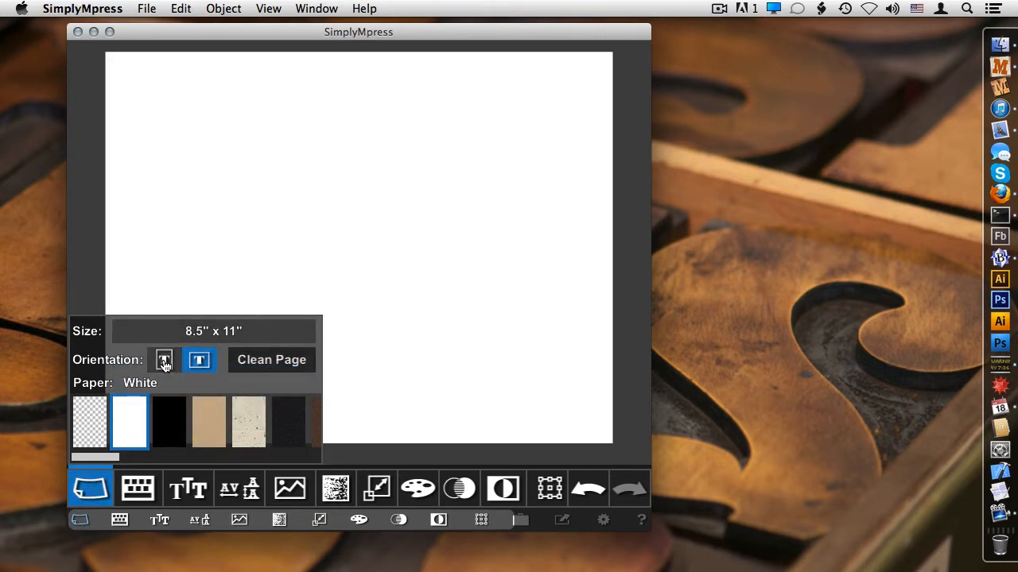
pyautogui.click(248, 421)
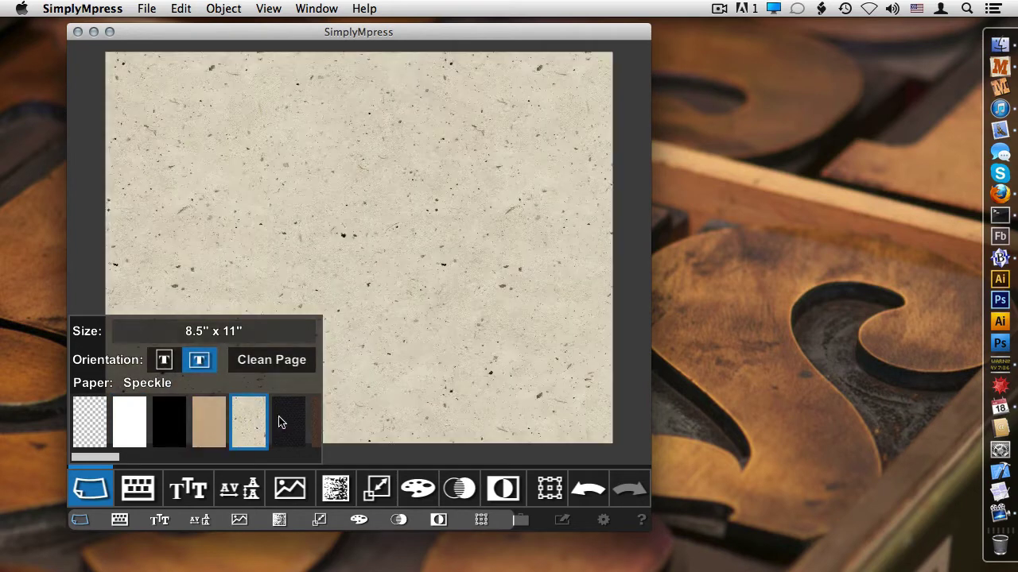
pyautogui.click(169, 422)
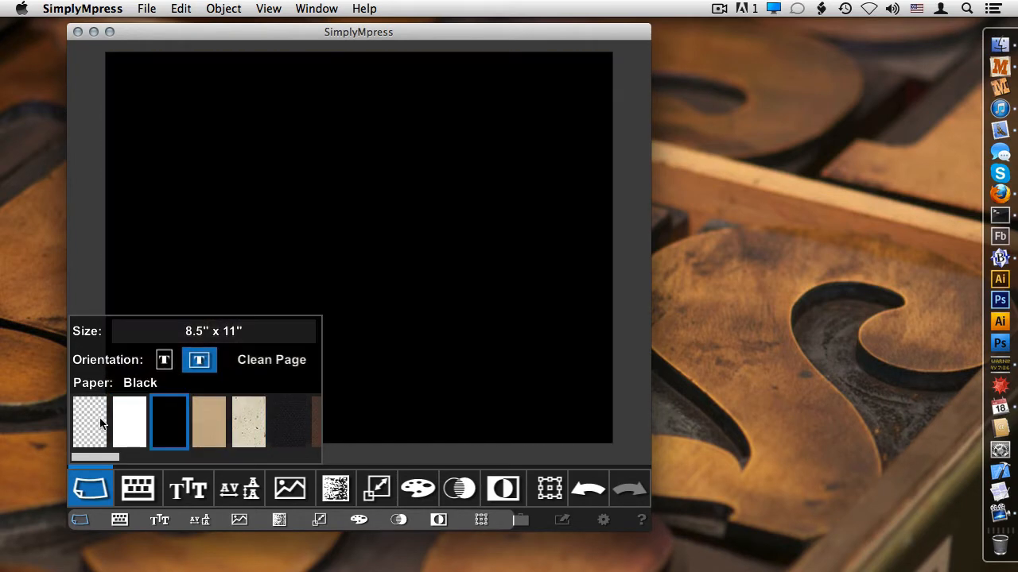
pyautogui.click(89, 421)
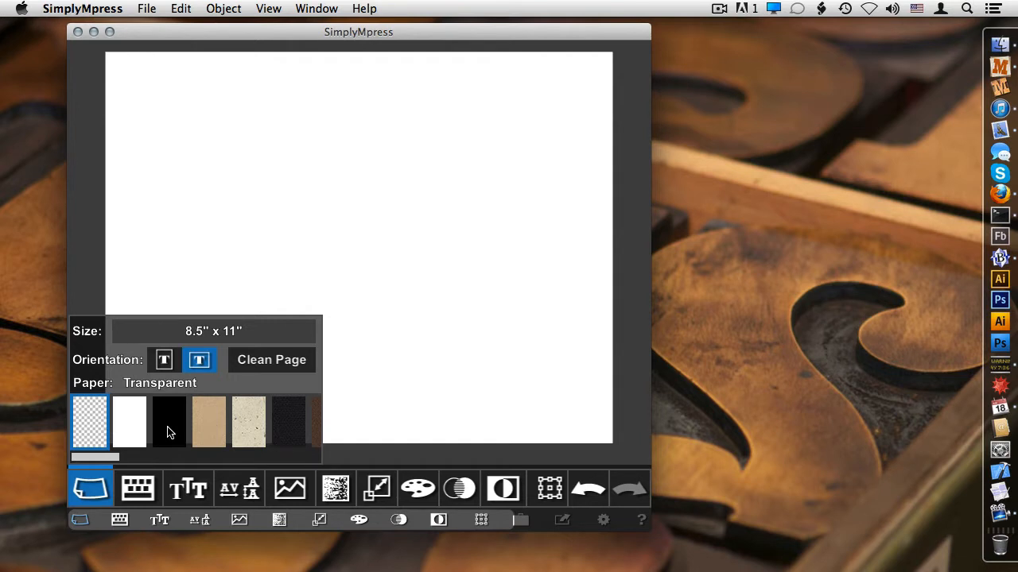
pyautogui.moveTo(118, 429)
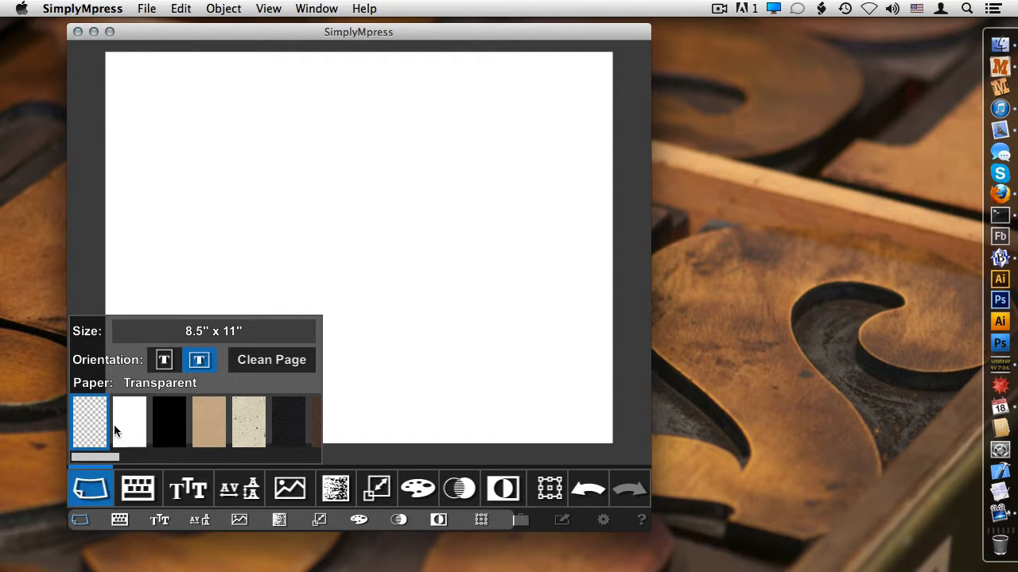
pyautogui.click(128, 421)
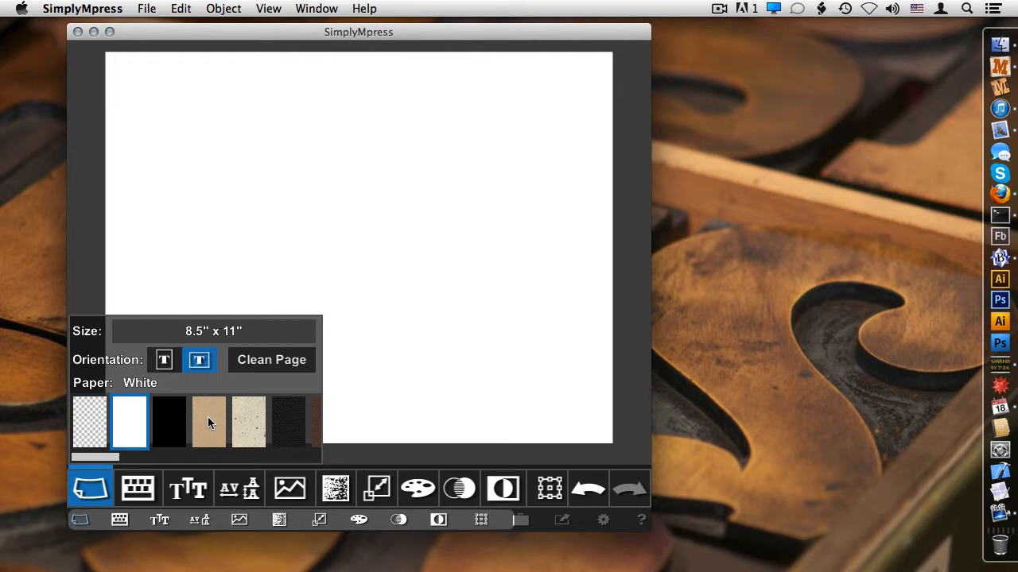
pyautogui.click(208, 422)
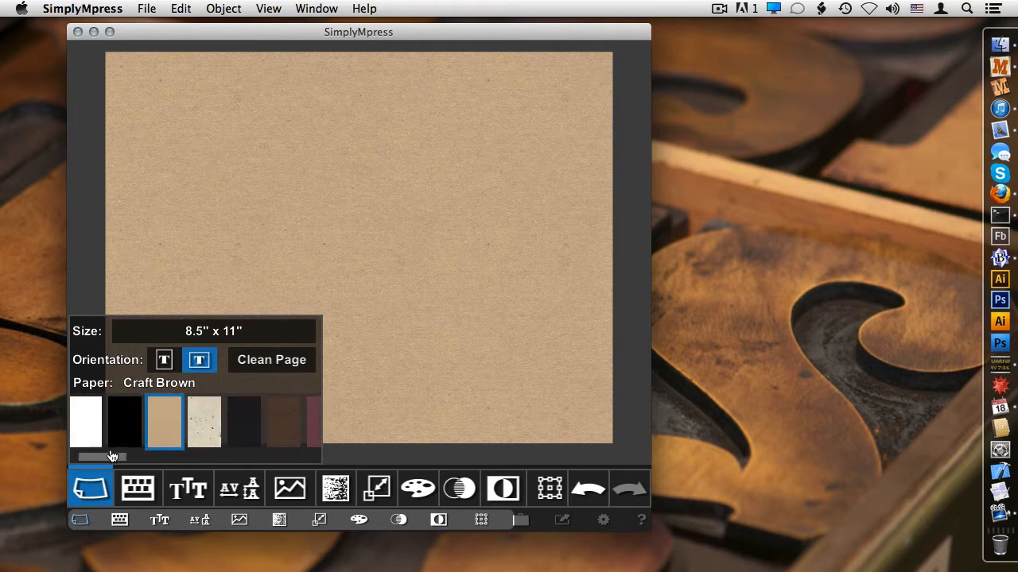
pyautogui.moveTo(90, 487)
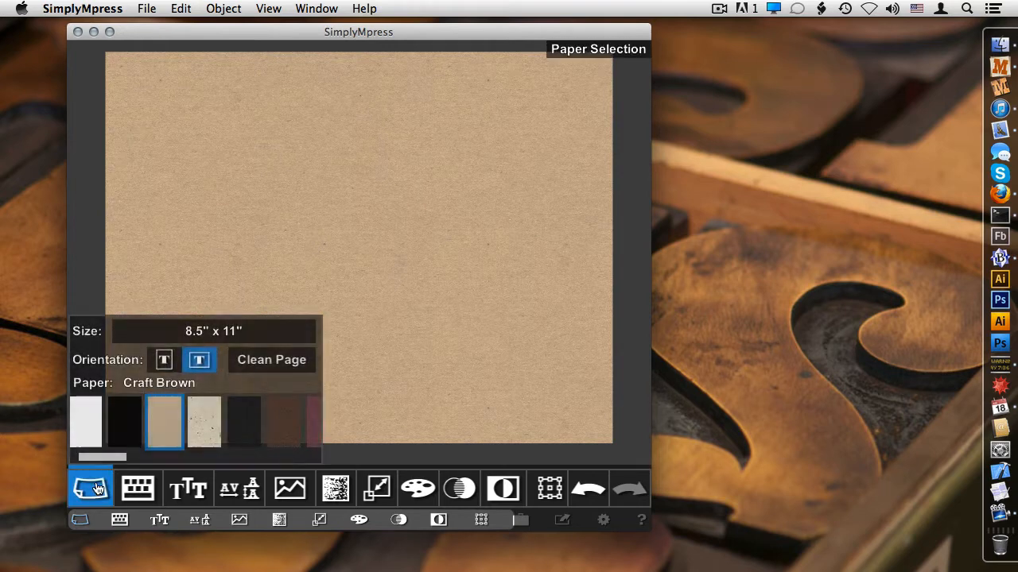
pyautogui.click(90, 488)
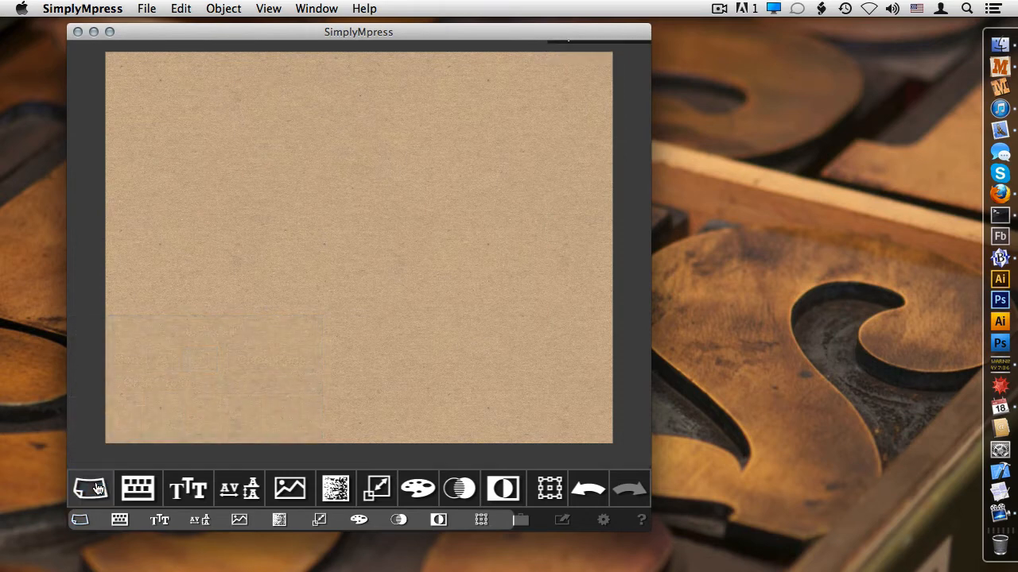
pyautogui.moveTo(94, 455)
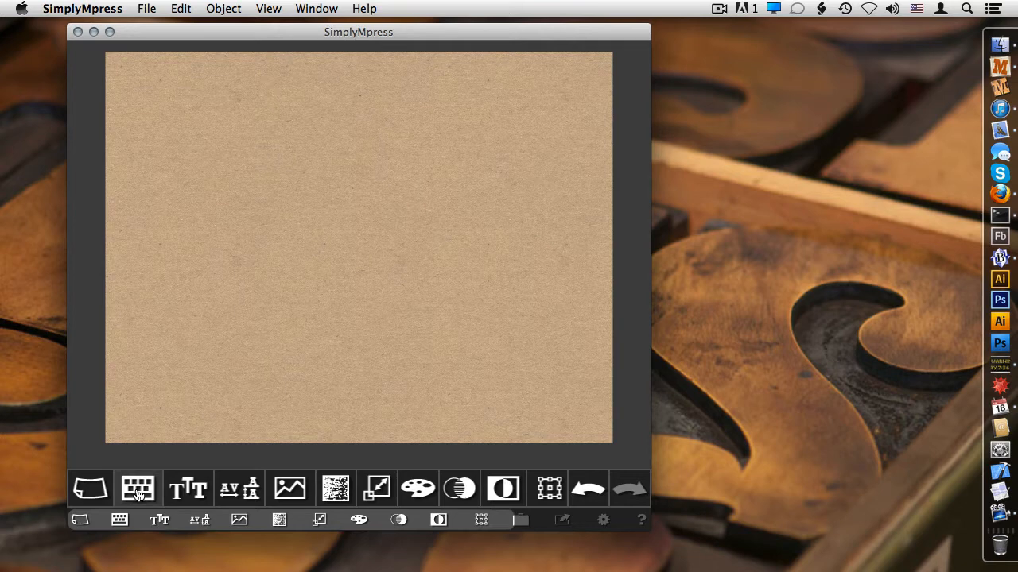
# Add a Sample Text block to the brown page and retype it as SimplyMpress
pyautogui.click(137, 487)
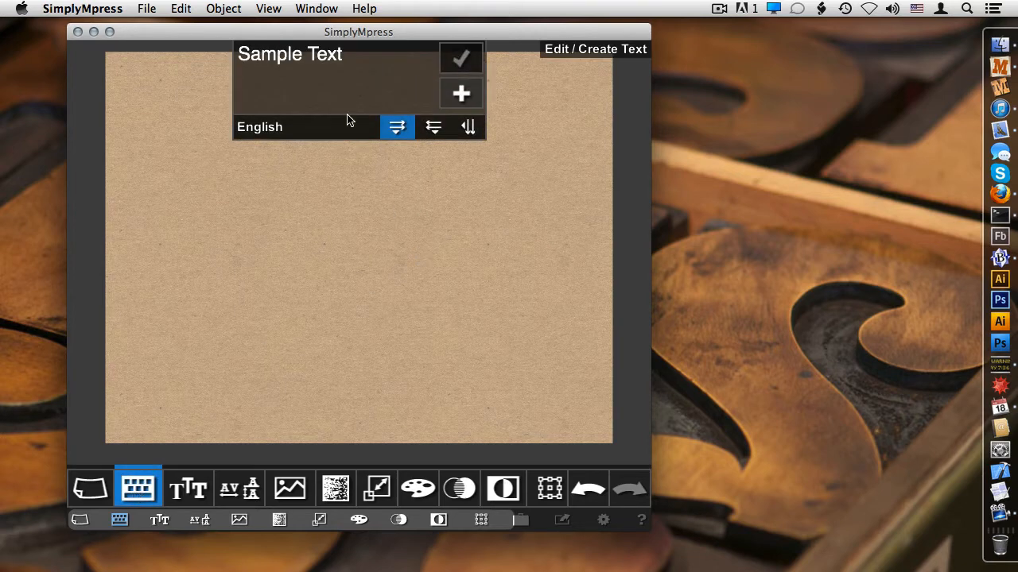
pyautogui.moveTo(369, 62)
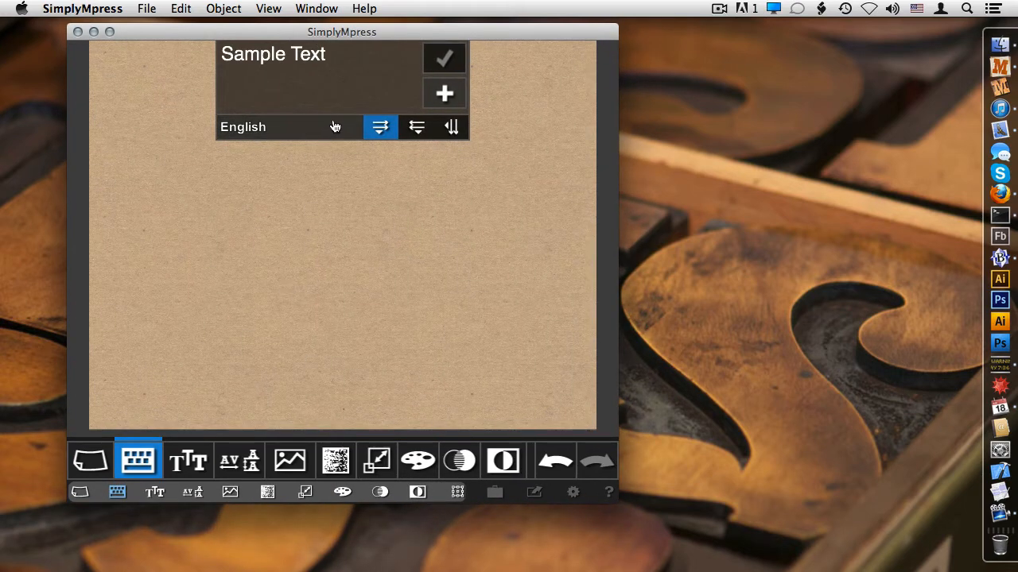
pyautogui.doubleClick(272, 53)
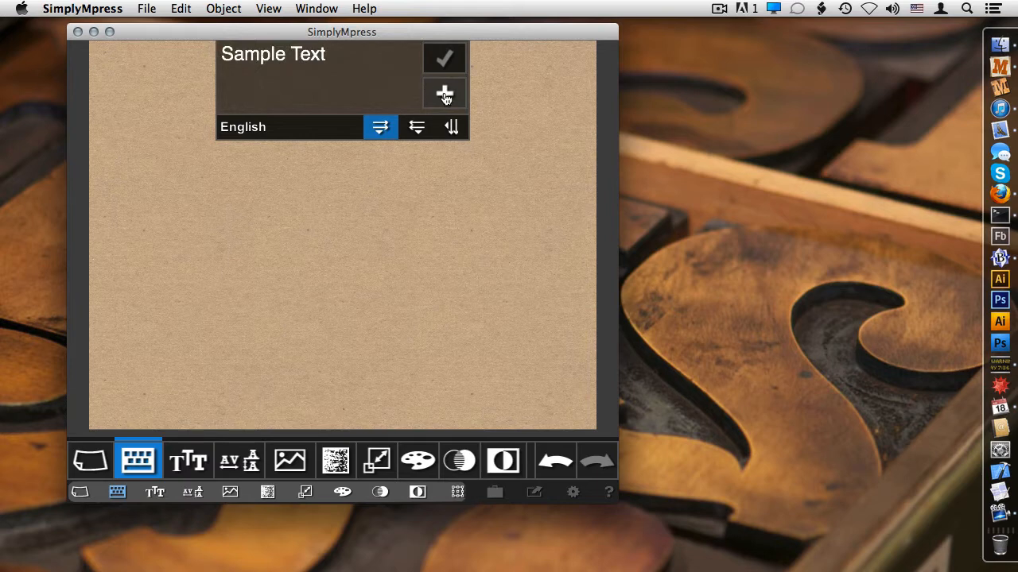
pyautogui.click(443, 94)
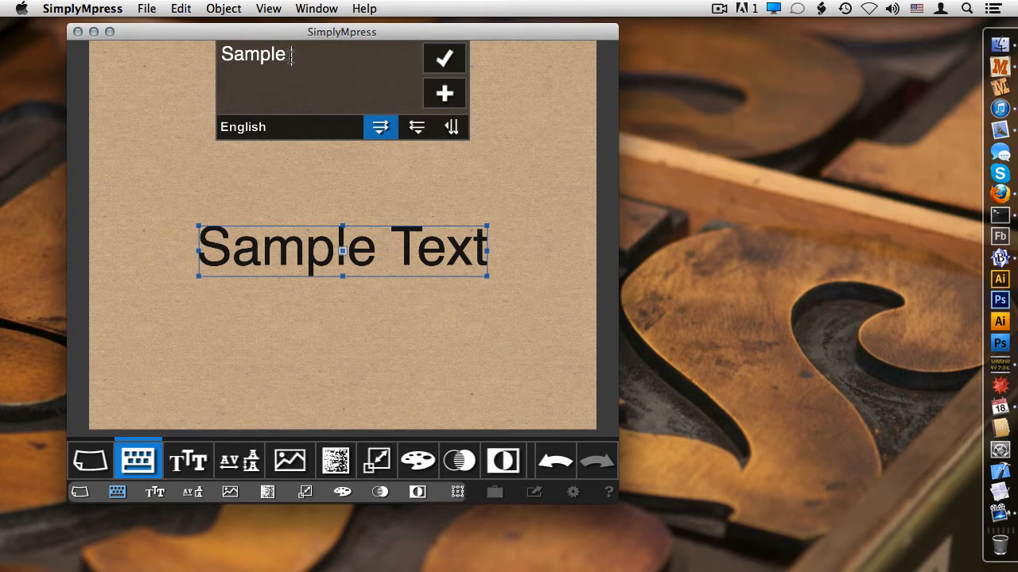
pyautogui.click(443, 58)
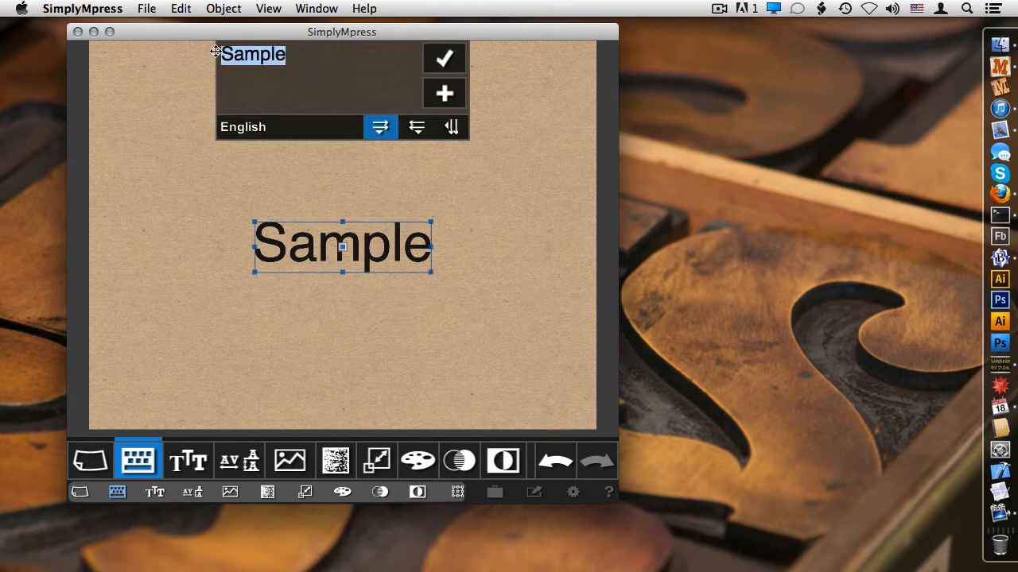
pyautogui.write('SimplyMpress')
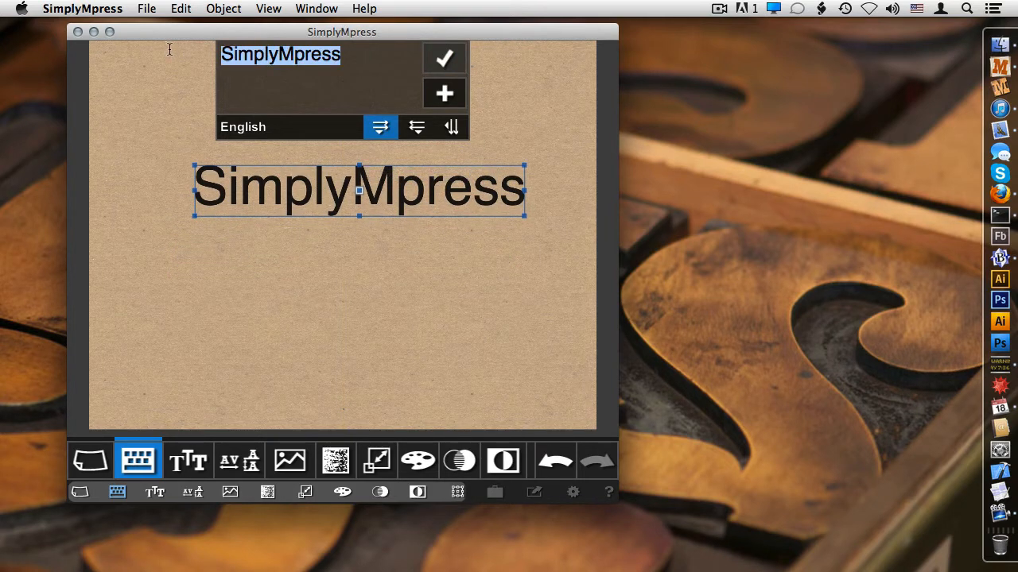
# Type 'created with' into the second text block, keeping English as its language
pyautogui.write('creat')
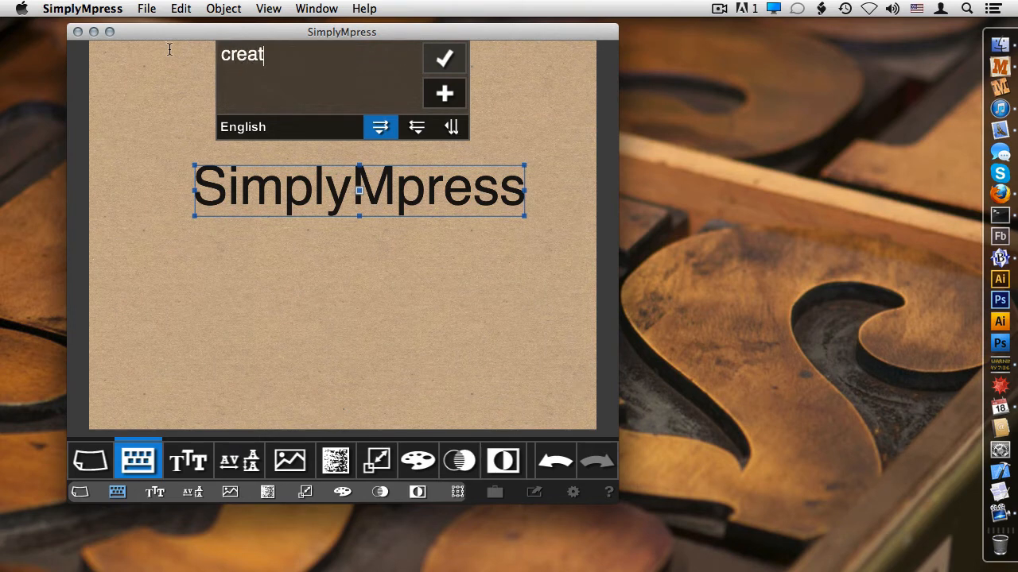
pyautogui.write('ed')
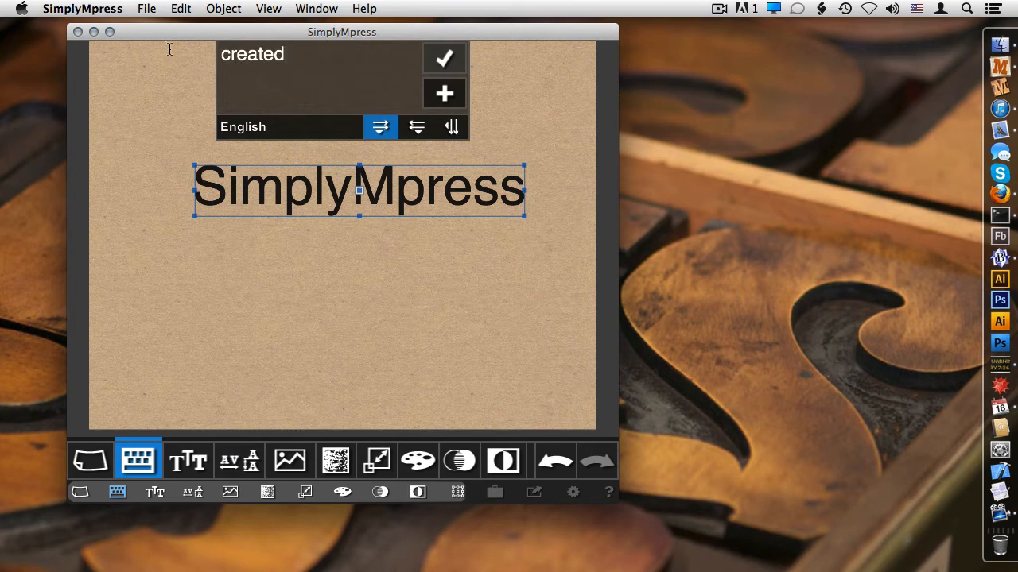
pyautogui.write('with')
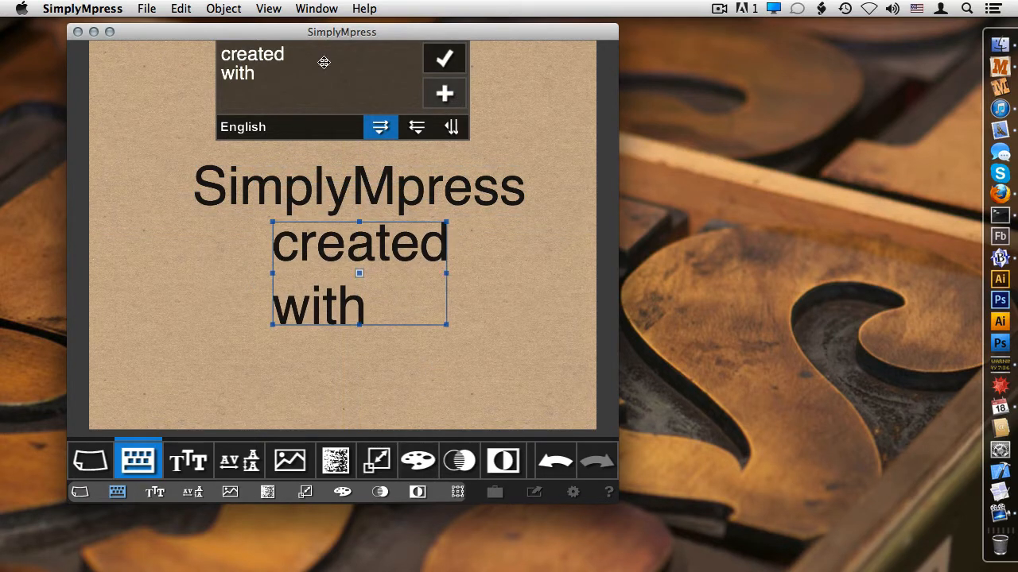
pyautogui.moveTo(285, 127)
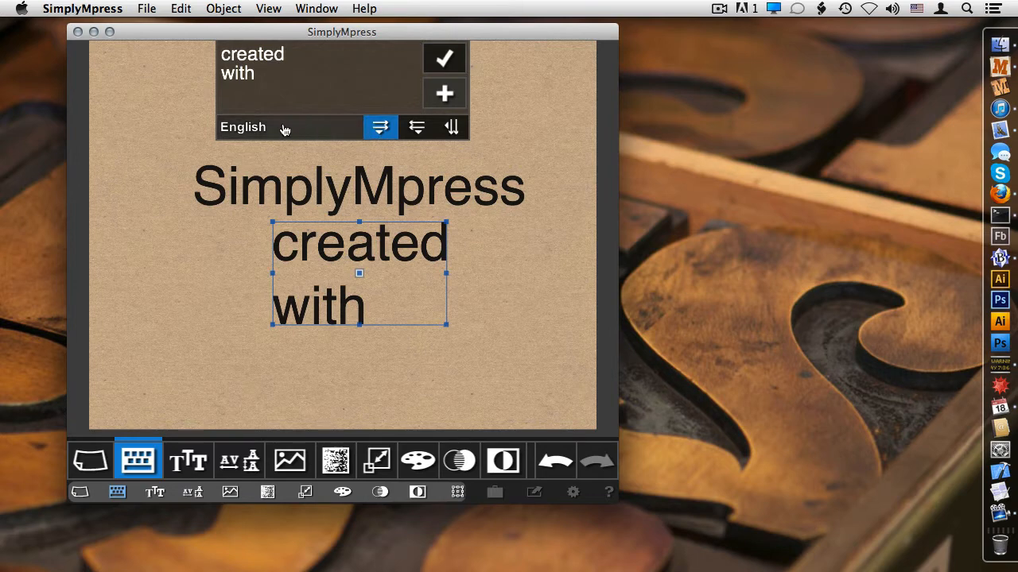
pyautogui.click(263, 127)
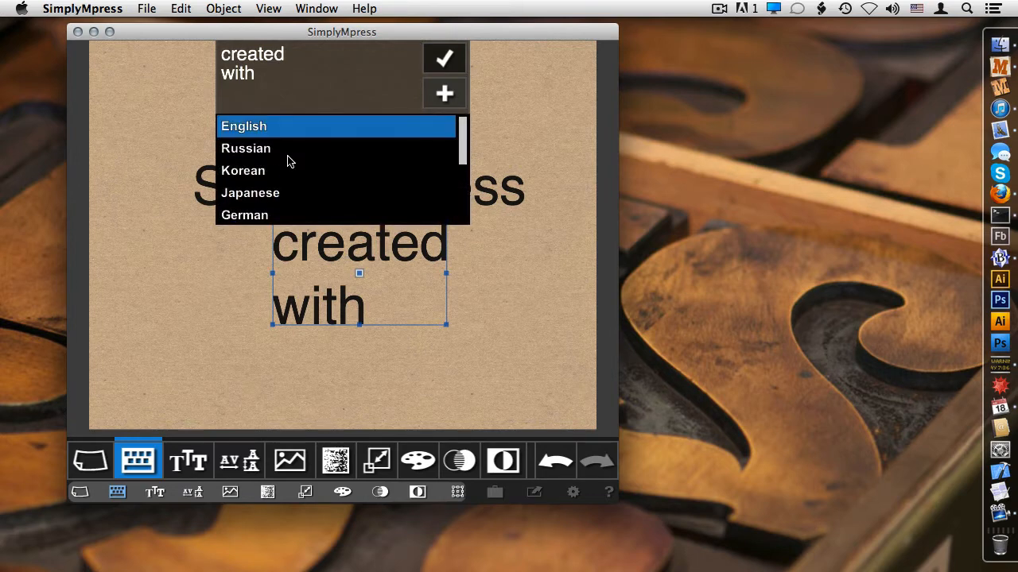
pyautogui.click(243, 125)
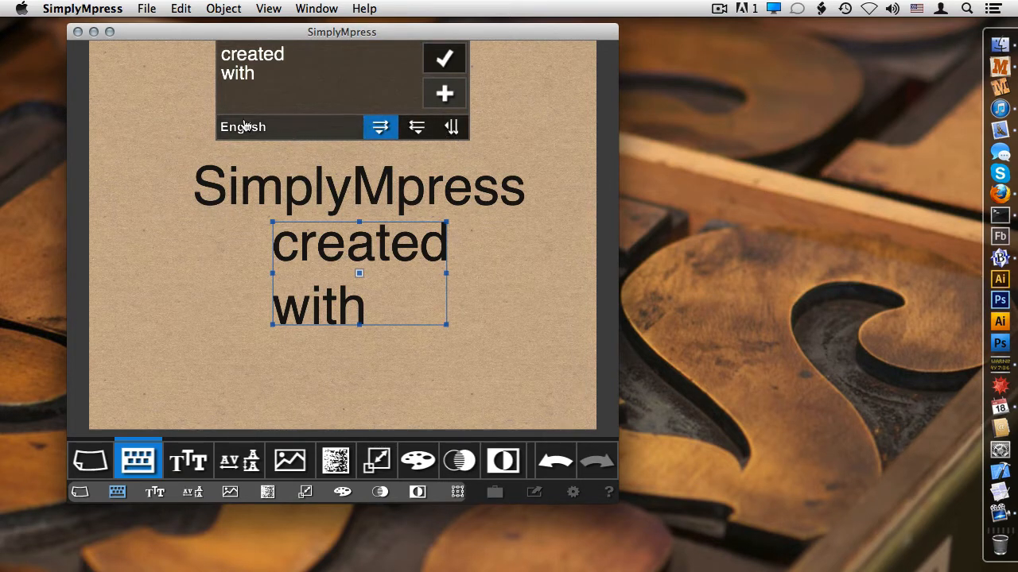
pyautogui.moveTo(334, 129)
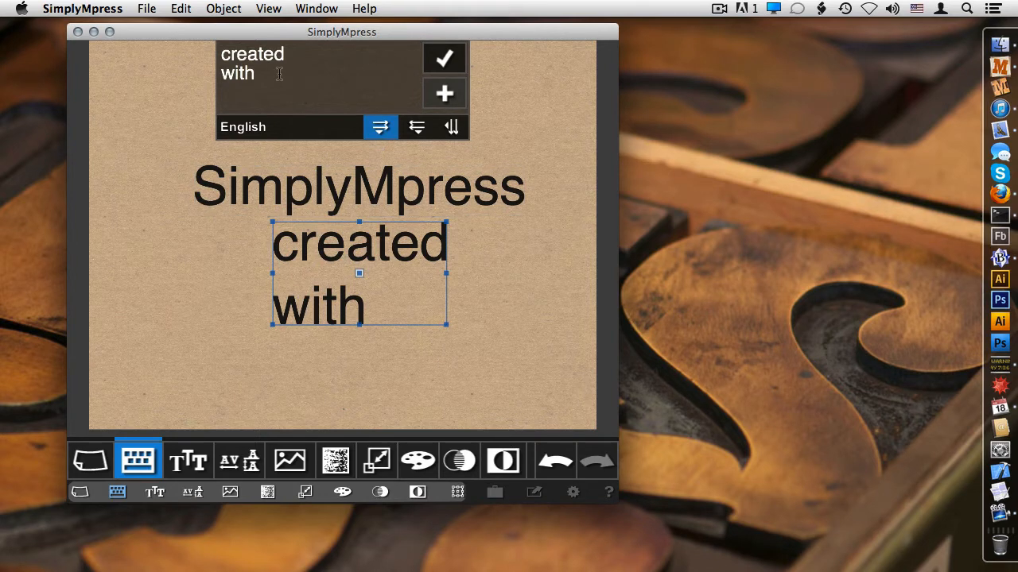
pyautogui.moveTo(323, 81)
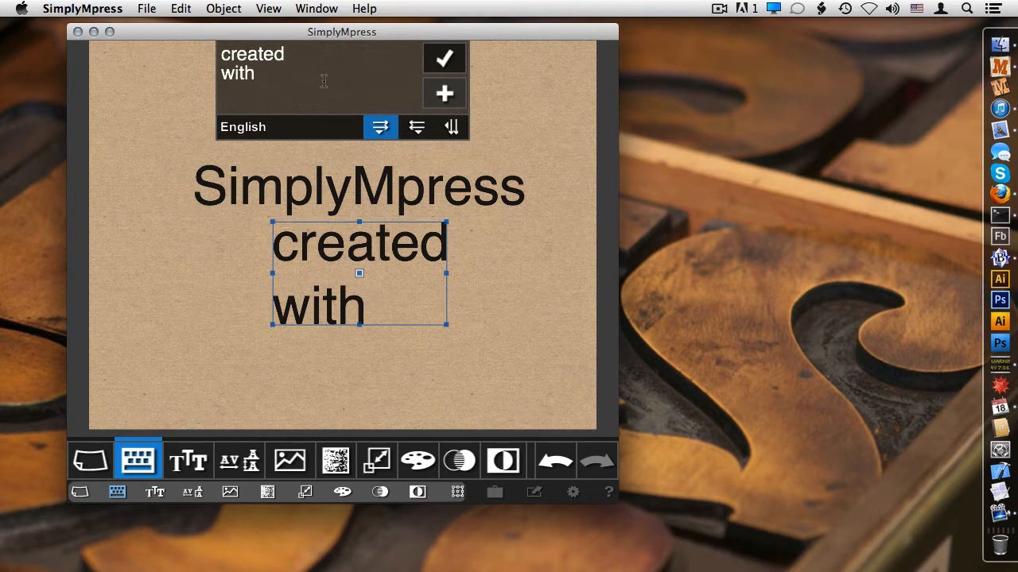
pyautogui.moveTo(435, 308)
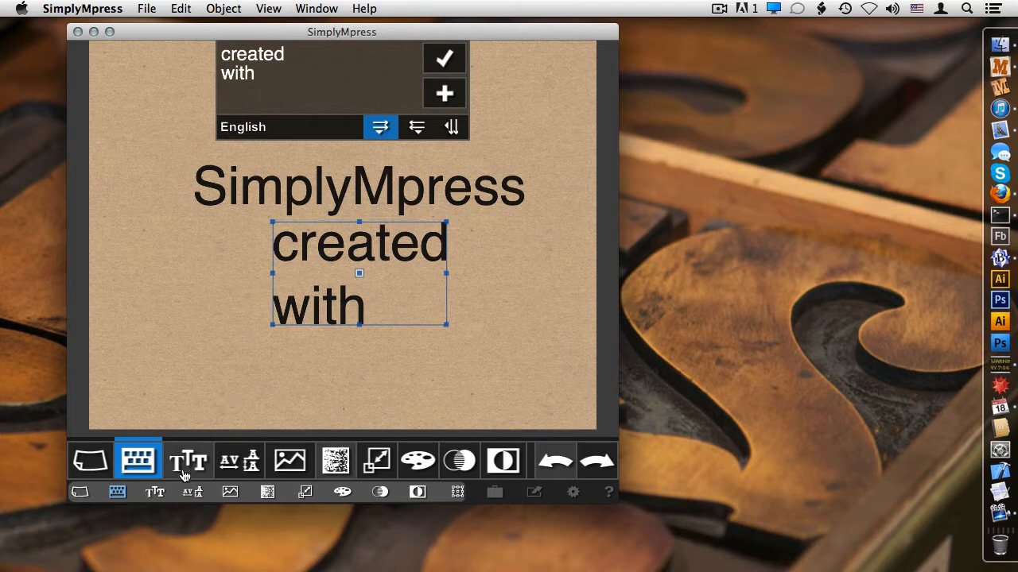
# Set the SimplyMpress title in a condensed wood-type slab font from the font list
pyautogui.click(188, 461)
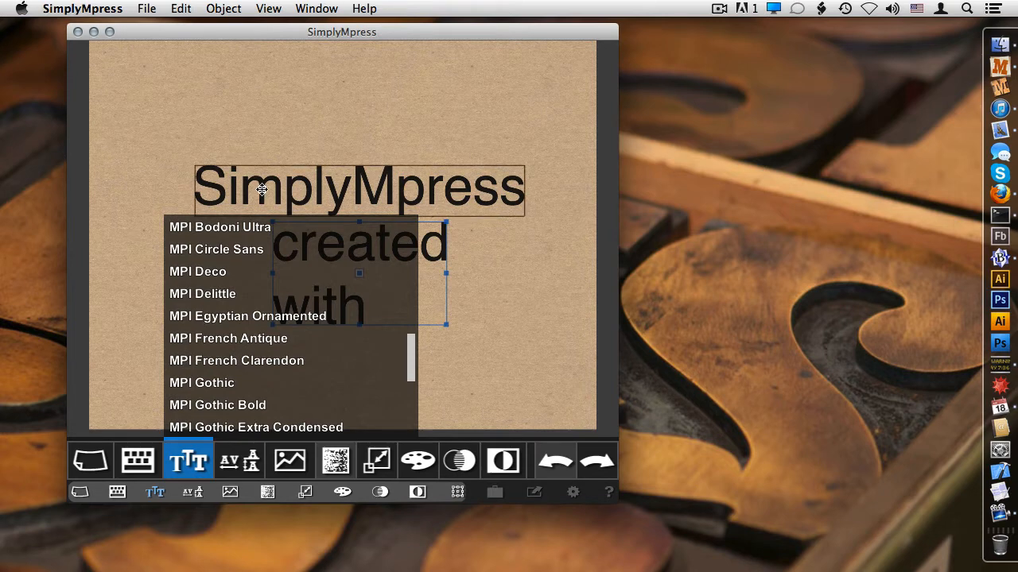
pyautogui.moveTo(233, 218)
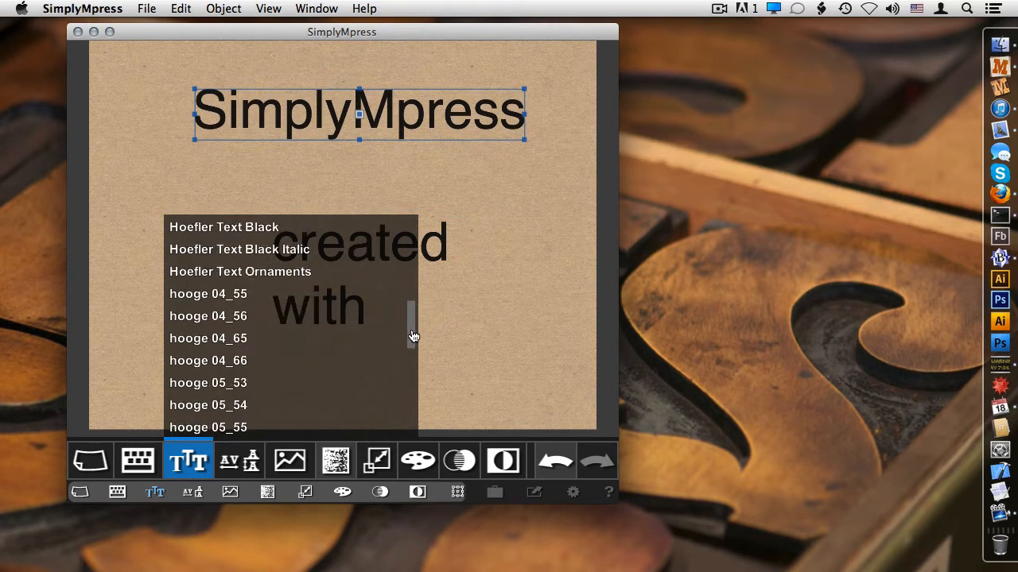
pyautogui.scroll(-3)
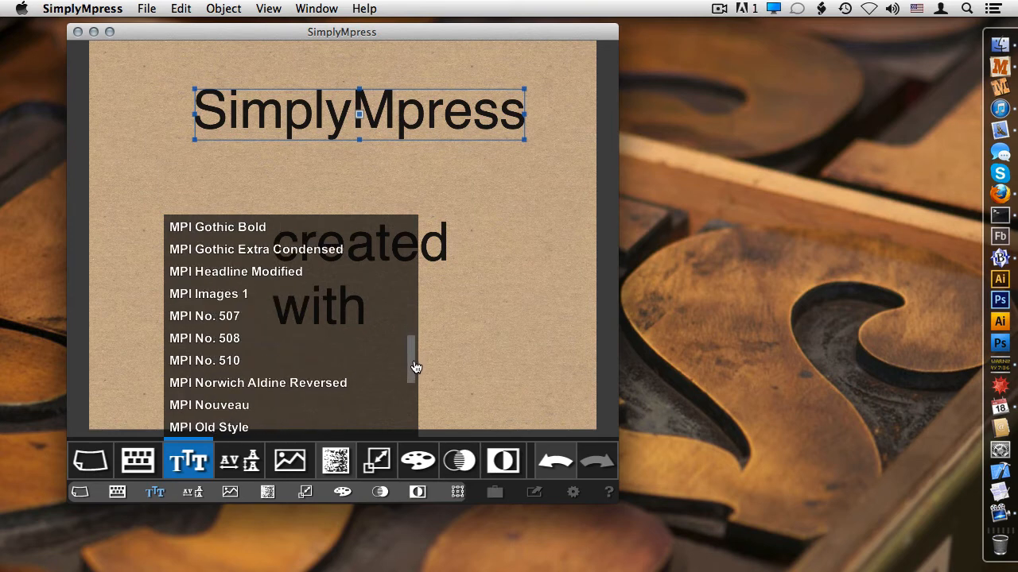
pyautogui.click(235, 272)
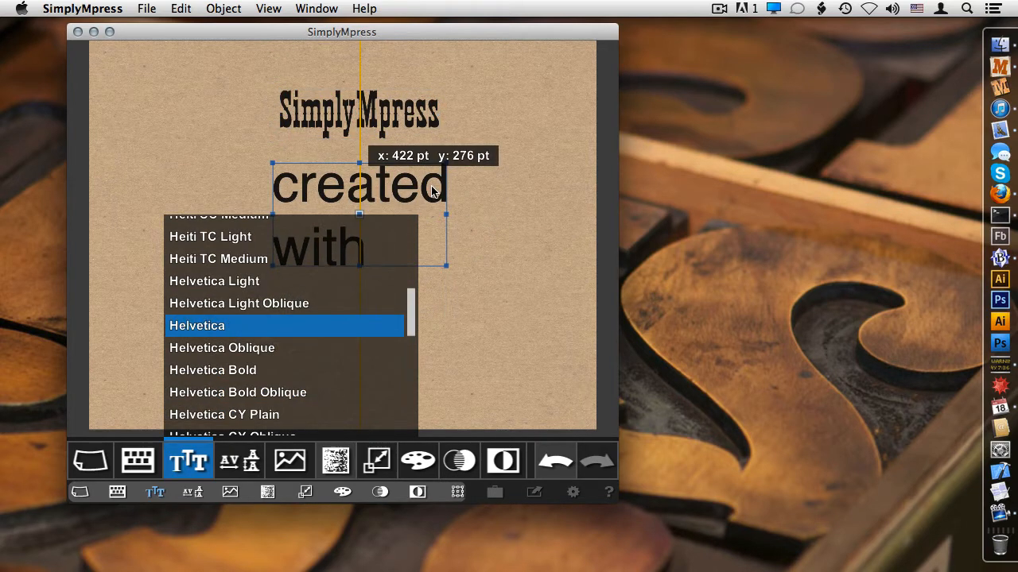
pyautogui.moveTo(270, 374)
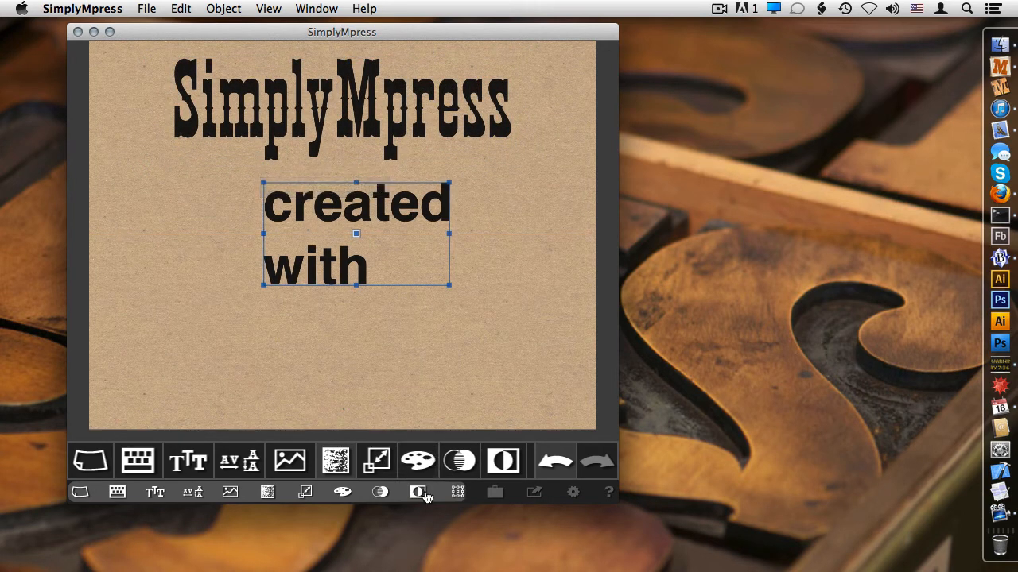
# Resize the 'created with' text to 78 pt with the Scale Text slider
pyautogui.click(322, 461)
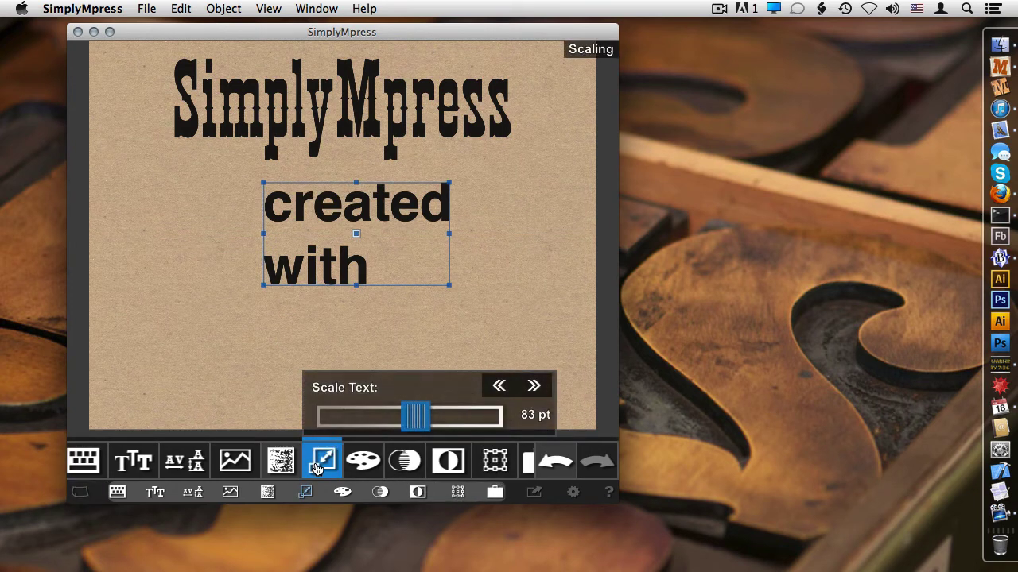
pyautogui.moveTo(415, 414); pyautogui.dragTo(412, 420)
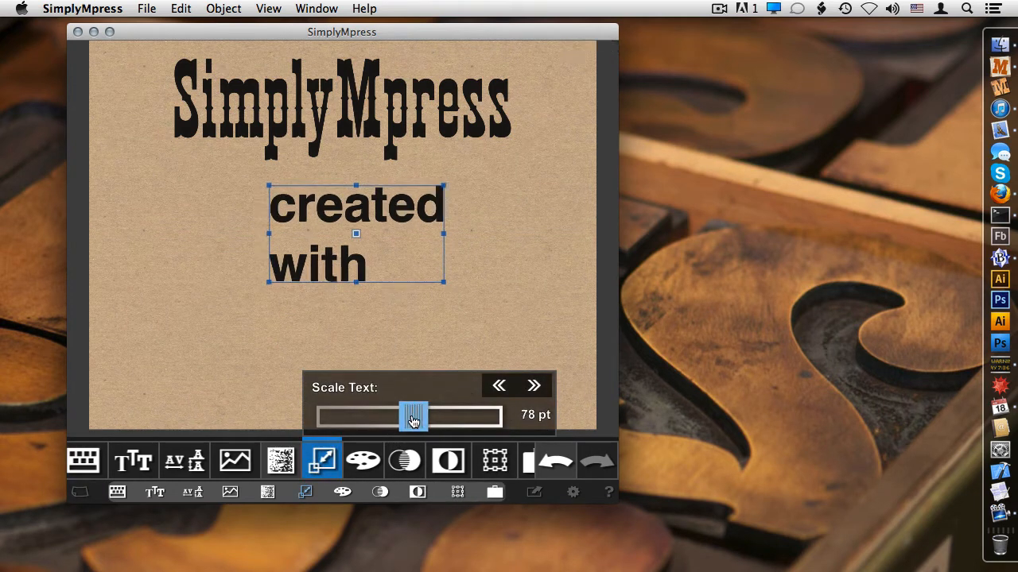
pyautogui.moveTo(413, 415); pyautogui.dragTo(430, 415)
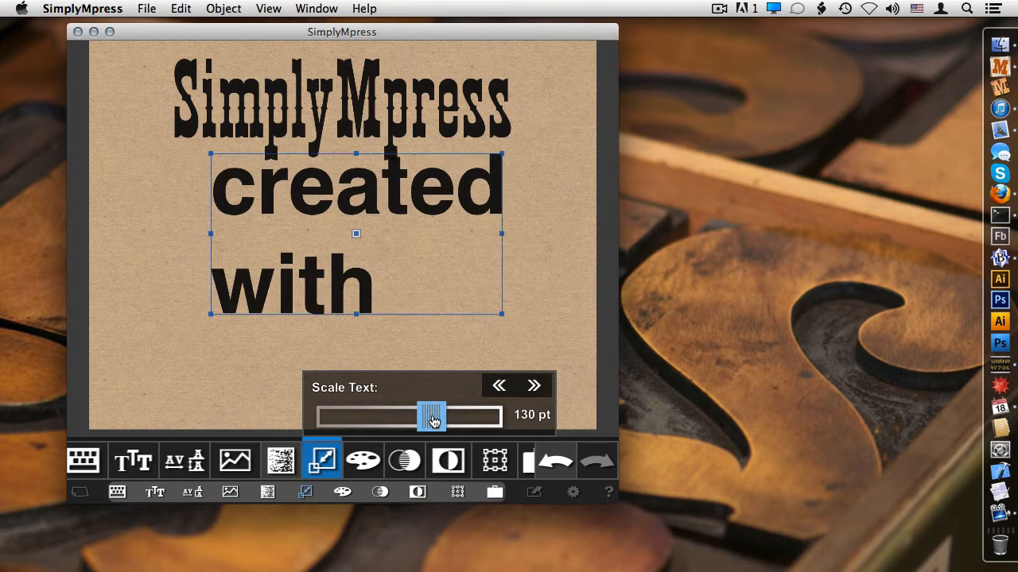
pyautogui.moveTo(432, 416); pyautogui.dragTo(419, 416)
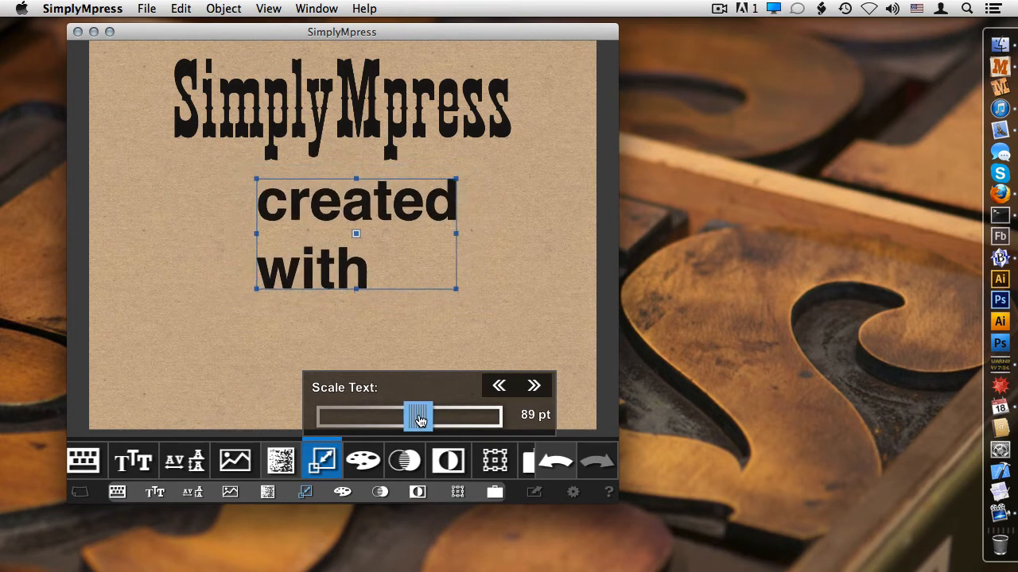
pyautogui.moveTo(420, 416); pyautogui.dragTo(412, 416)
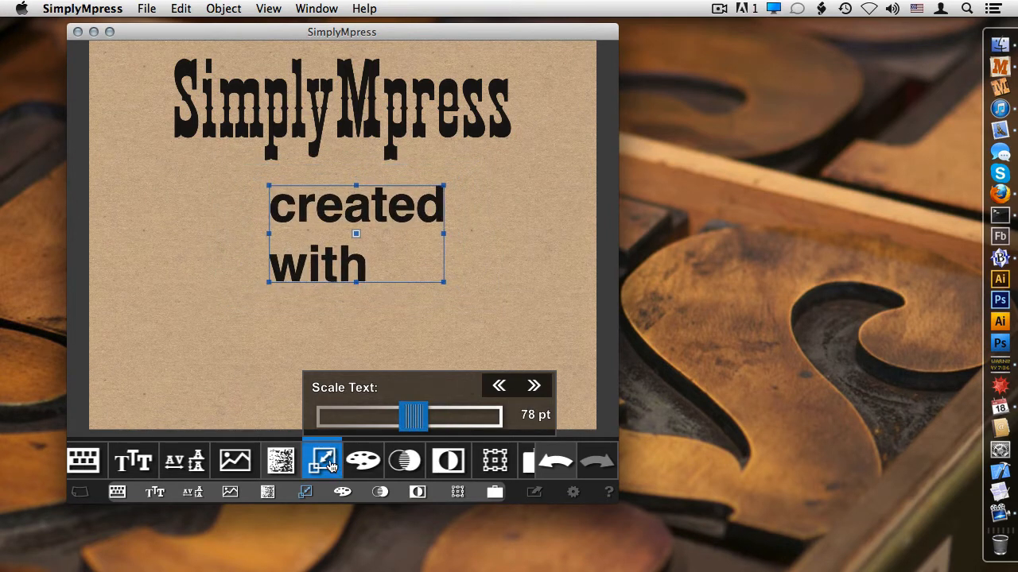
pyautogui.click(321, 461)
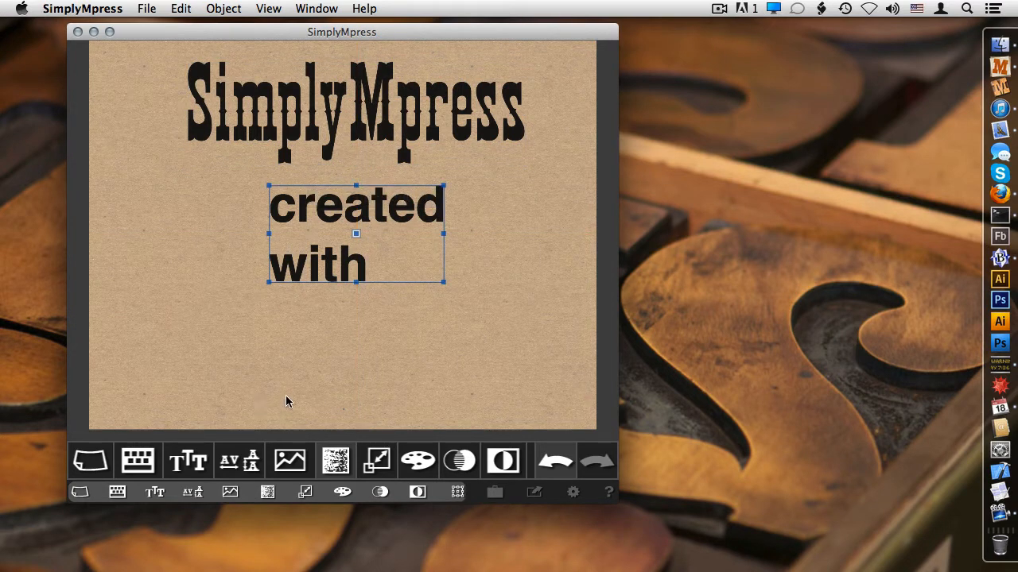
# Give 'created with' 8% tracking, centre its two lines, and nudge it toward centre
pyautogui.click(239, 461)
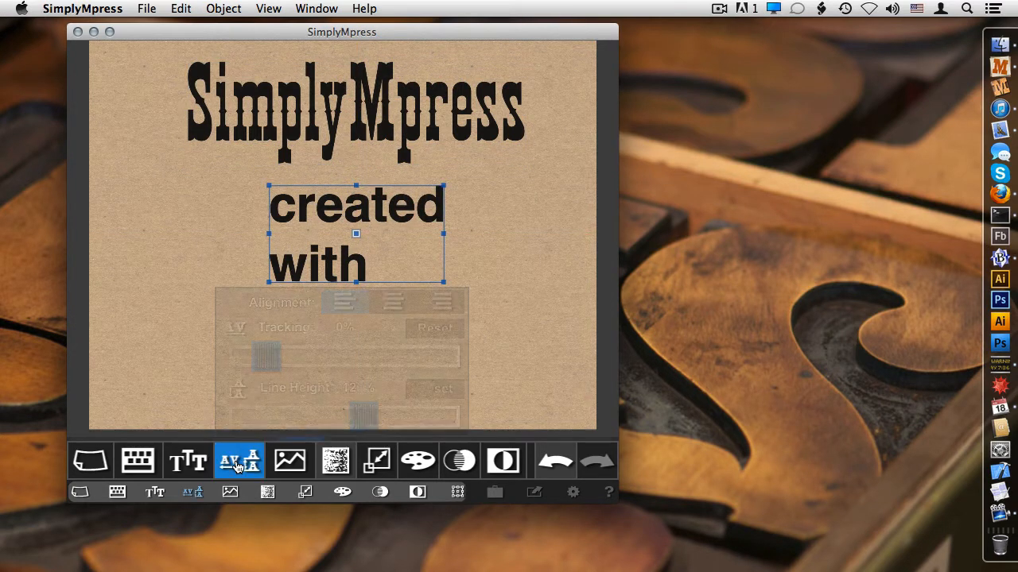
pyautogui.click(239, 461)
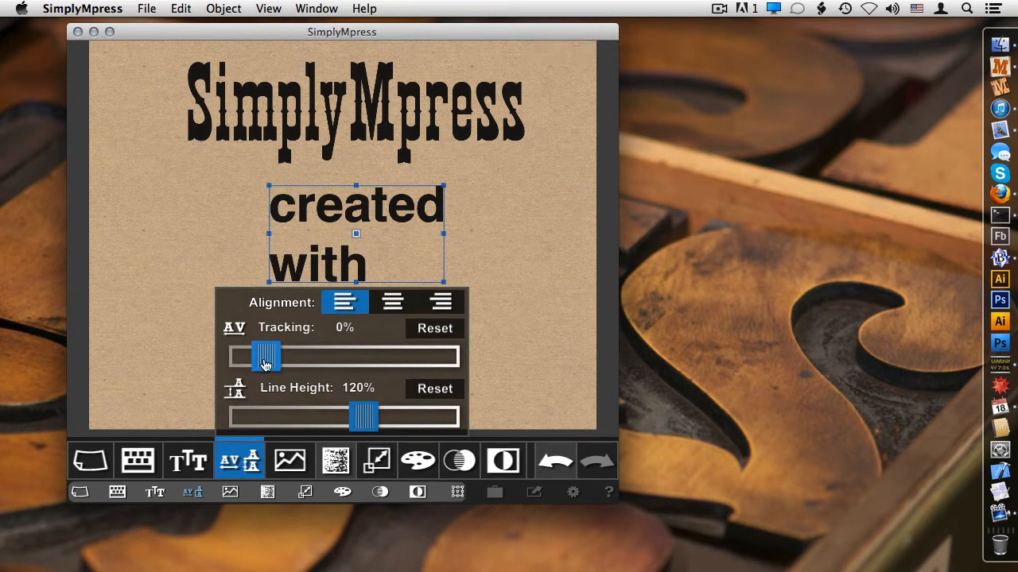
pyautogui.moveTo(266, 357); pyautogui.dragTo(321, 356)
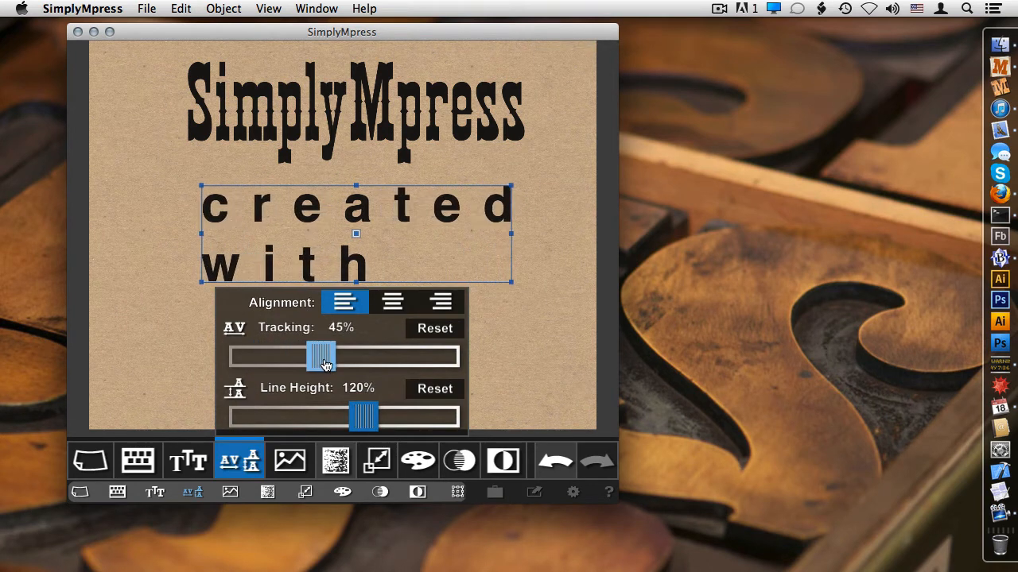
pyautogui.moveTo(321, 356); pyautogui.dragTo(275, 356)
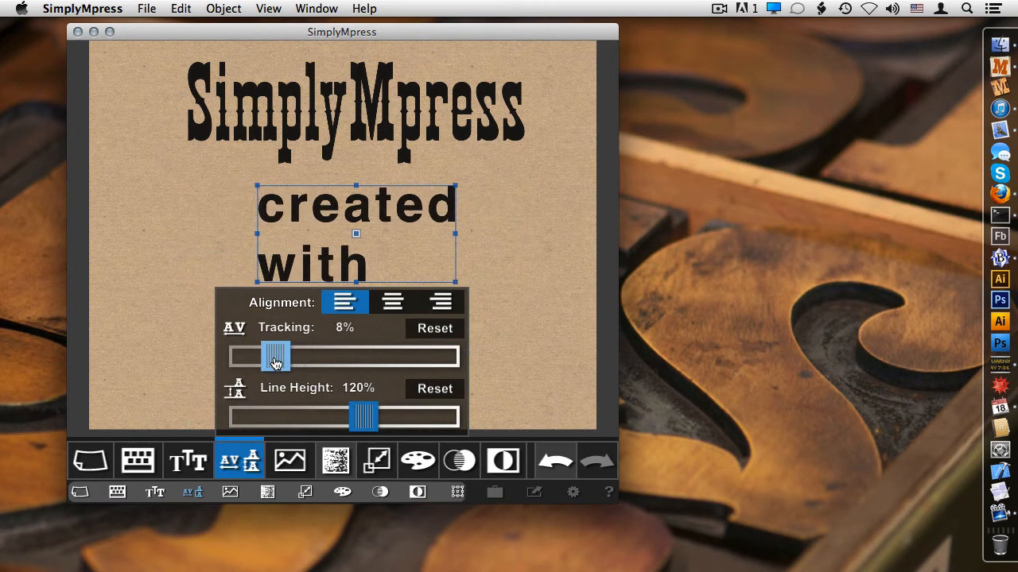
pyautogui.click(392, 302)
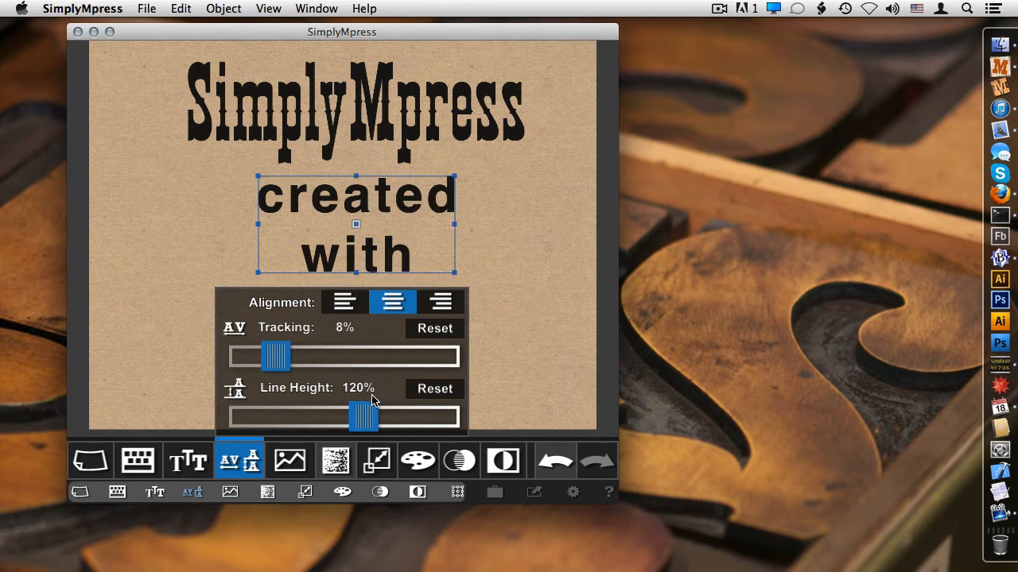
pyautogui.moveTo(362, 417); pyautogui.dragTo(352, 417)
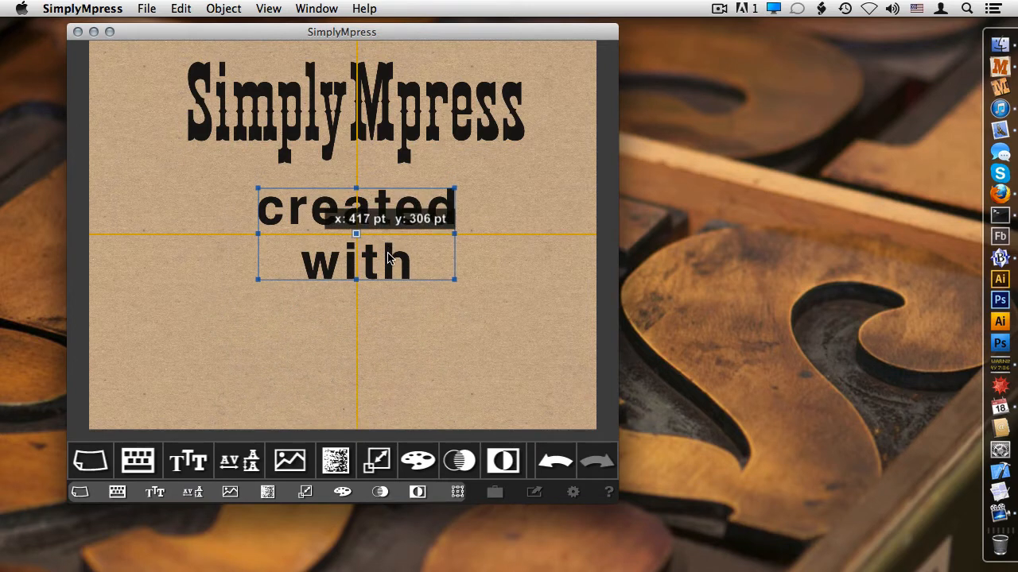
# Move 'created with' left and lower, and shift the SimplyMpress title left
pyautogui.moveTo(390, 254); pyautogui.dragTo(377, 247)
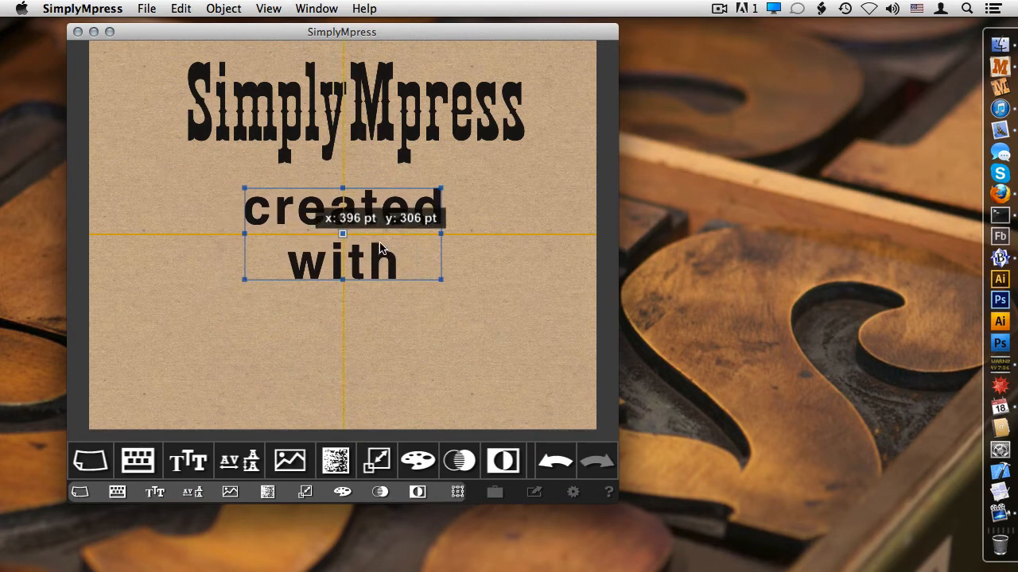
pyautogui.moveTo(381, 235); pyautogui.dragTo(350, 251)
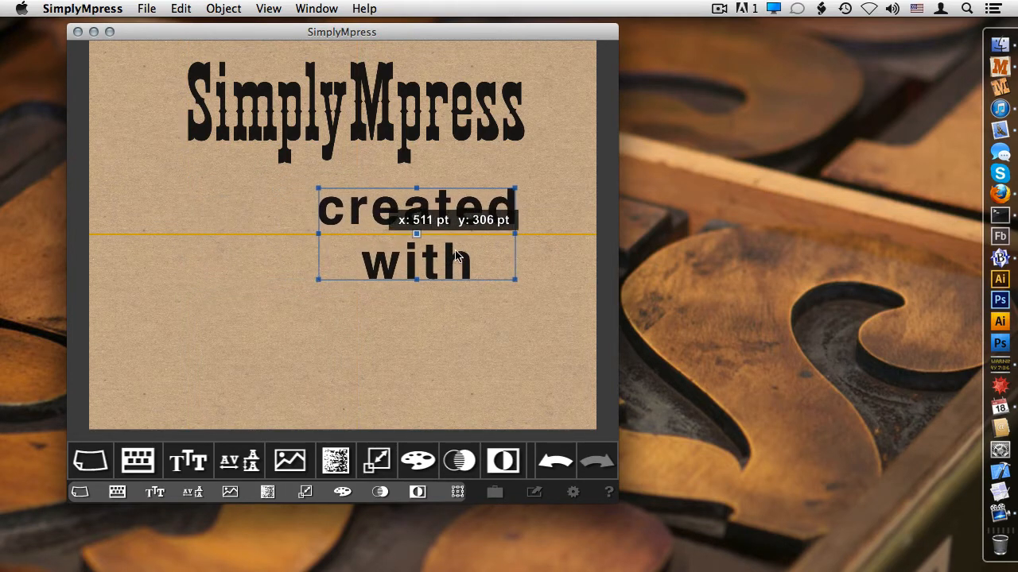
pyautogui.moveTo(416, 234); pyautogui.dragTo(342, 252)
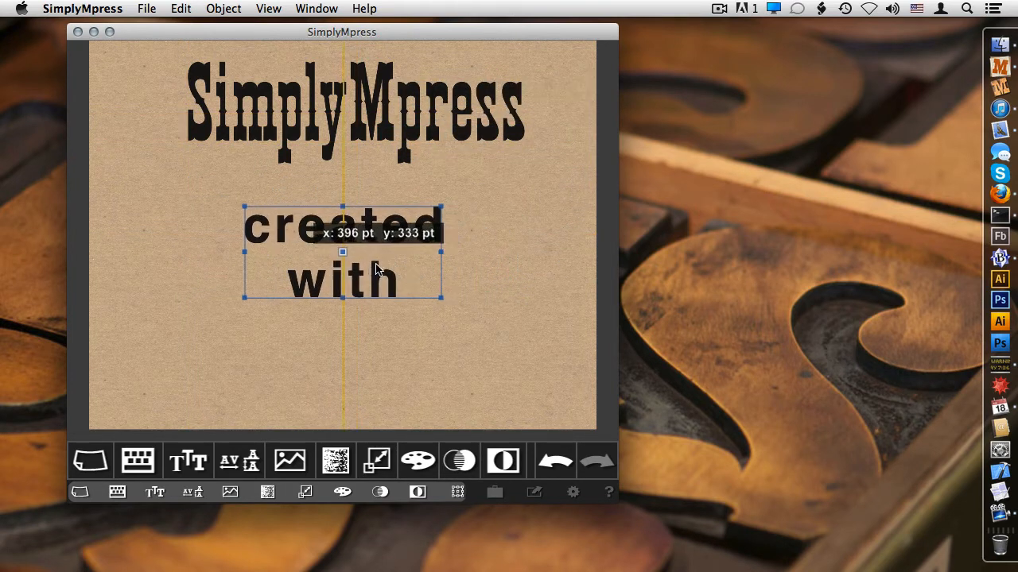
pyautogui.moveTo(341, 254); pyautogui.dragTo(356, 219)
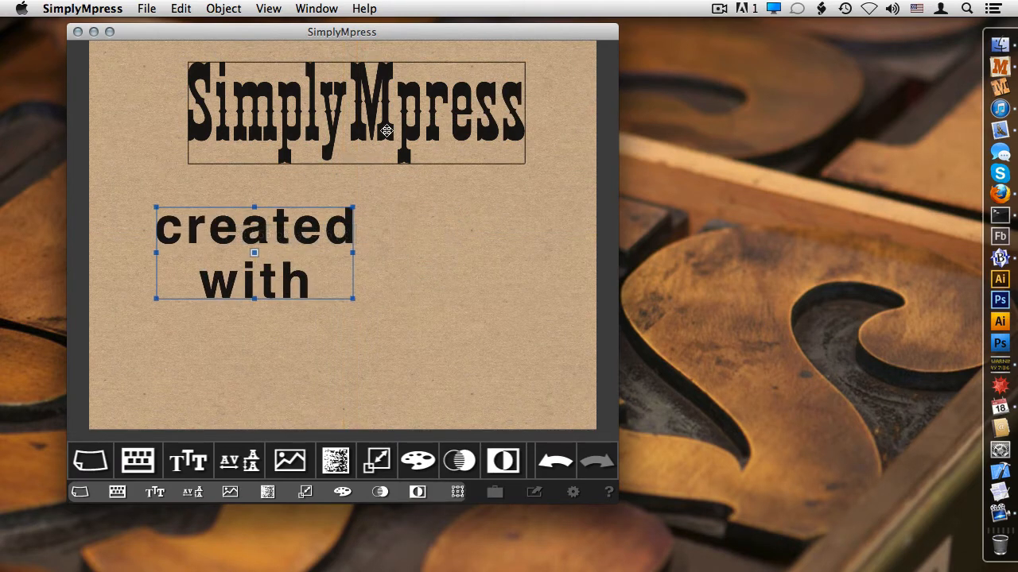
pyautogui.moveTo(255, 252); pyautogui.dragTo(274, 233)
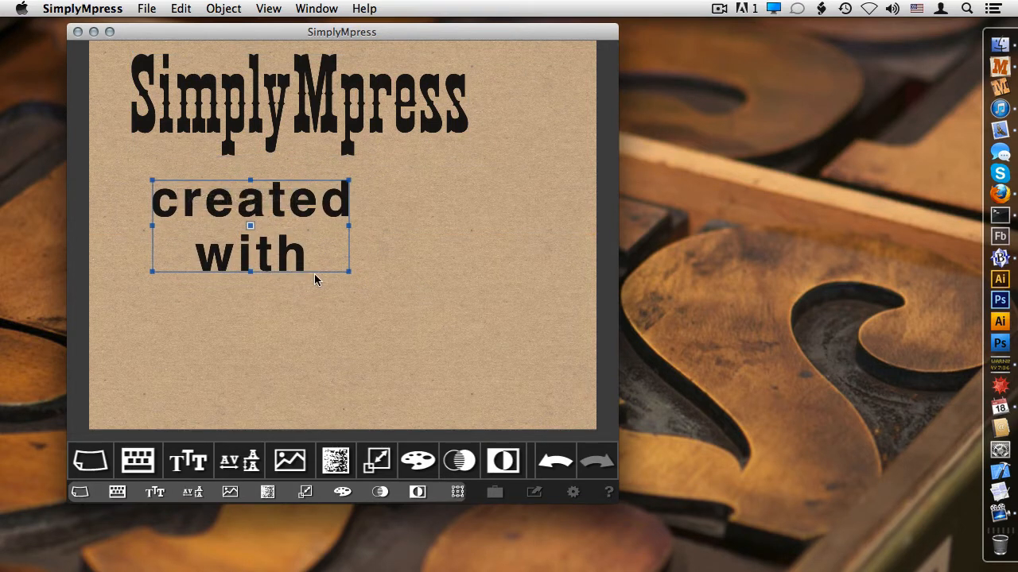
# Duplicate 'created with', place the copy lower right of the original, and select it
pyautogui.moveTo(250, 226); pyautogui.dragTo(342, 235)
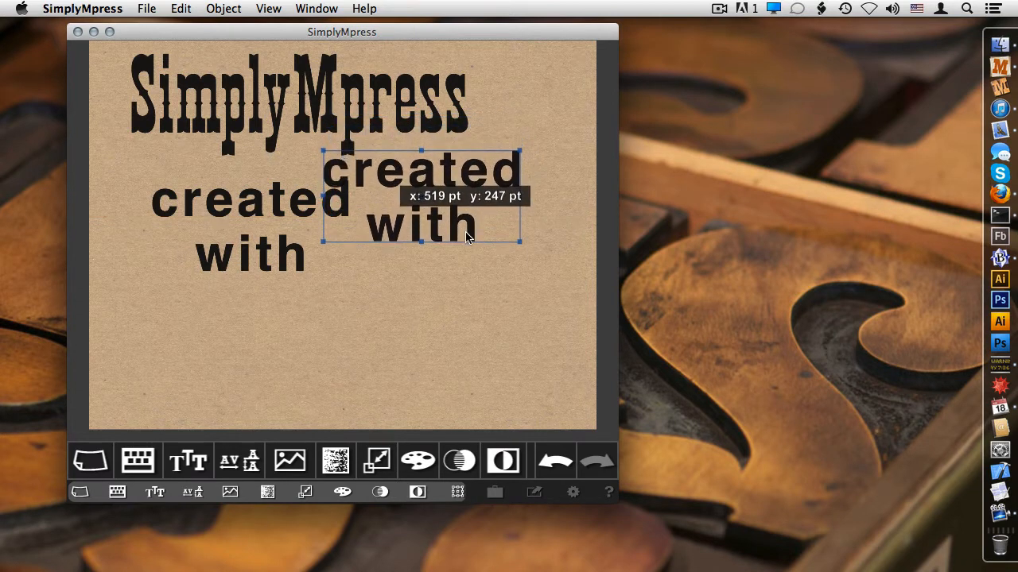
pyautogui.moveTo(420, 197); pyautogui.dragTo(419, 267)
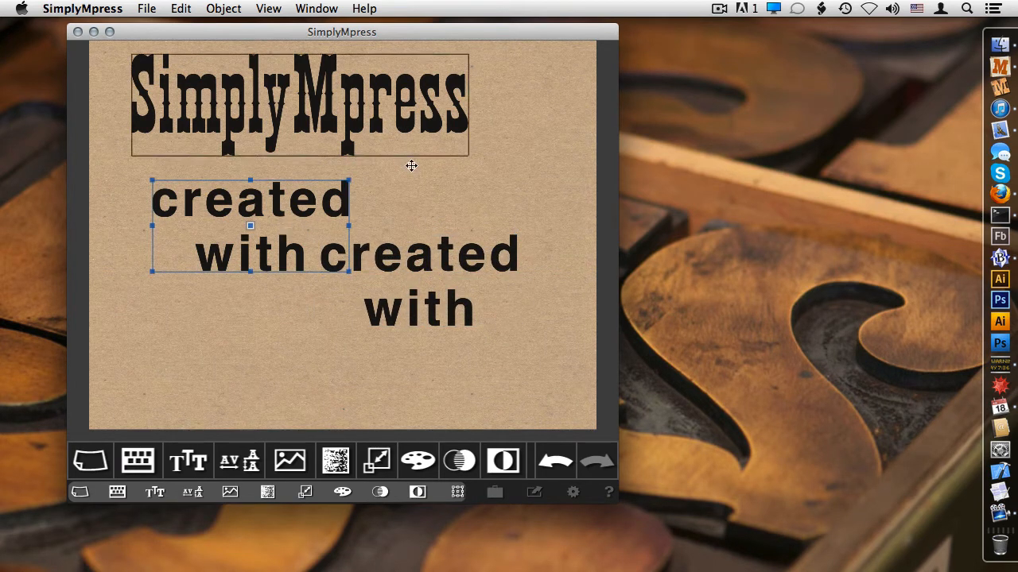
pyautogui.moveTo(379, 117)
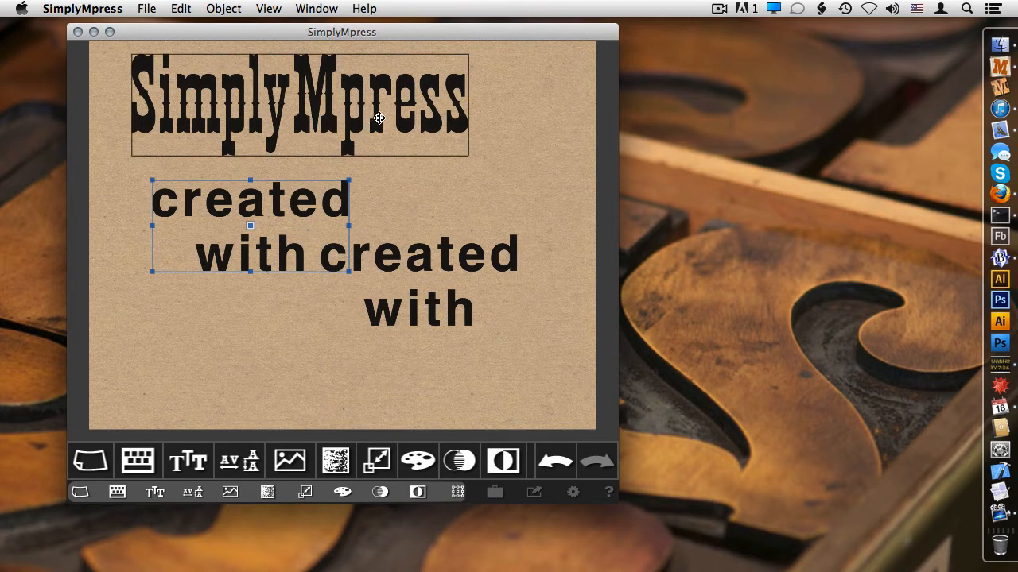
pyautogui.click(419, 280)
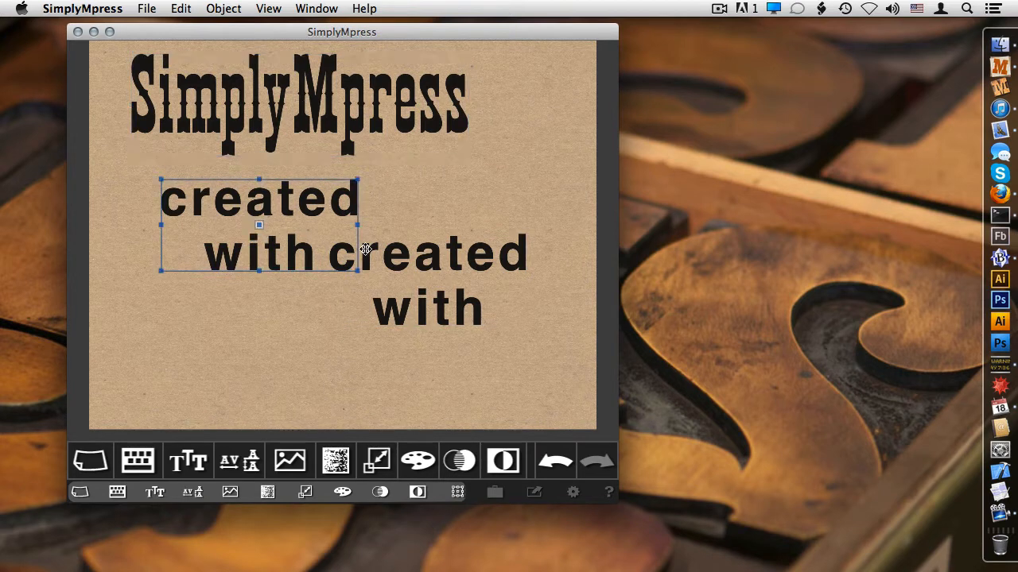
pyautogui.click(430, 306)
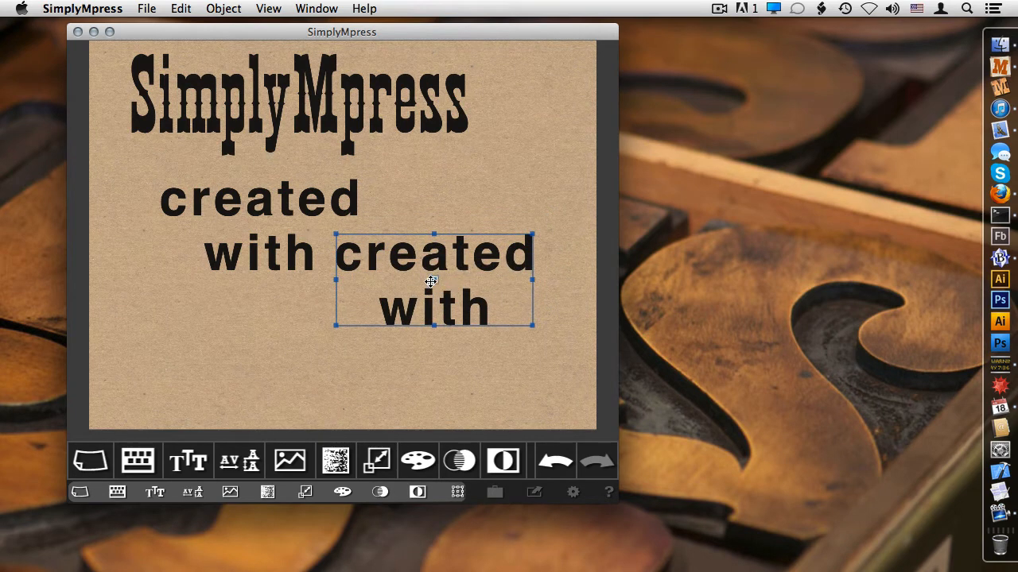
pyautogui.moveTo(506, 310)
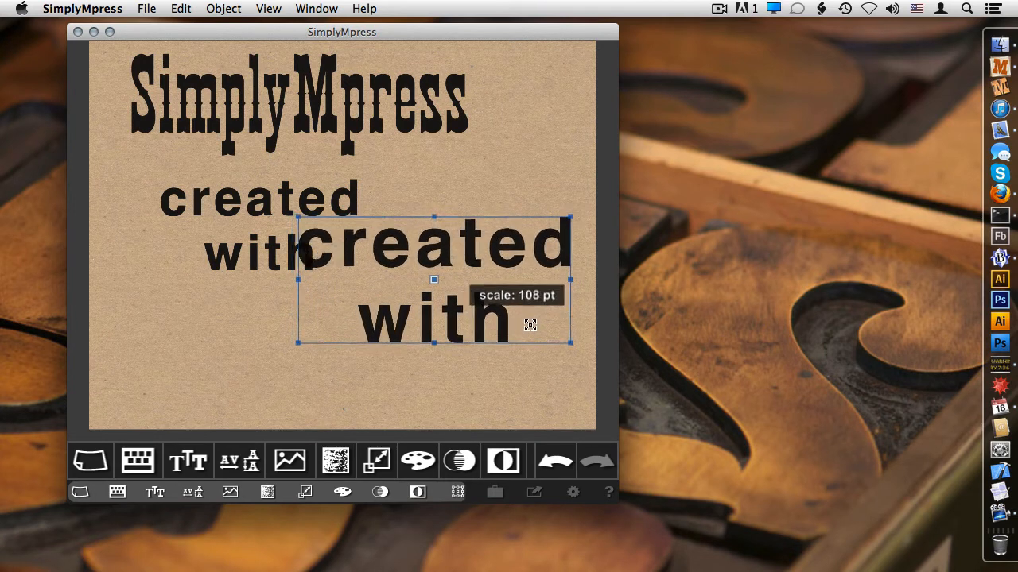
# Resize the duplicate 'created with' to about 88 pt and select the SimplyMpress title
pyautogui.moveTo(570, 343); pyautogui.dragTo(535, 326)
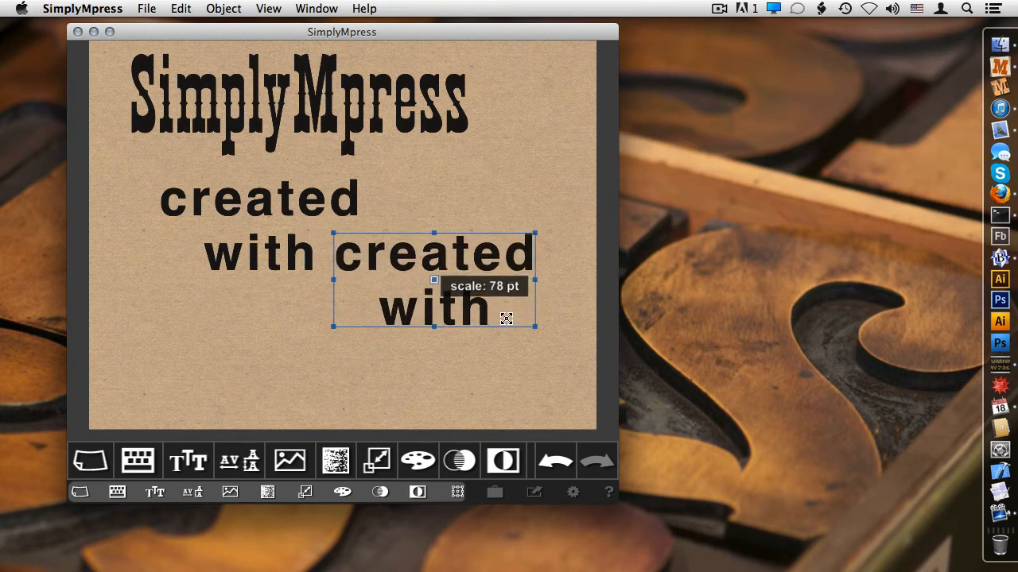
pyautogui.moveTo(506, 318); pyautogui.dragTo(495, 310)
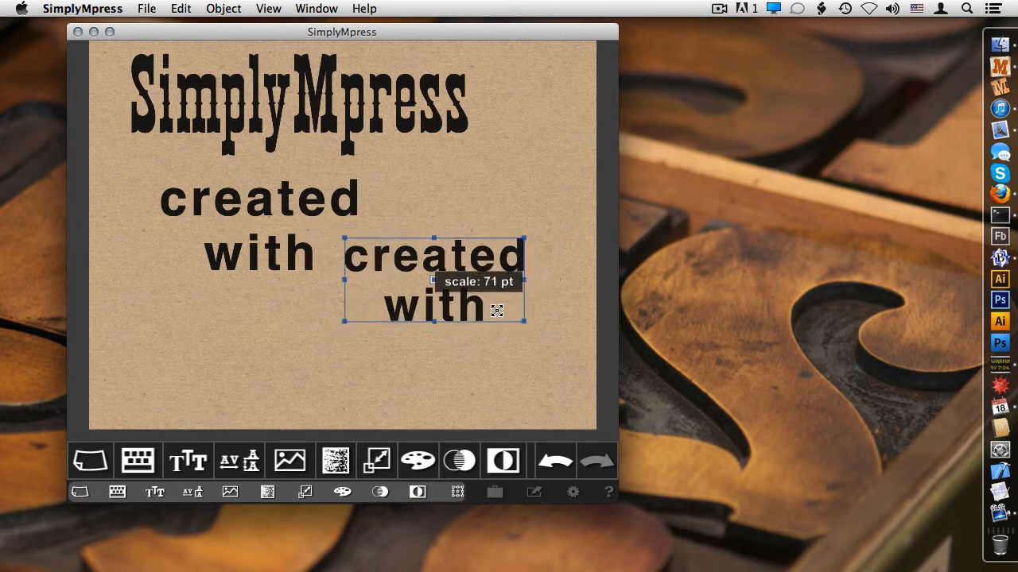
pyautogui.moveTo(524, 320); pyautogui.dragTo(547, 336)
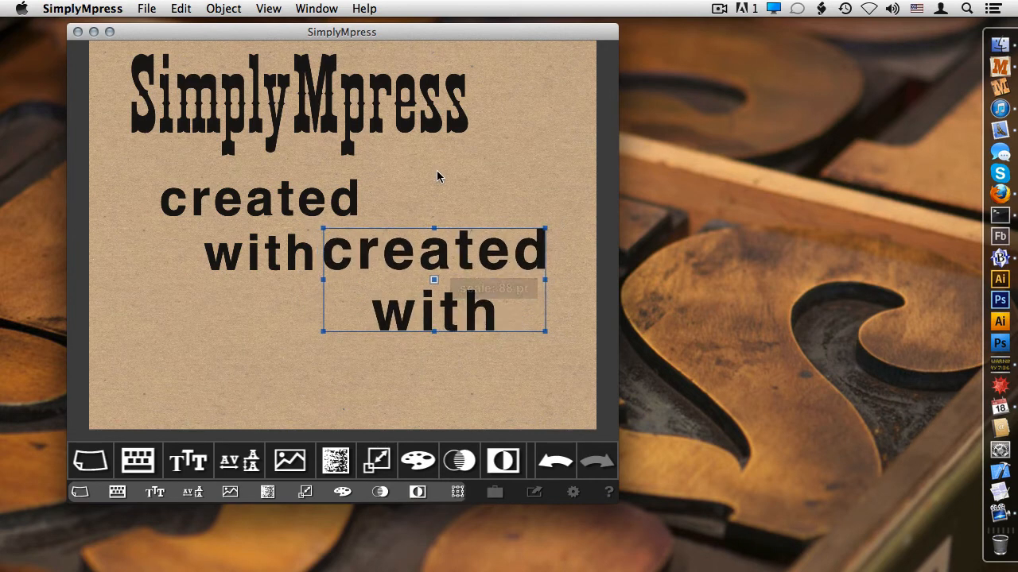
pyautogui.click(300, 100)
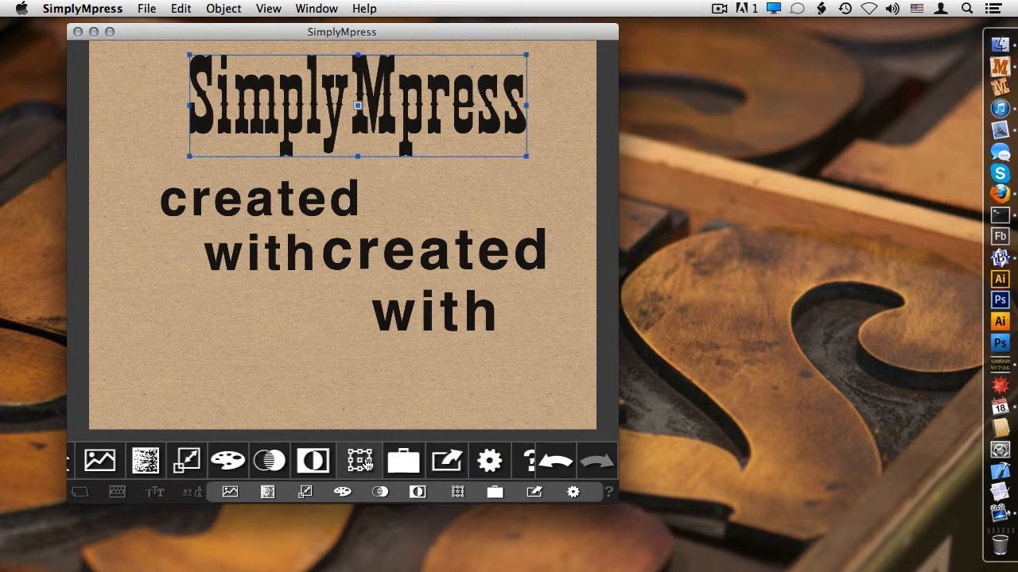
pyautogui.click(359, 461)
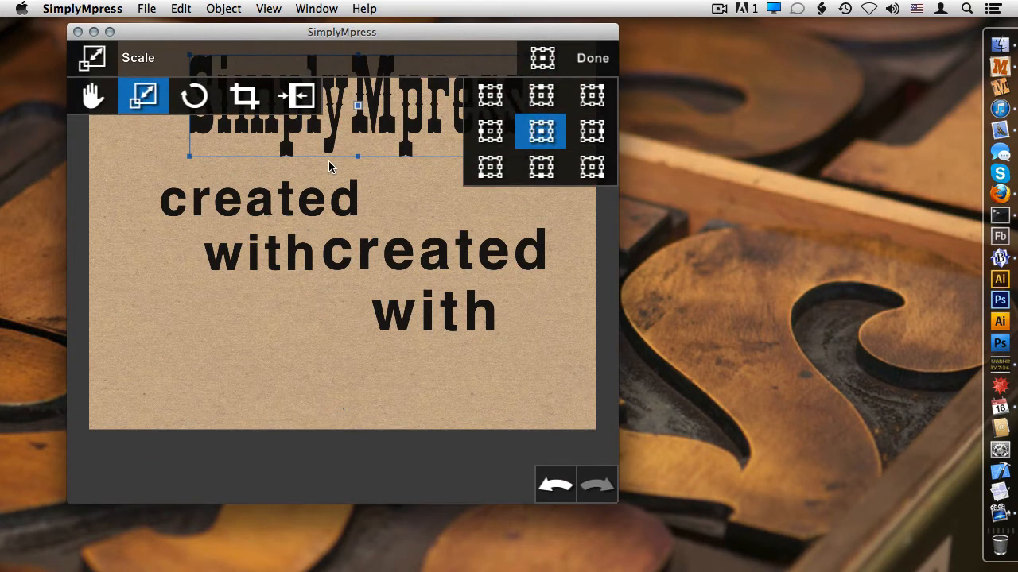
pyautogui.moveTo(93, 95)
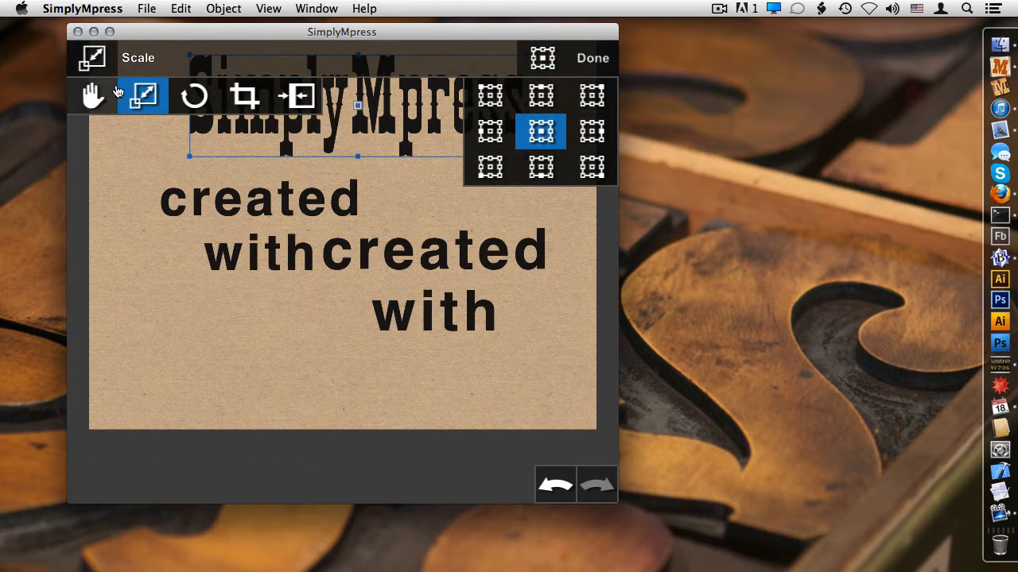
pyautogui.click(93, 96)
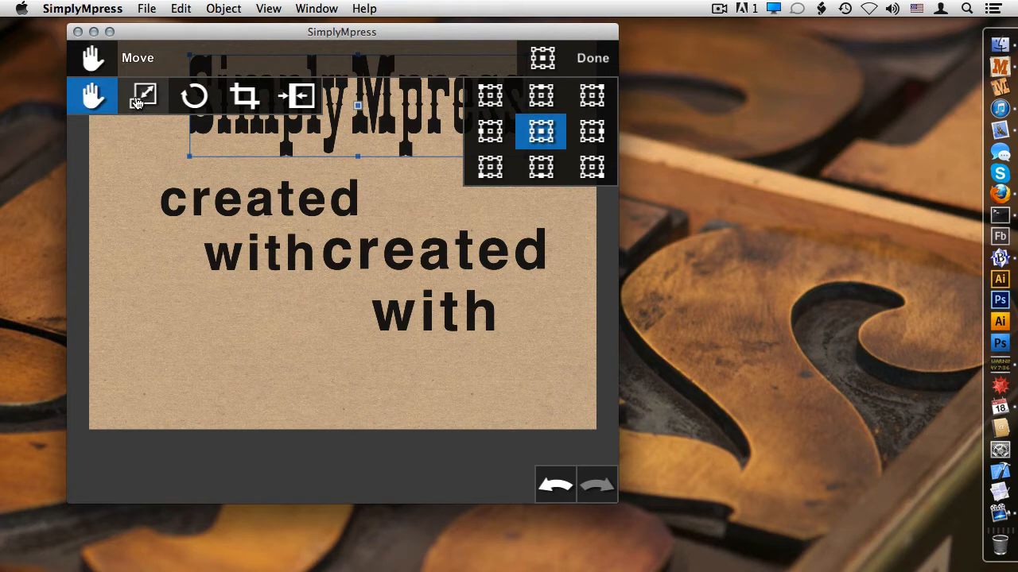
pyautogui.click(194, 96)
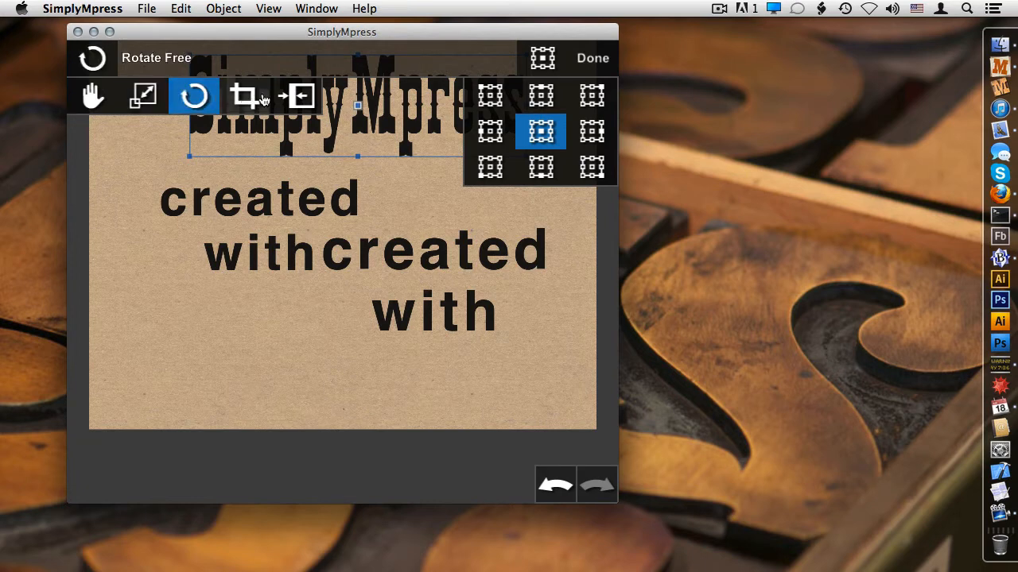
pyautogui.click(144, 96)
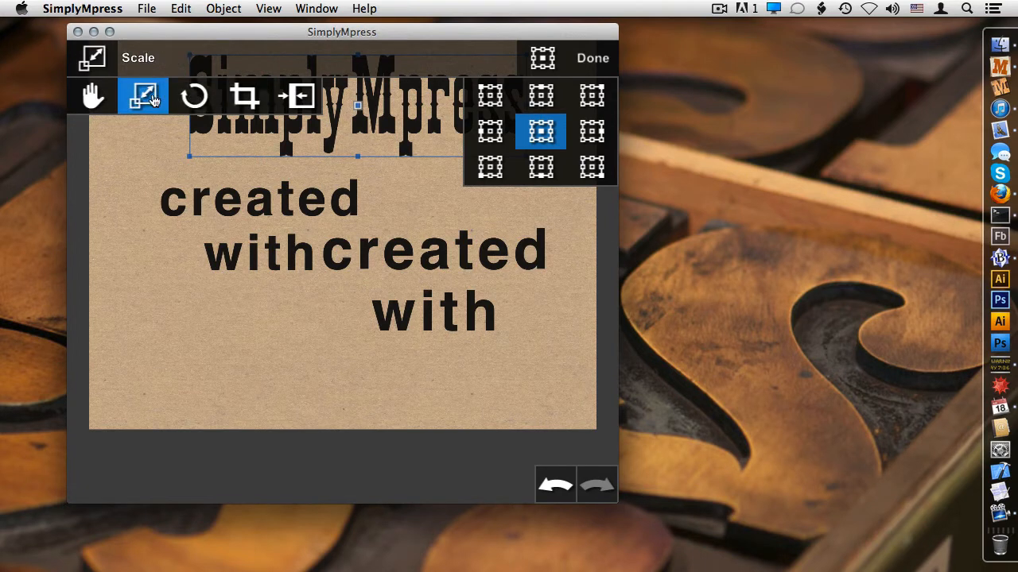
pyautogui.click(93, 96)
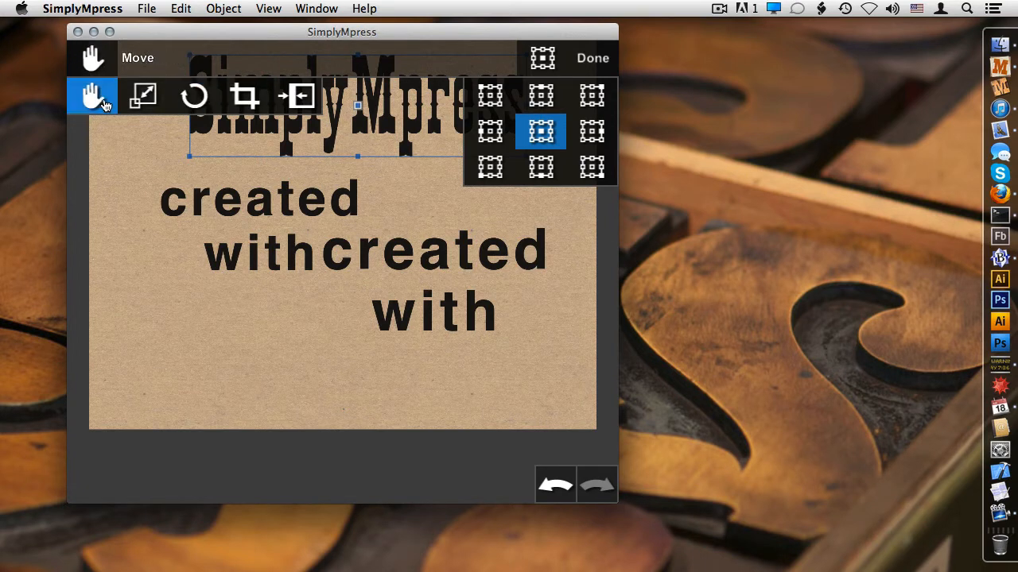
pyautogui.click(540, 95)
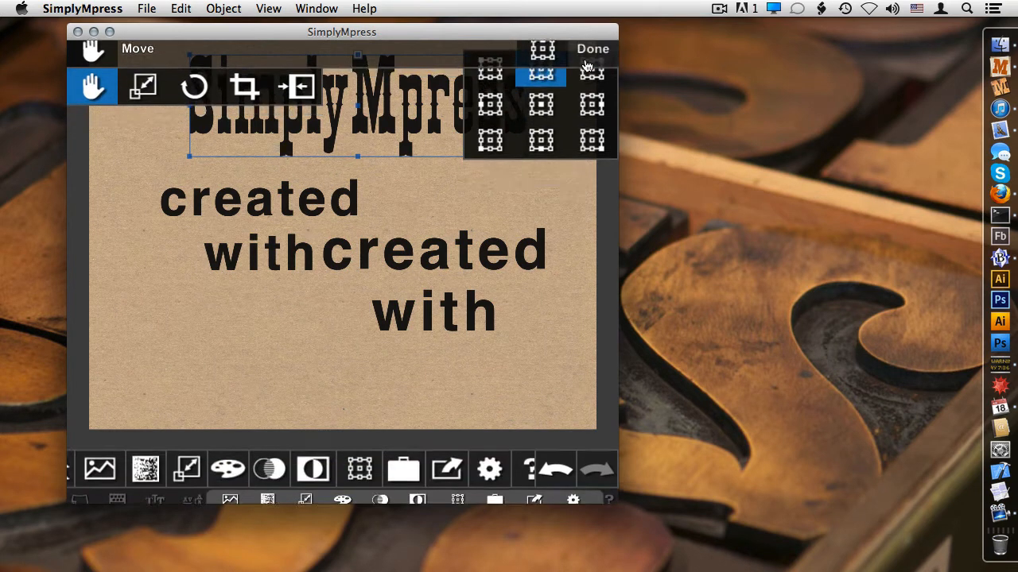
# Scale the SimplyMpress title up to roughly 241 pt by dragging its corner handle
pyautogui.click(592, 49)
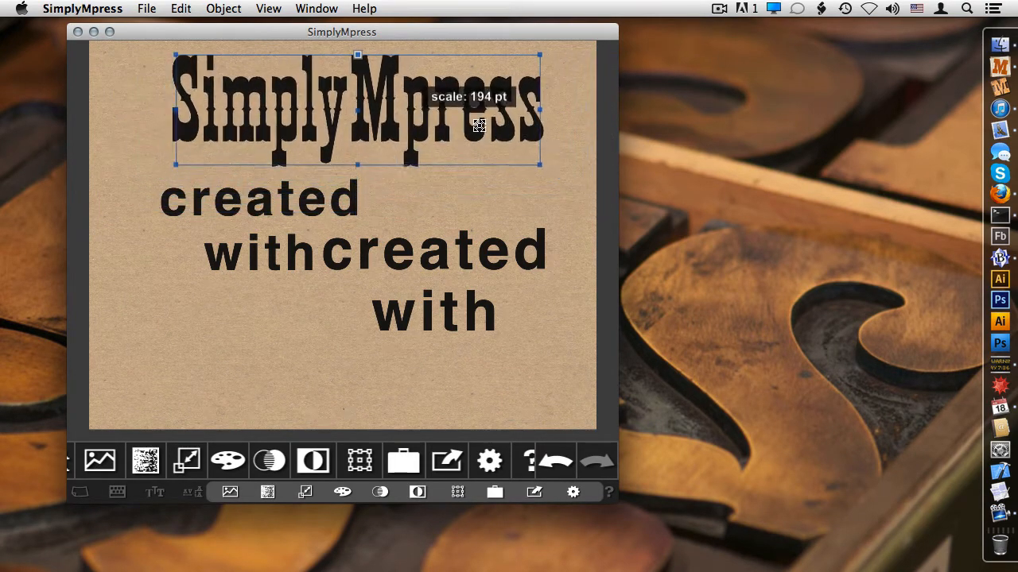
pyautogui.moveTo(539, 165); pyautogui.dragTo(555, 173)
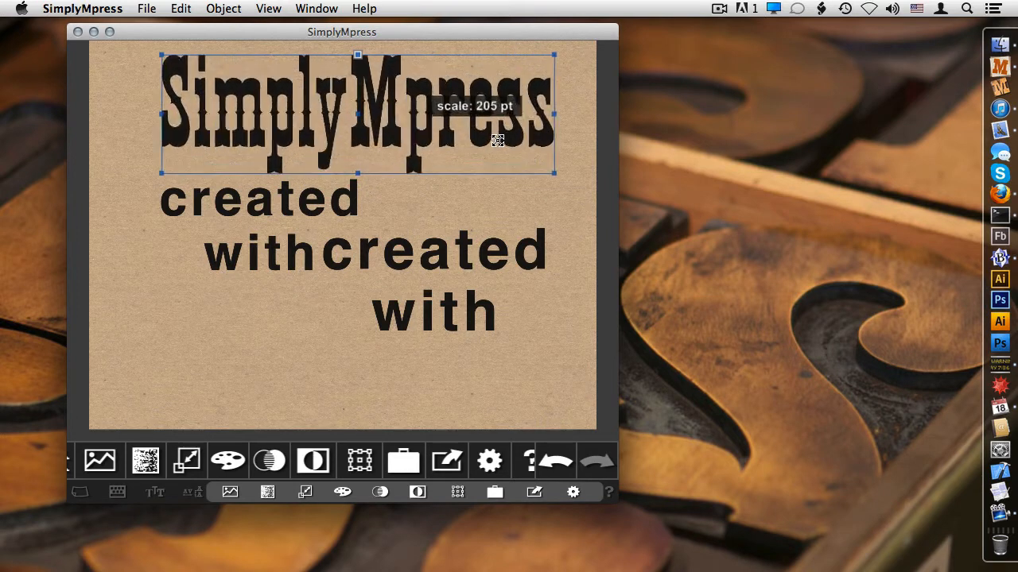
pyautogui.moveTo(497, 141); pyautogui.dragTo(491, 147)
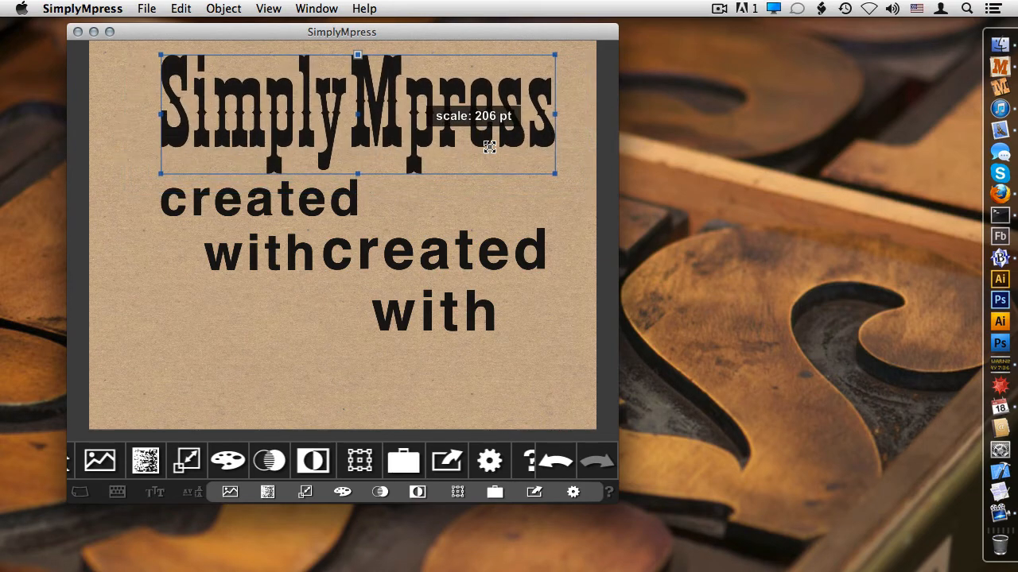
pyautogui.moveTo(489, 147); pyautogui.dragTo(457, 126)
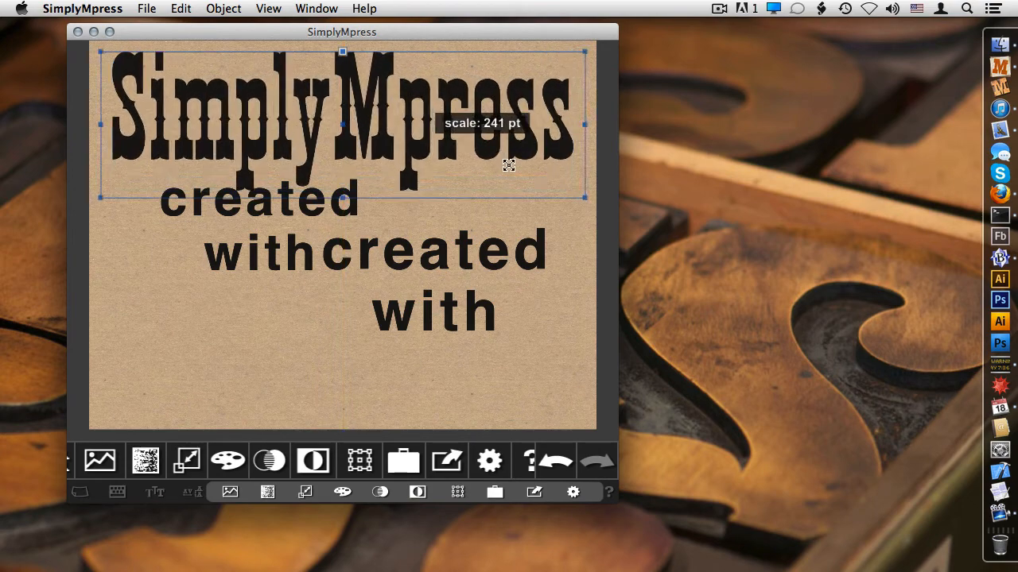
pyautogui.moveTo(509, 165); pyautogui.dragTo(482, 141)
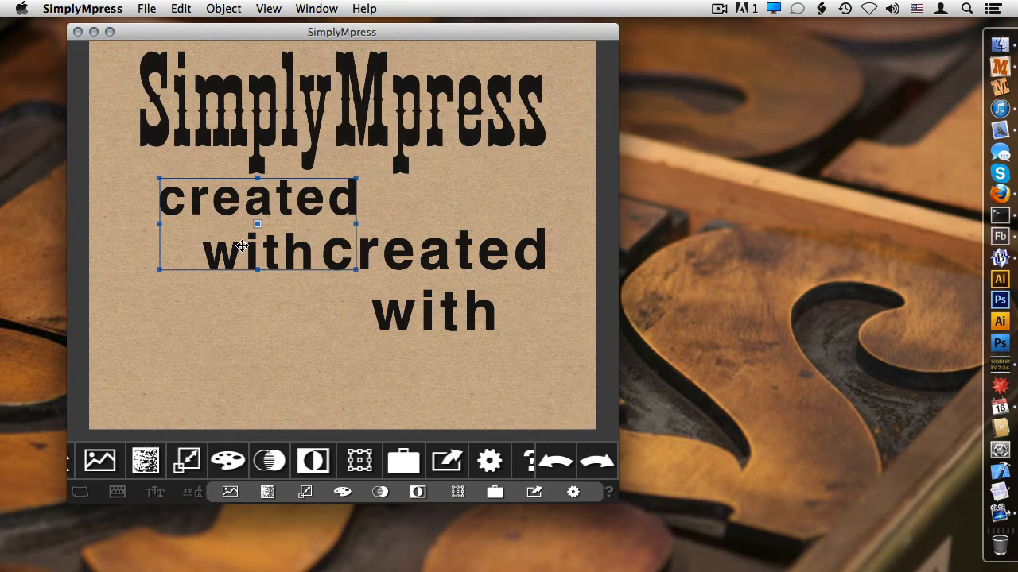
pyautogui.moveTo(632, 499)
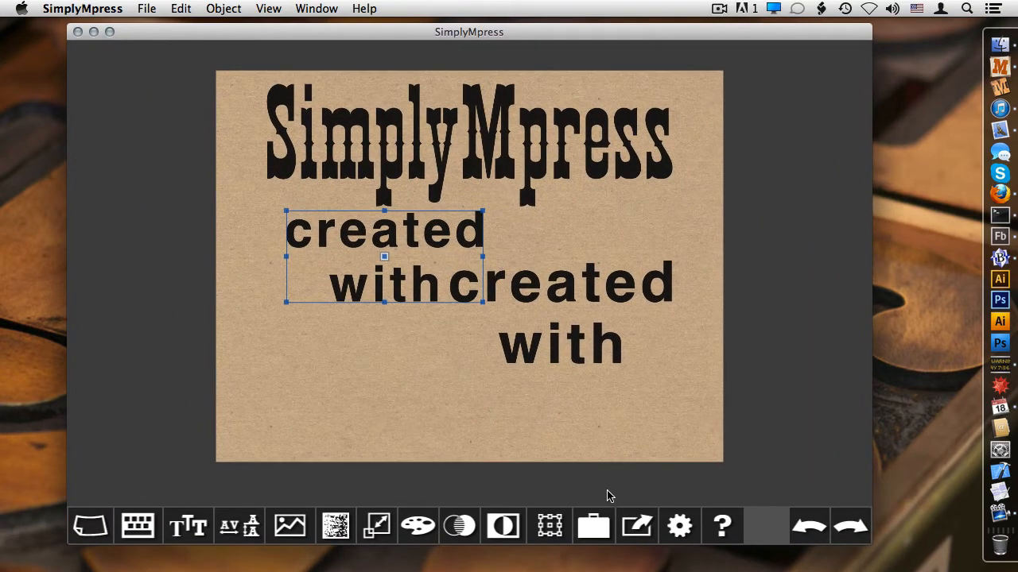
pyautogui.moveTo(354, 324)
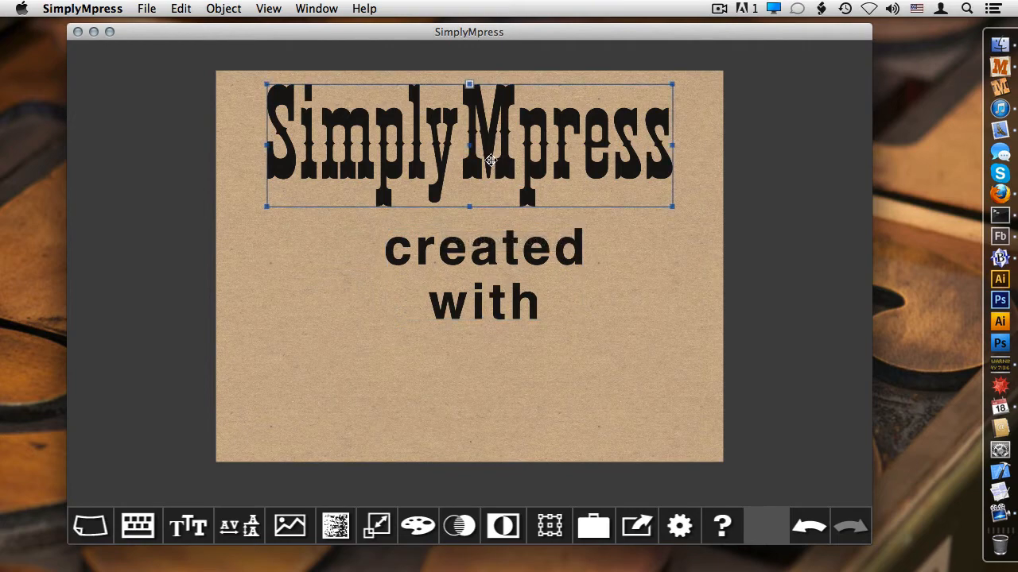
# Try the Grain 3 and Grain 4 textures, then give the title a distressed impression
pyautogui.click(336, 526)
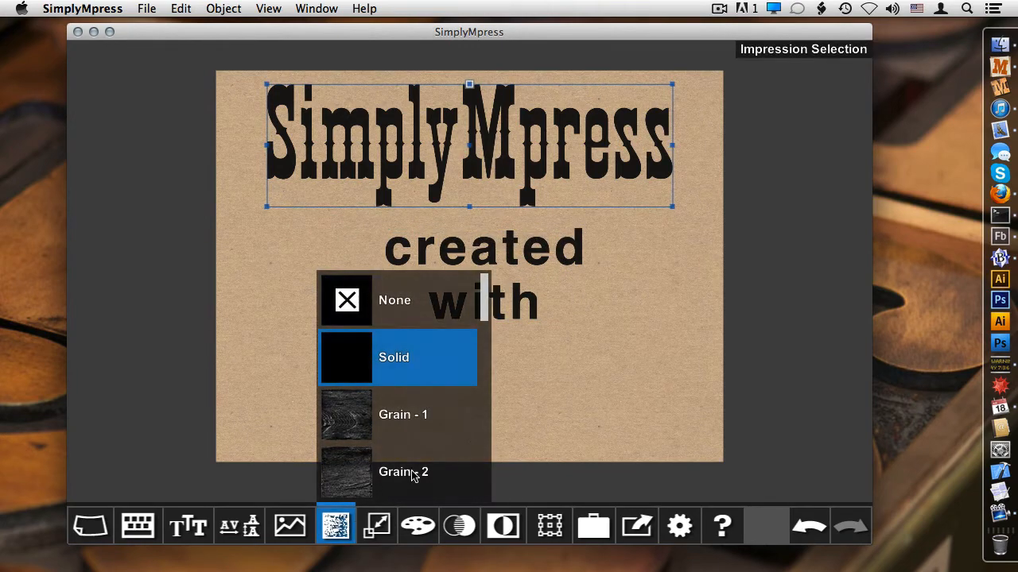
pyautogui.scroll(-3)
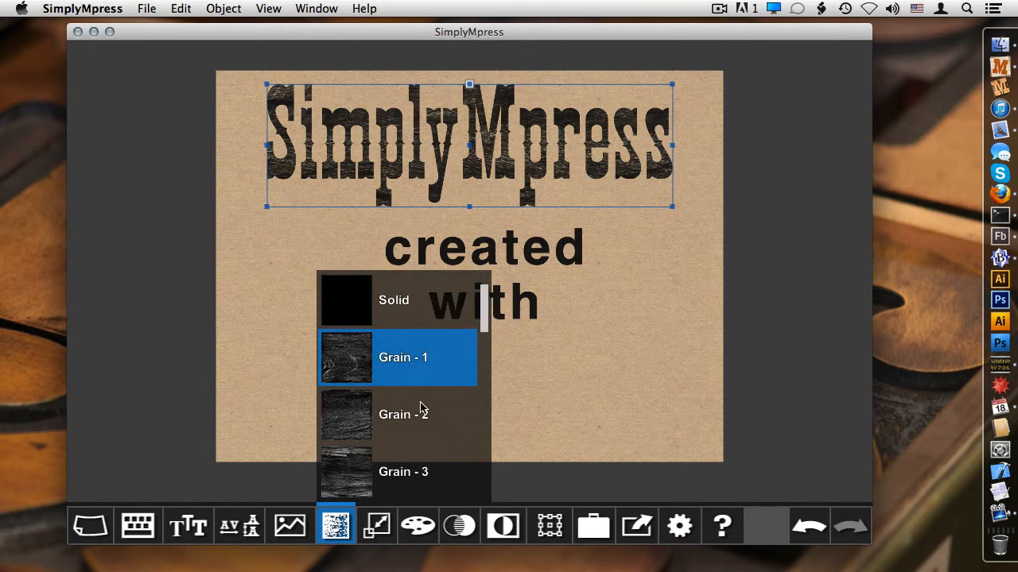
pyautogui.click(403, 471)
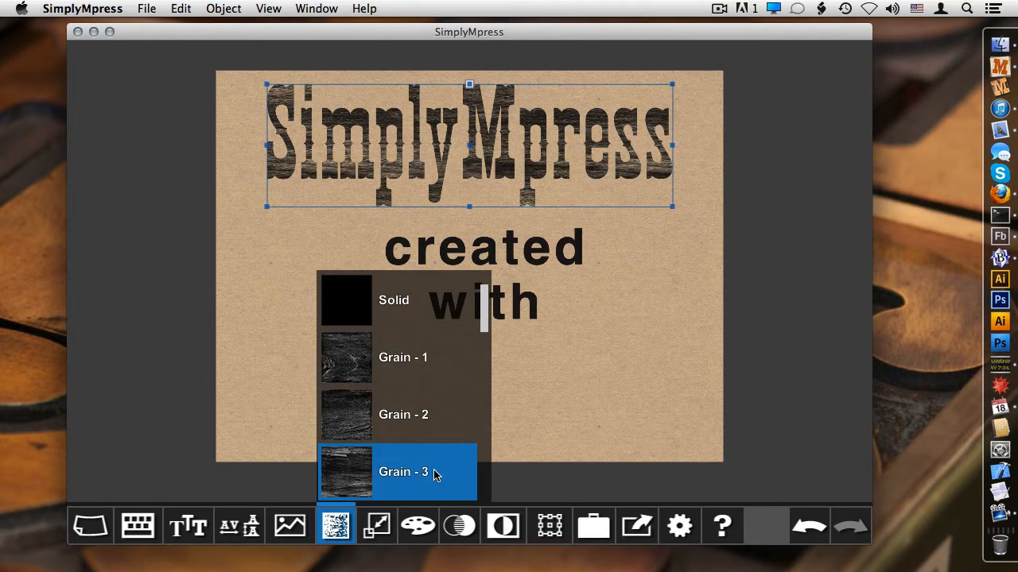
pyautogui.scroll(-3)
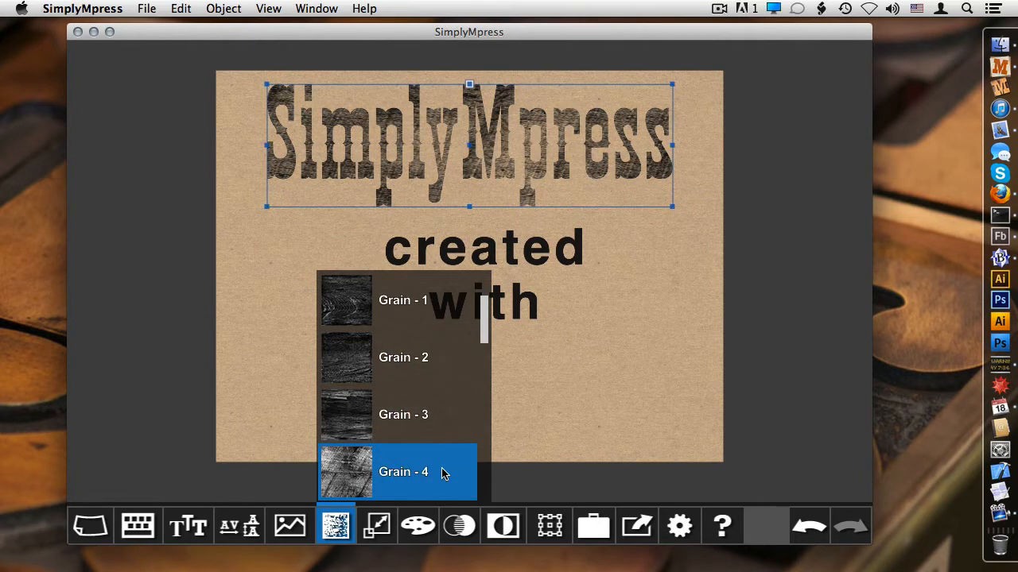
pyautogui.moveTo(360, 473)
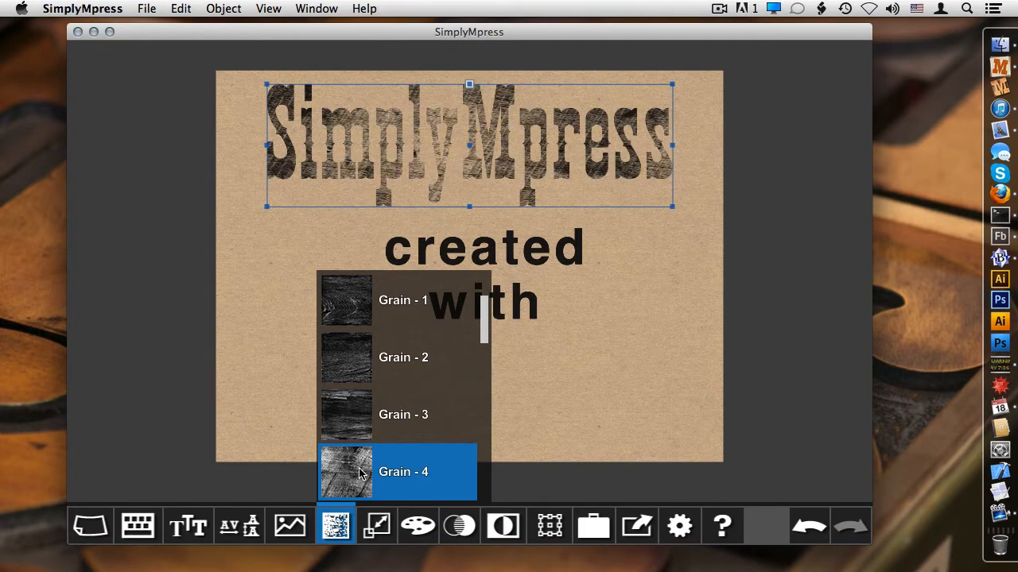
pyautogui.click(403, 471)
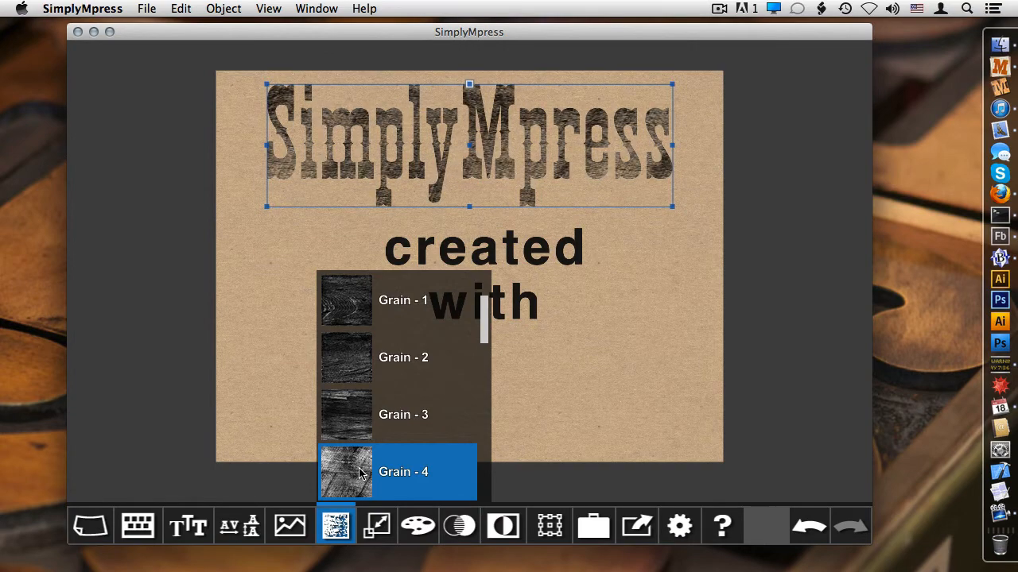
pyautogui.scroll(-3)
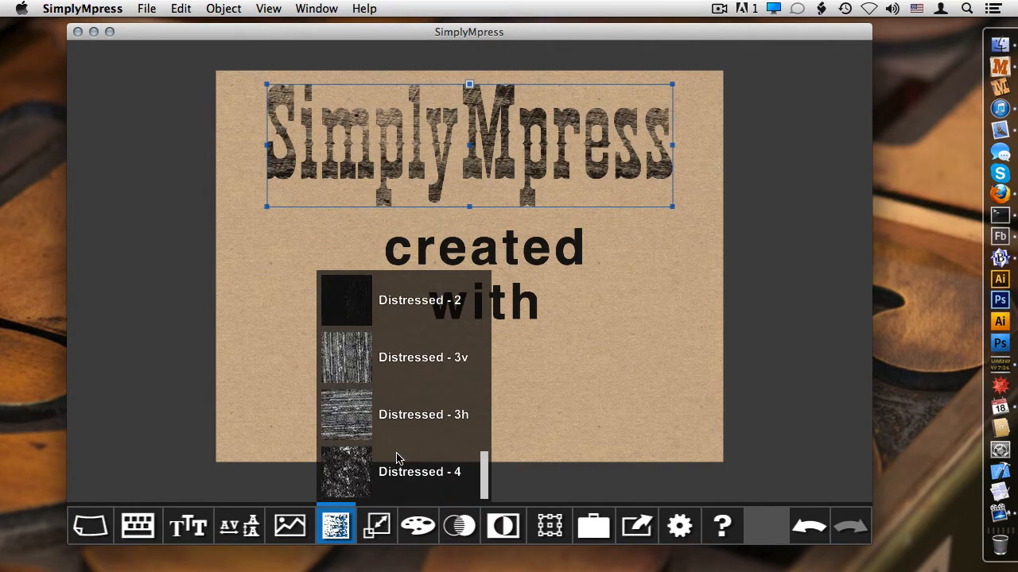
pyautogui.click(419, 472)
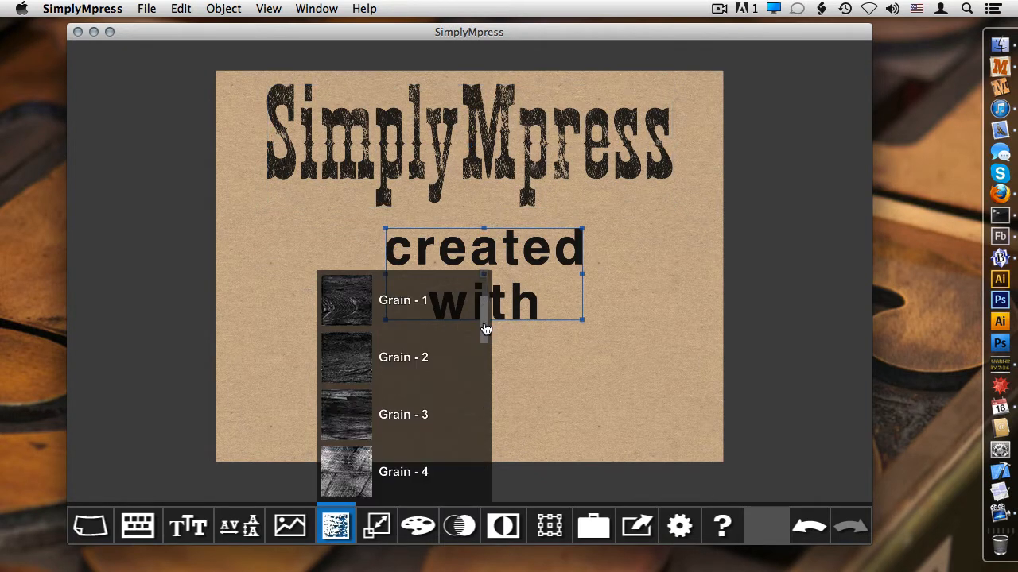
pyautogui.scroll(-3)
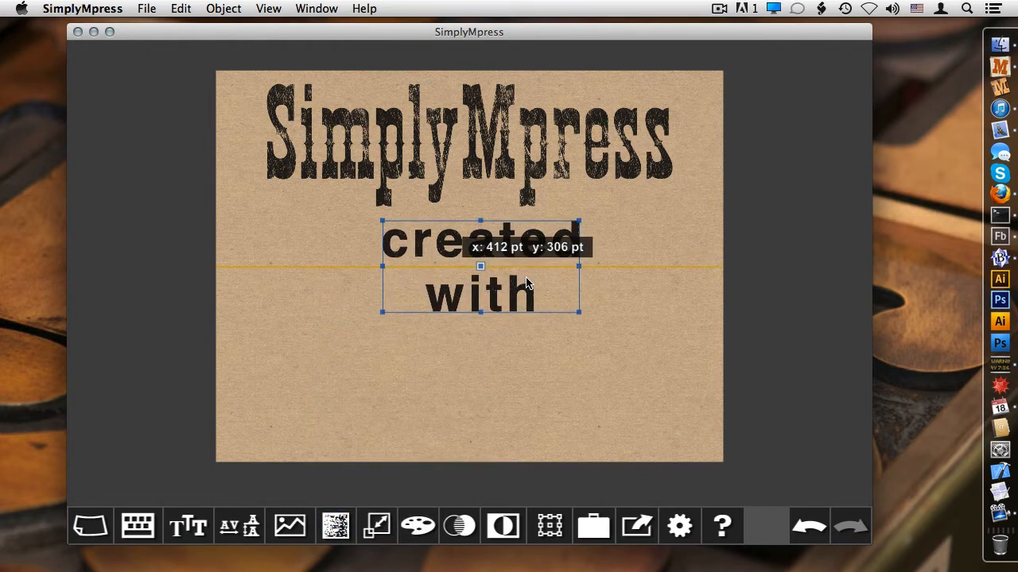
pyautogui.click(418, 525)
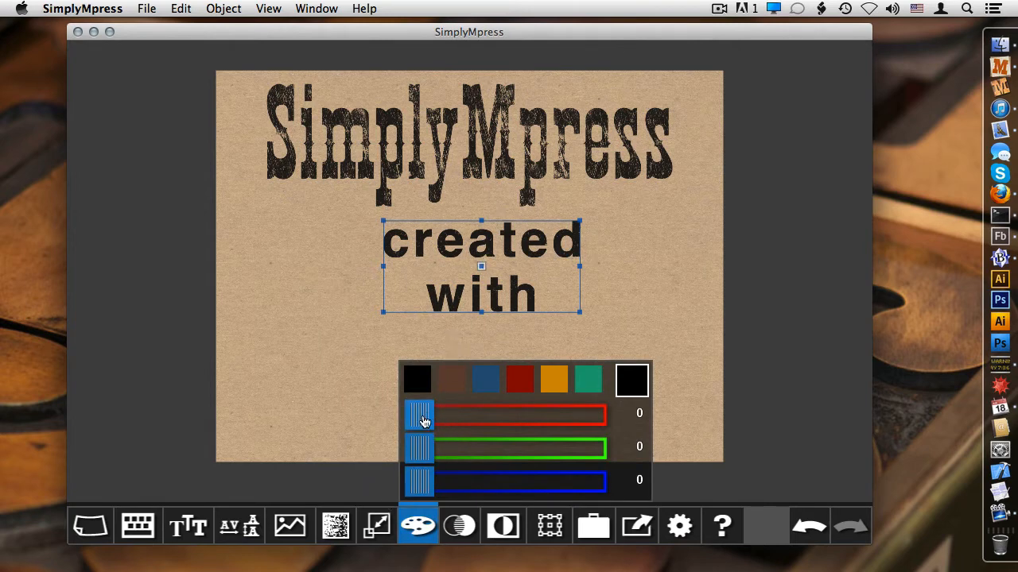
# Ink 'created with' soft blue (RGB 100, 125, 200) and save it as a swatch
pyautogui.moveTo(418, 413); pyautogui.dragTo(503, 413)
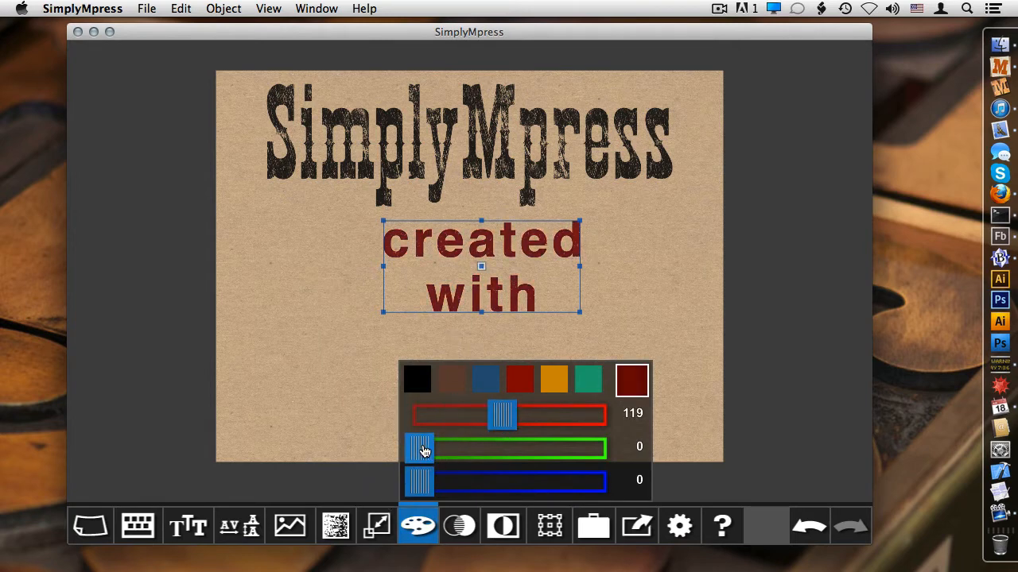
pyautogui.moveTo(419, 446); pyautogui.dragTo(548, 446)
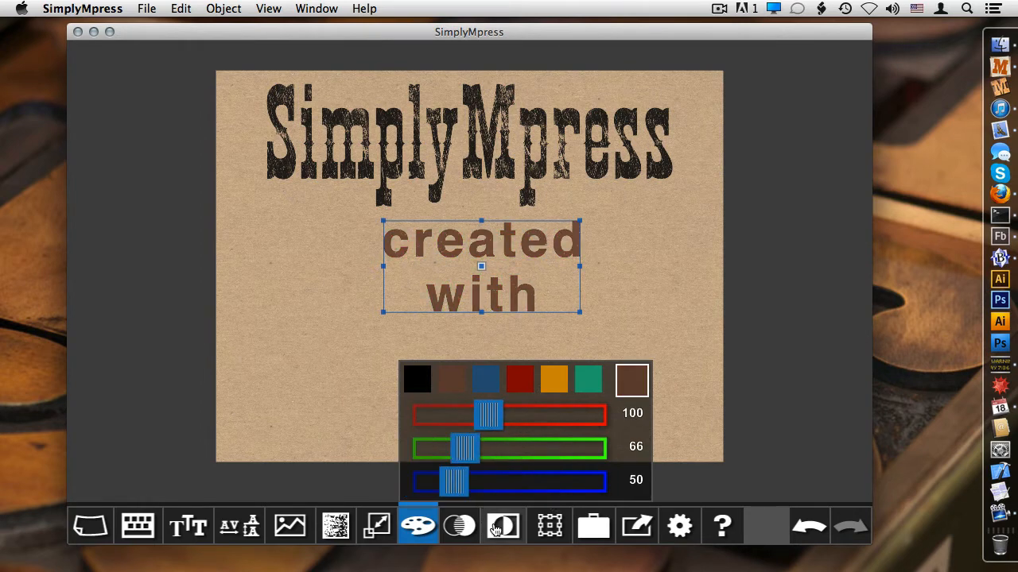
pyautogui.moveTo(463, 448); pyautogui.dragTo(528, 448)
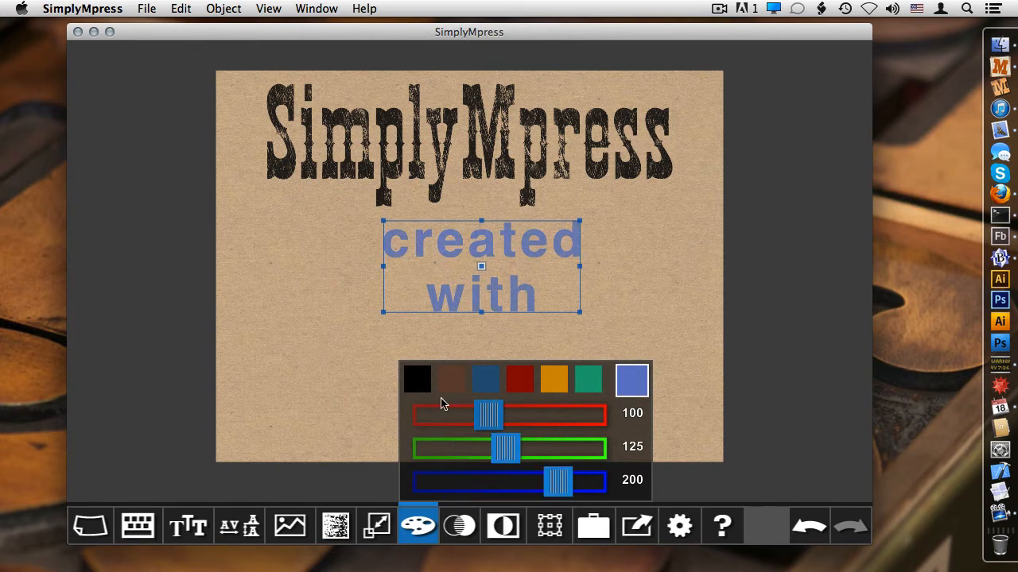
pyautogui.moveTo(608, 387)
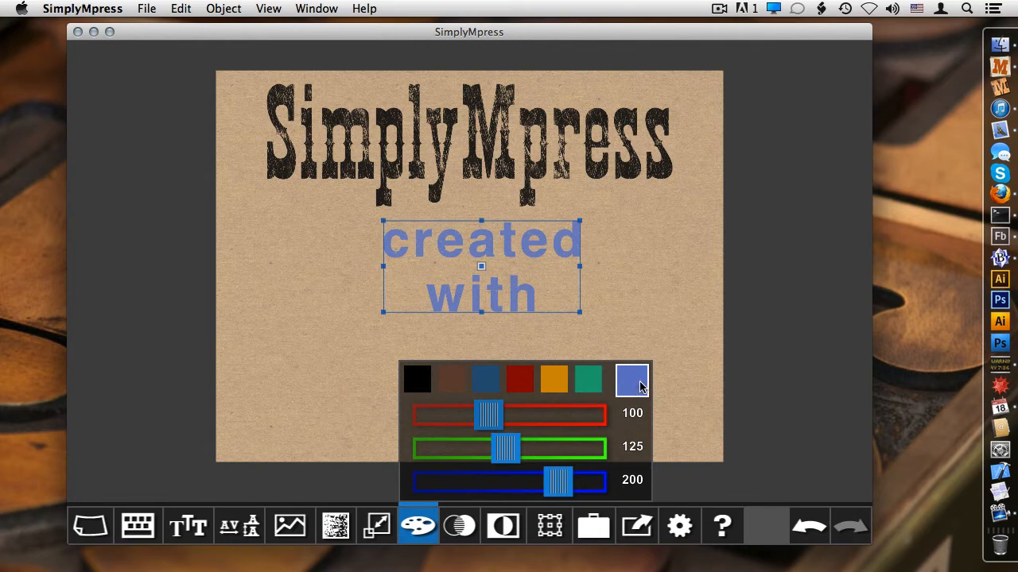
pyautogui.moveTo(623, 376)
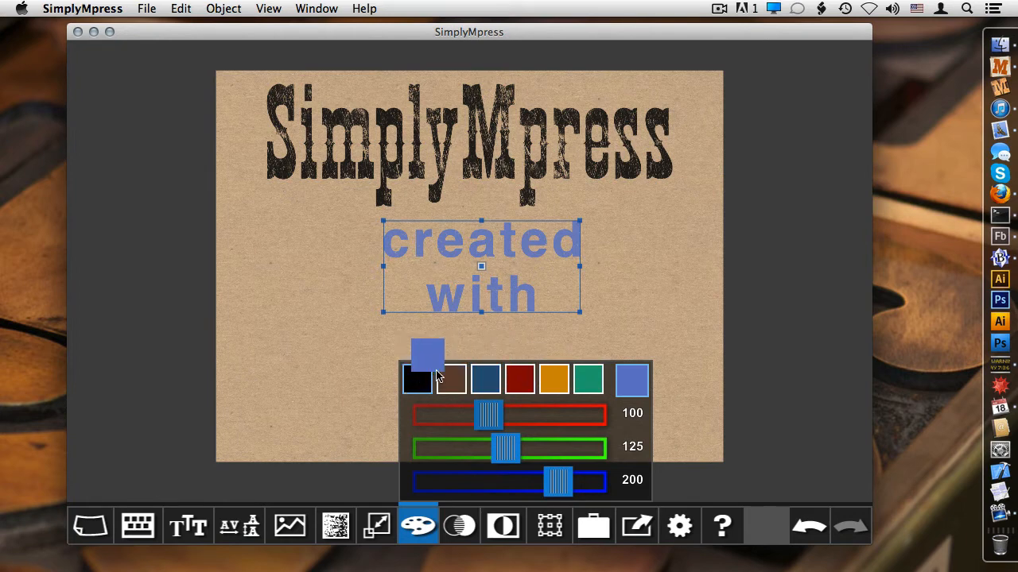
pyautogui.click(520, 379)
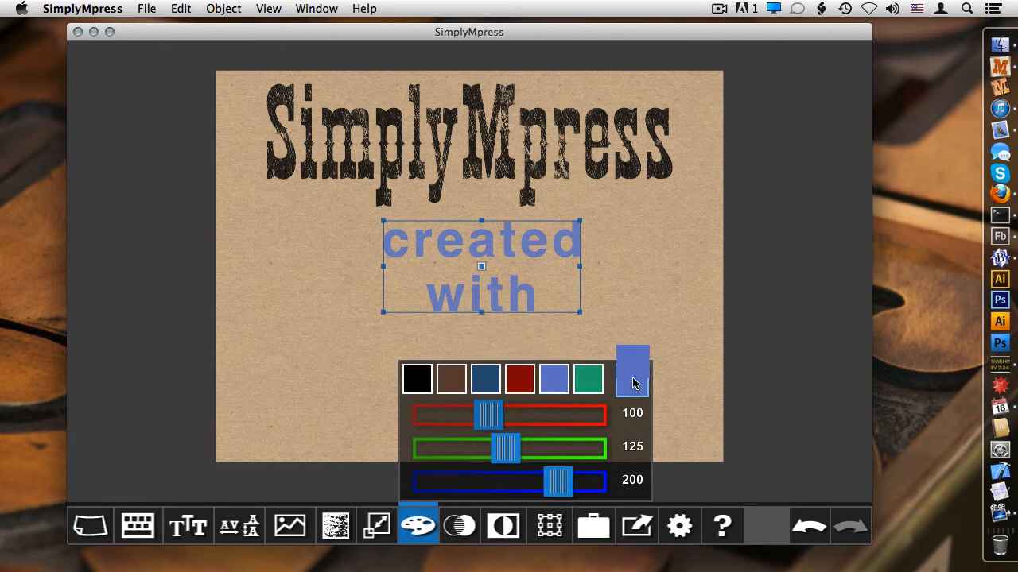
pyautogui.moveTo(633, 374)
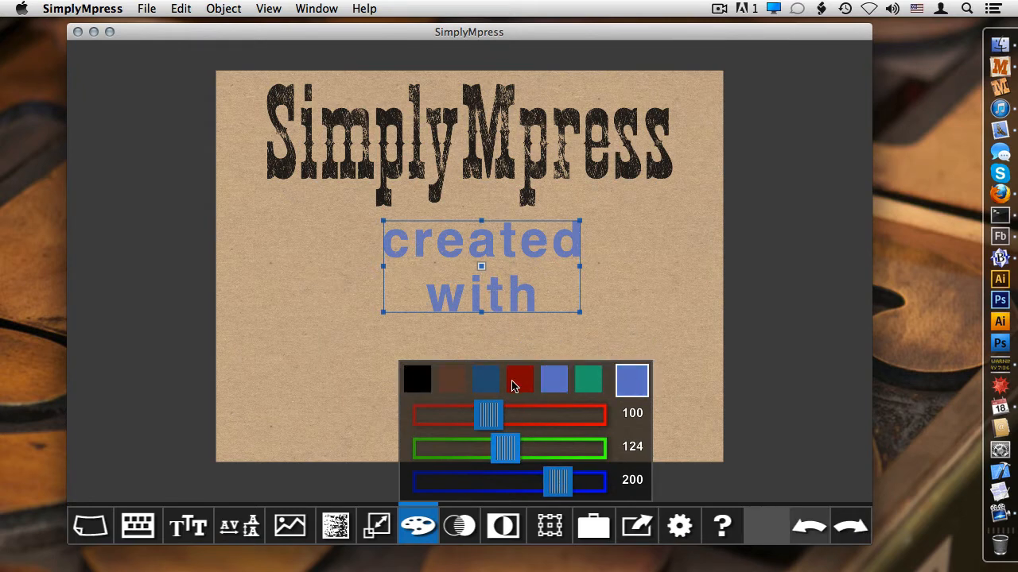
pyautogui.click(459, 526)
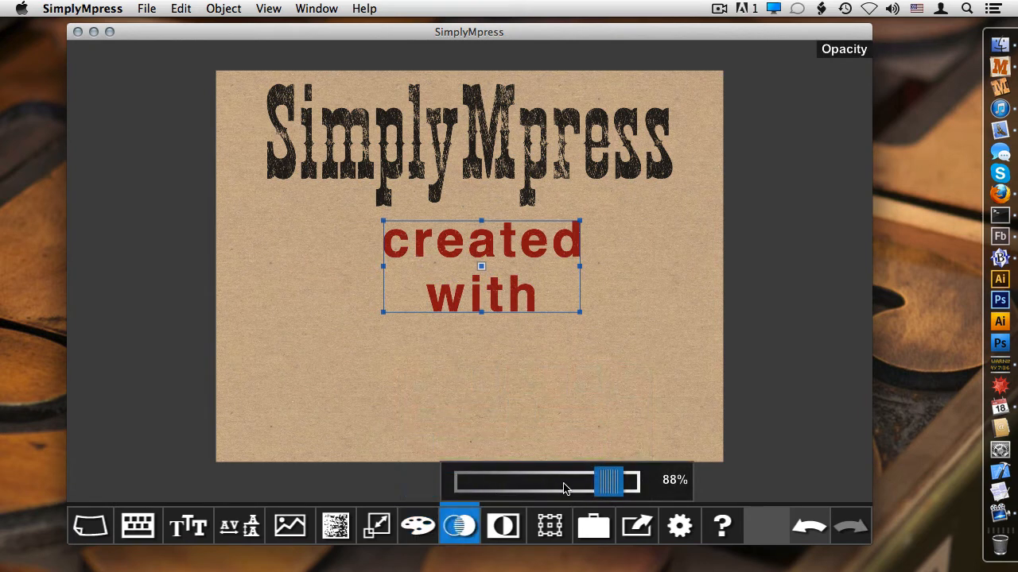
# Restore 'created with' to near-full opacity and invert the SimplyMpress heading, leaving it unflipped
pyautogui.moveTo(608, 479); pyautogui.dragTo(566, 479)
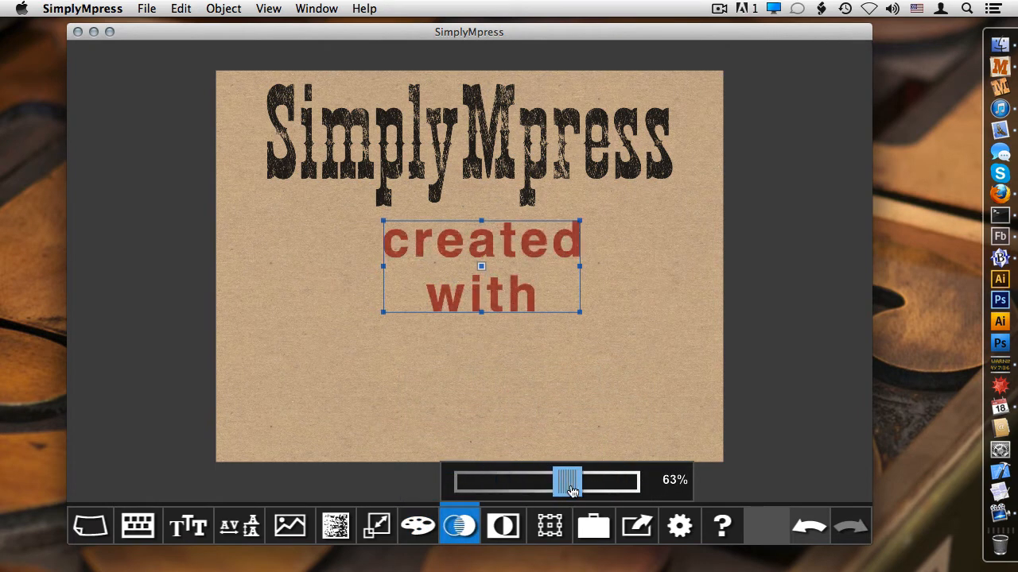
pyautogui.moveTo(568, 480); pyautogui.dragTo(626, 480)
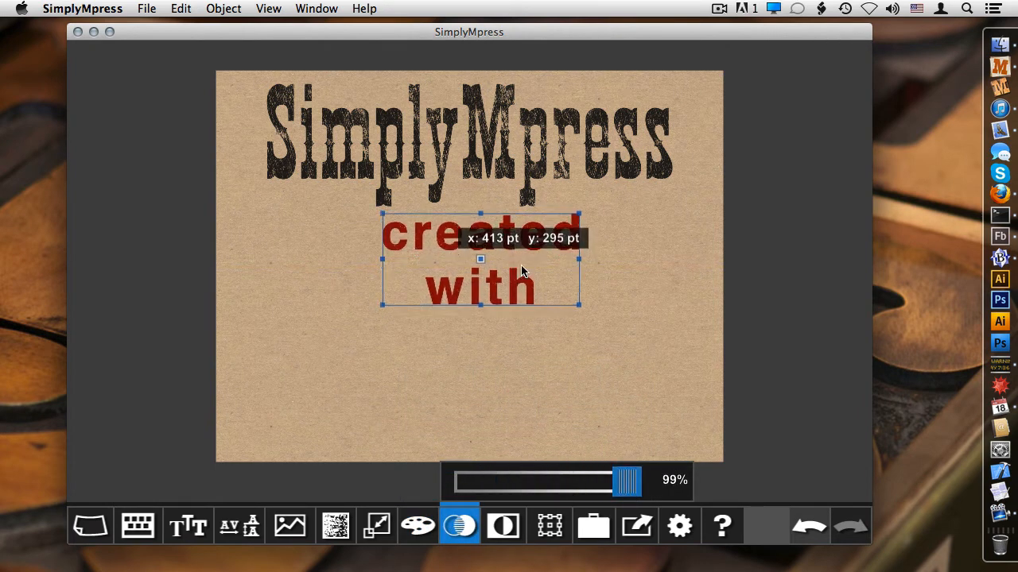
pyautogui.click(503, 525)
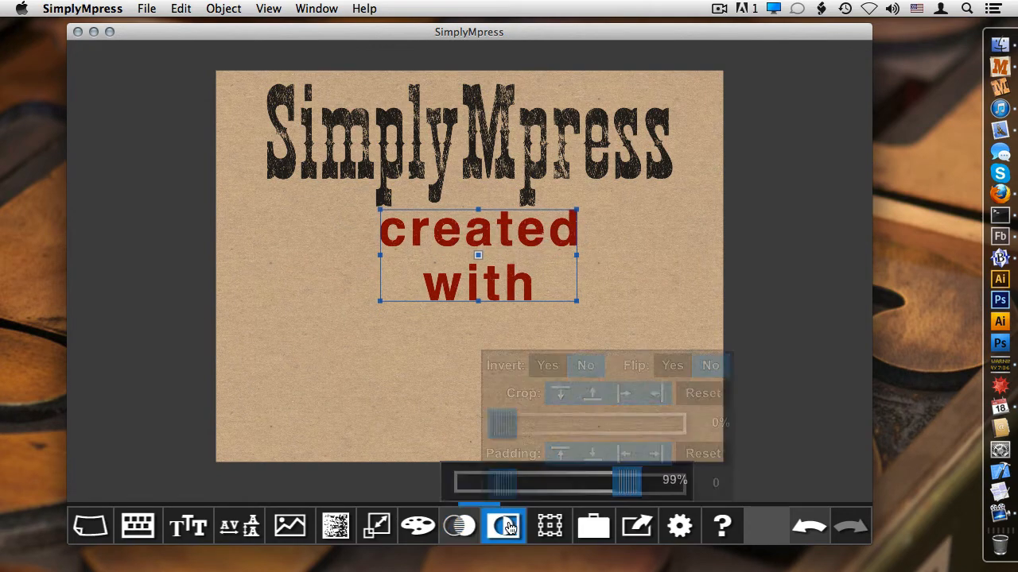
pyautogui.click(469, 135)
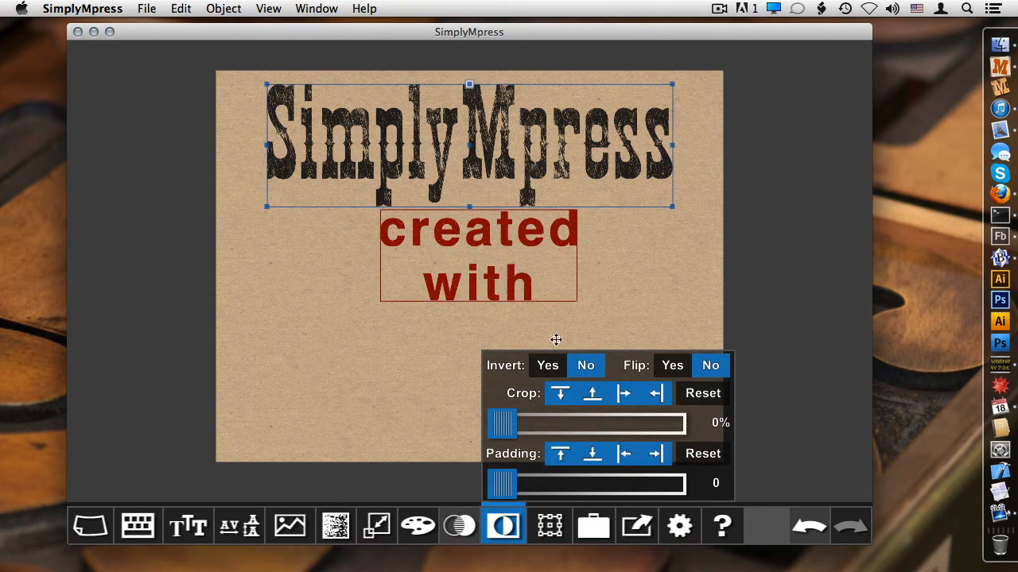
pyautogui.click(547, 364)
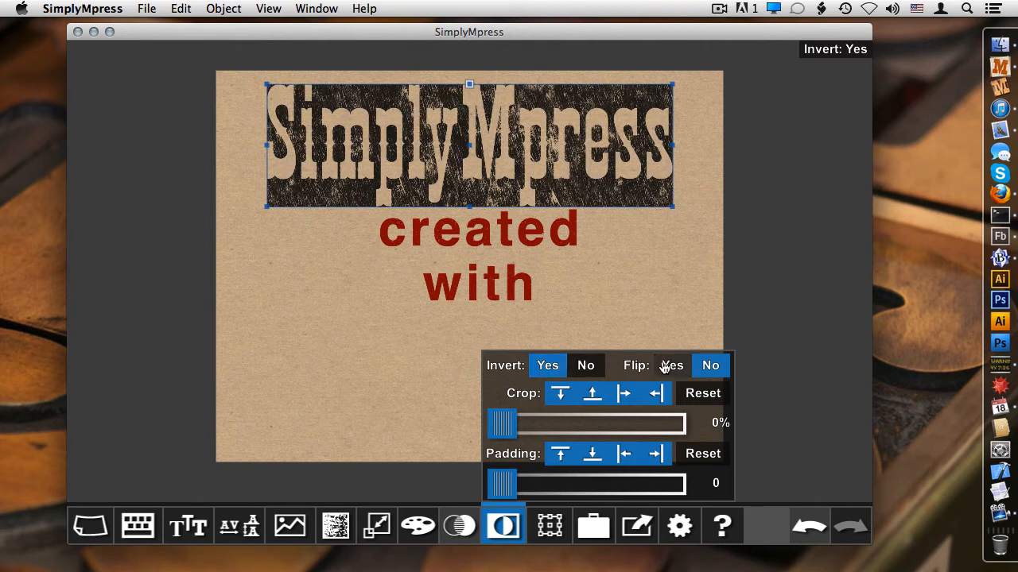
pyautogui.click(671, 365)
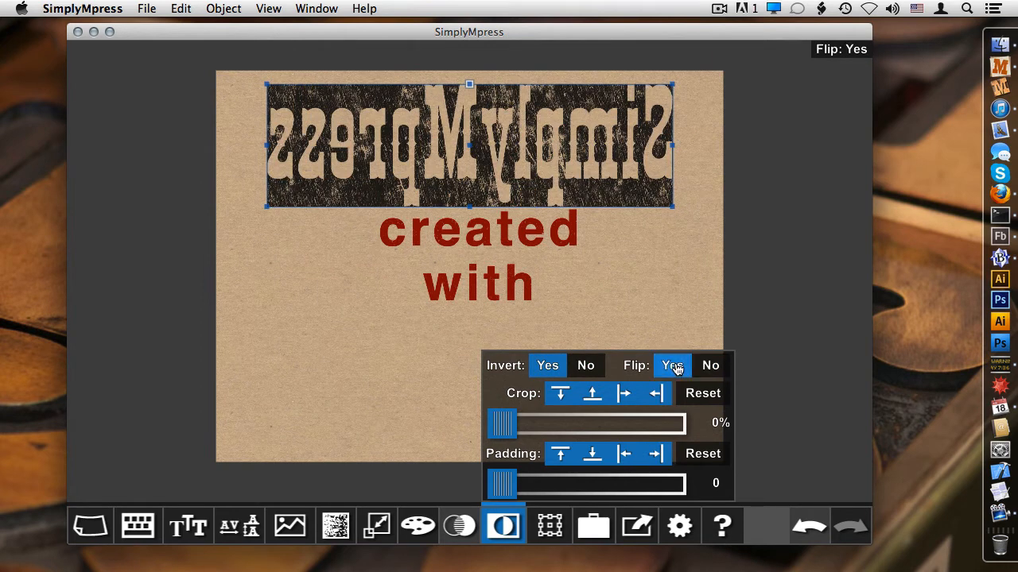
pyautogui.click(709, 365)
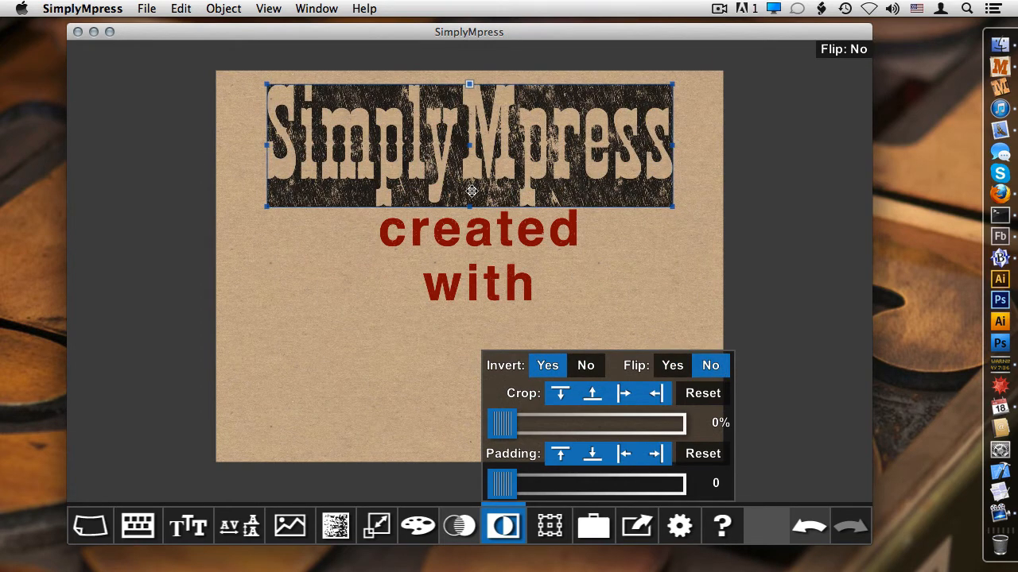
# Pad the heading's dark block to about 56 and move 'created with' beneath it
pyautogui.moveTo(501, 483); pyautogui.dragTo(515, 484)
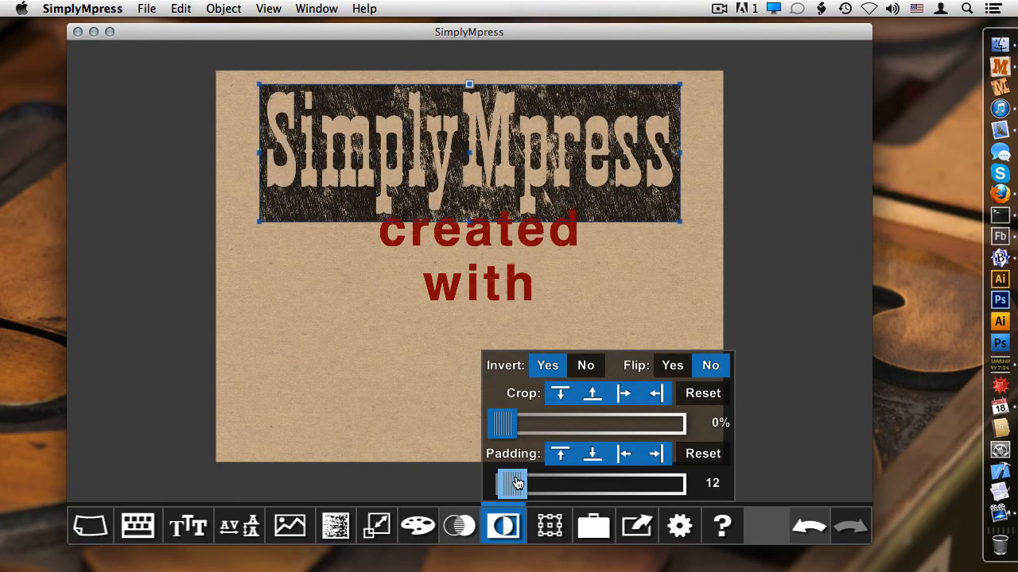
pyautogui.moveTo(513, 483); pyautogui.dragTo(541, 483)
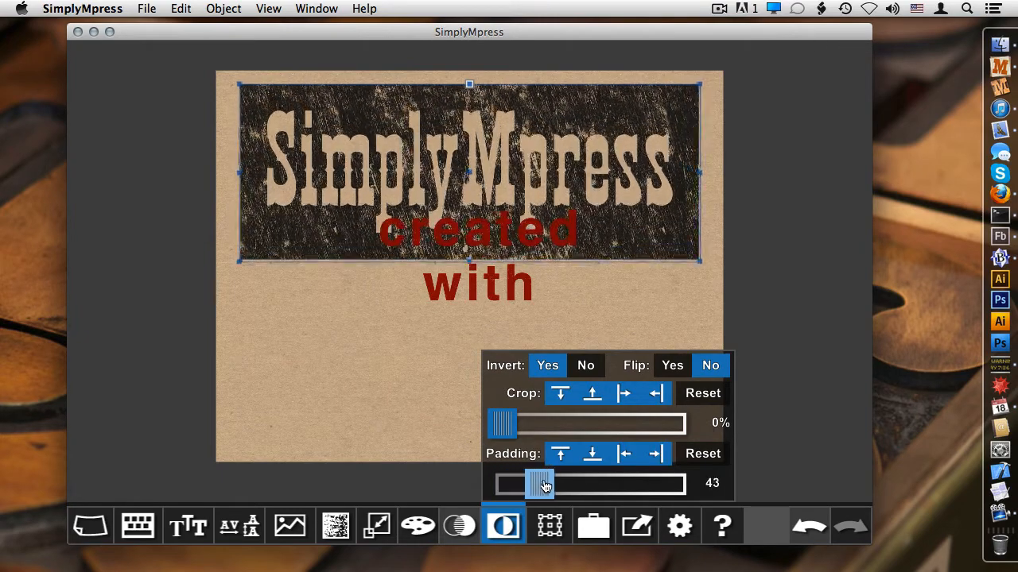
pyautogui.moveTo(543, 484); pyautogui.dragTo(527, 484)
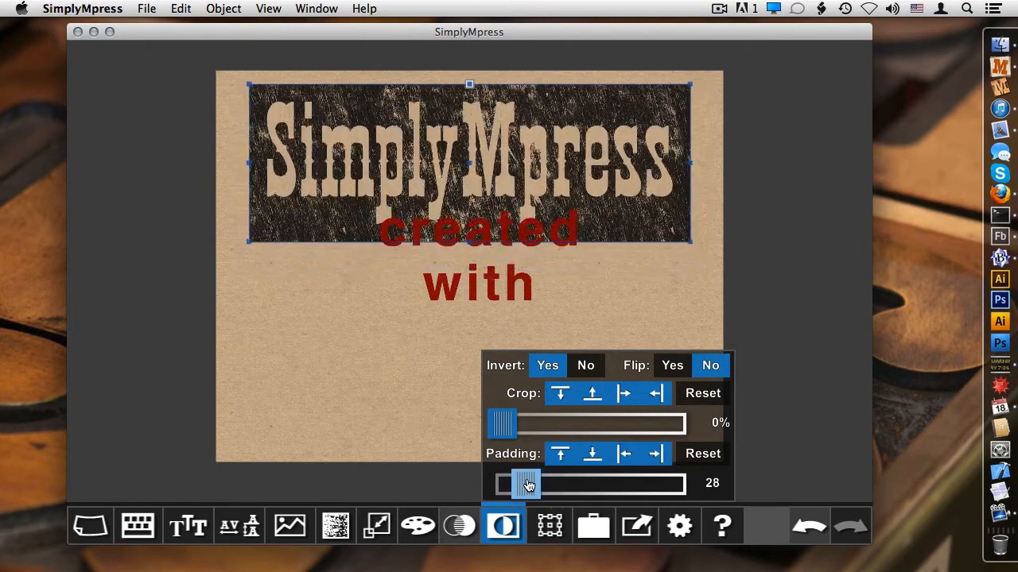
pyautogui.moveTo(524, 484); pyautogui.dragTo(544, 484)
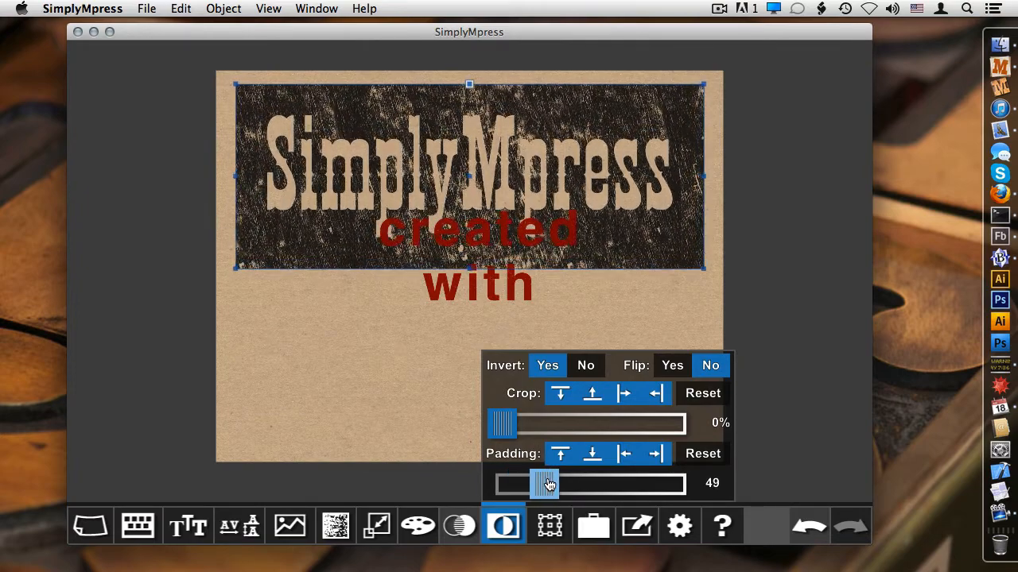
pyautogui.moveTo(545, 483); pyautogui.dragTo(552, 484)
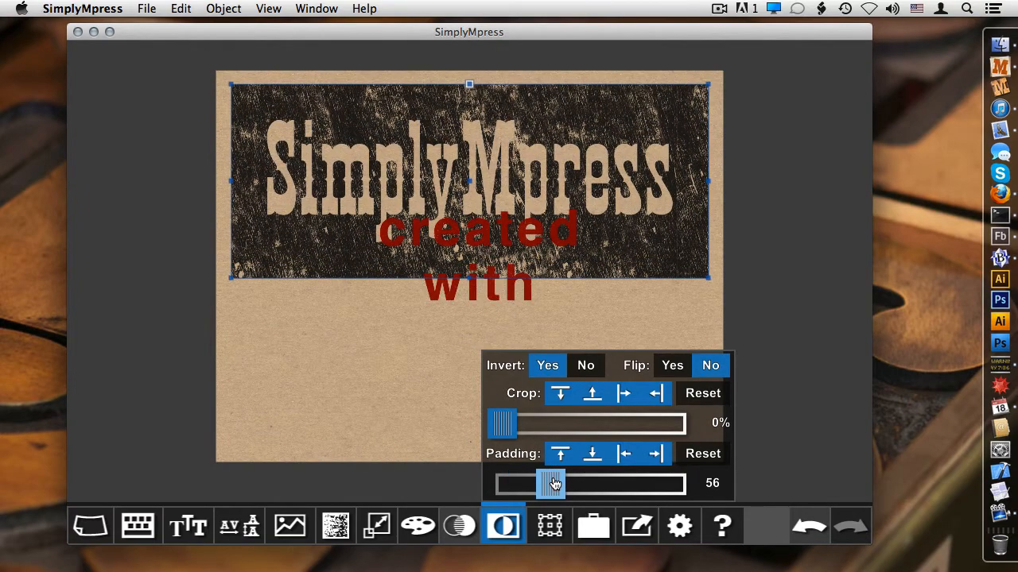
pyautogui.moveTo(553, 484); pyautogui.dragTo(501, 483)
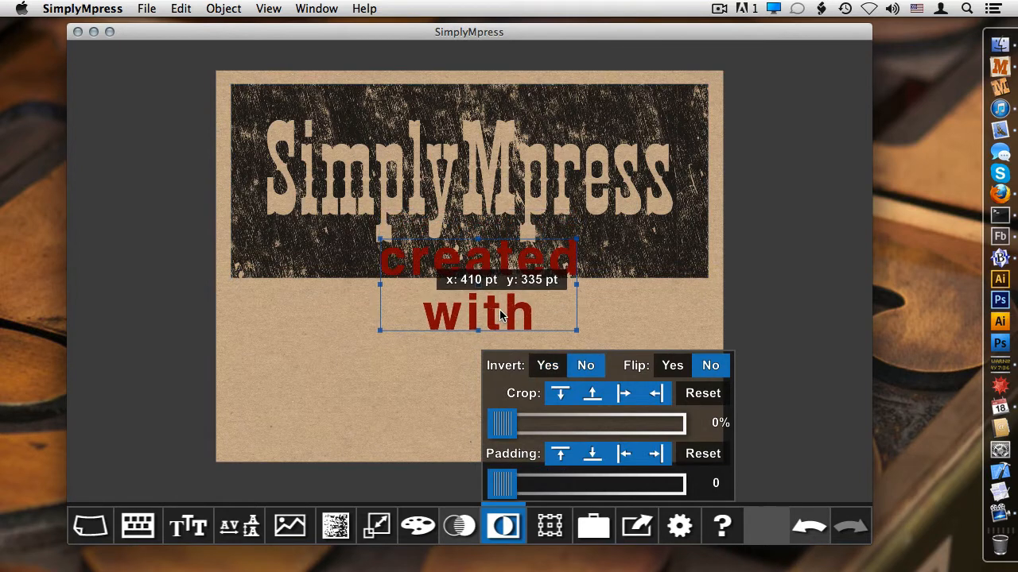
pyautogui.moveTo(501, 310); pyautogui.dragTo(477, 322)
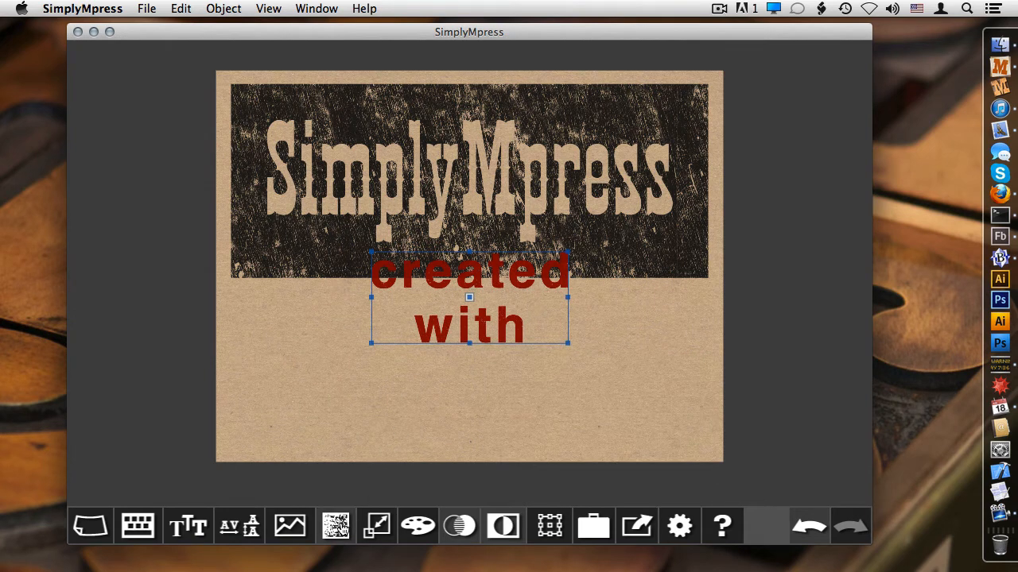
# Ink 'created with' white and shrink it to 53 pt with the Scale Text slider
pyautogui.click(418, 526)
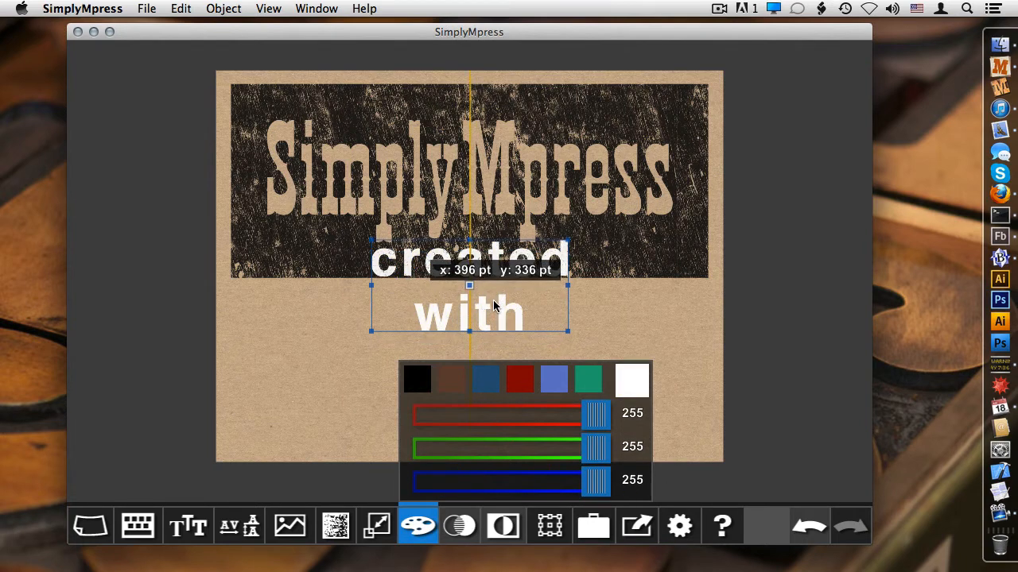
pyautogui.click(334, 525)
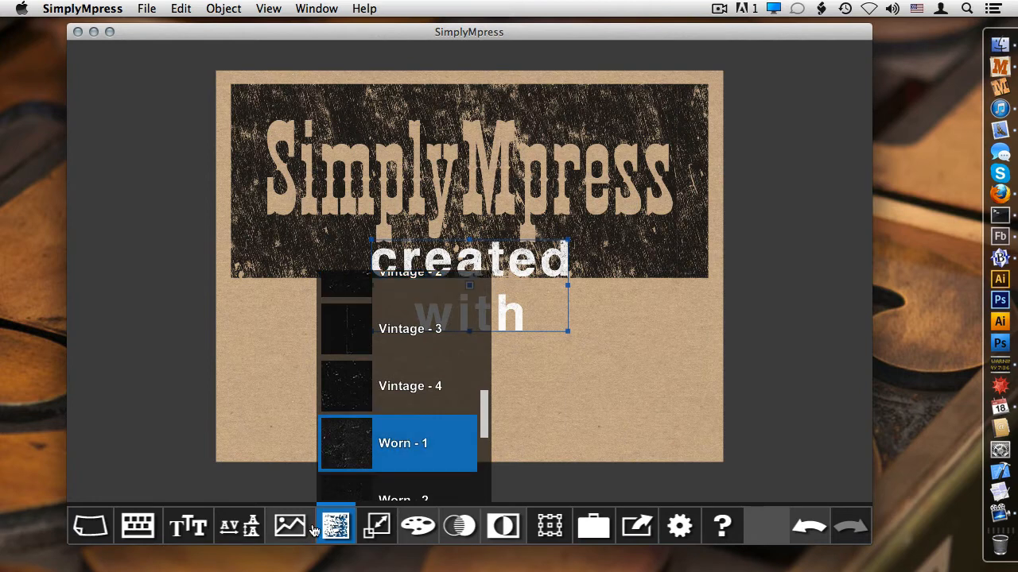
pyautogui.click(377, 526)
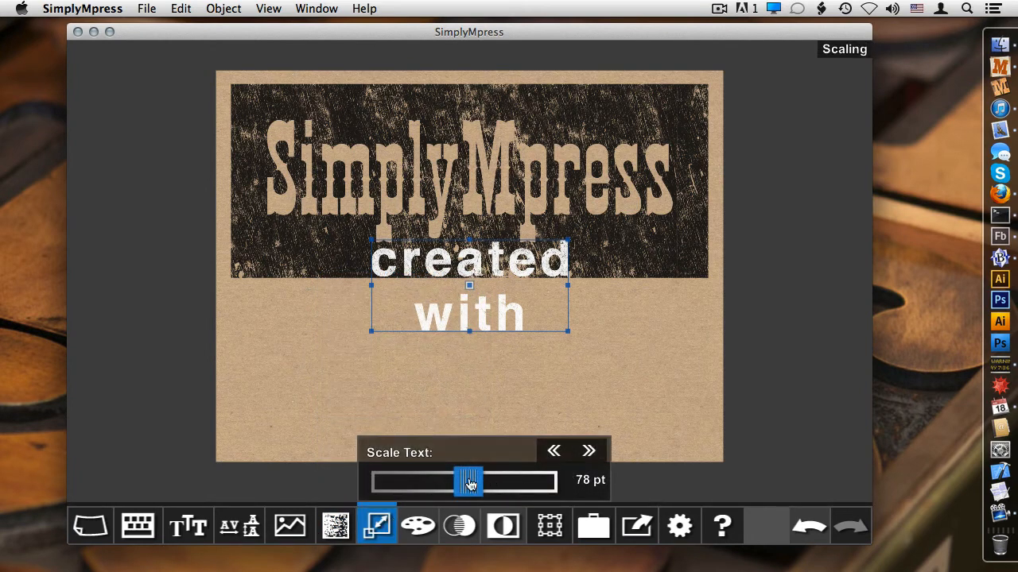
pyautogui.moveTo(469, 481); pyautogui.dragTo(457, 482)
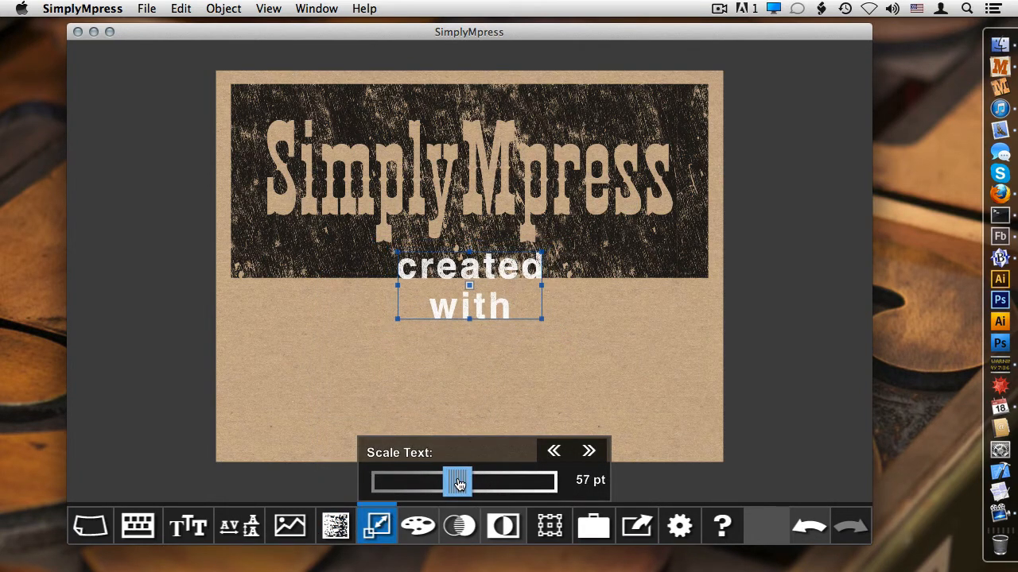
pyautogui.moveTo(457, 481); pyautogui.dragTo(453, 482)
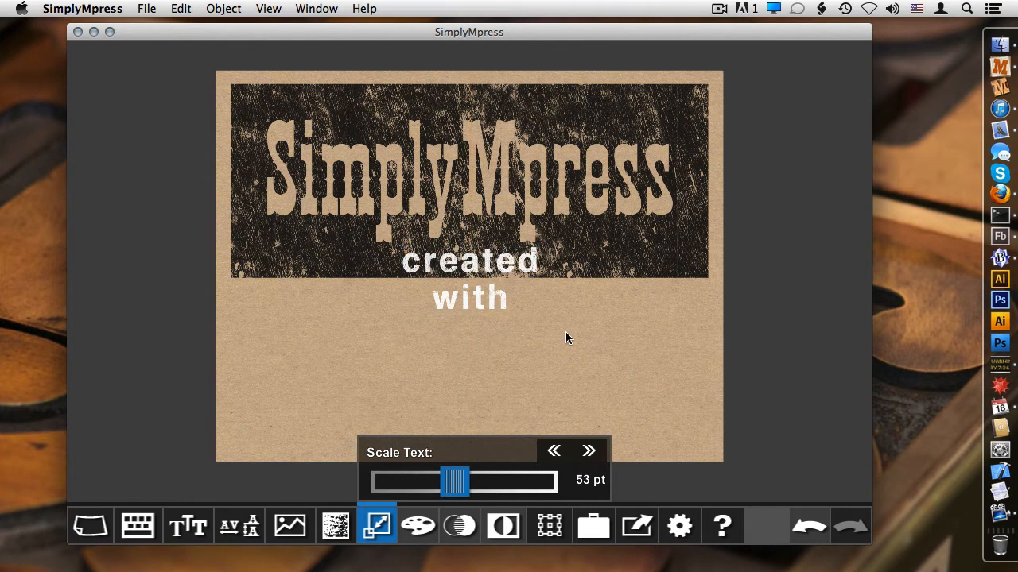
pyautogui.click(378, 526)
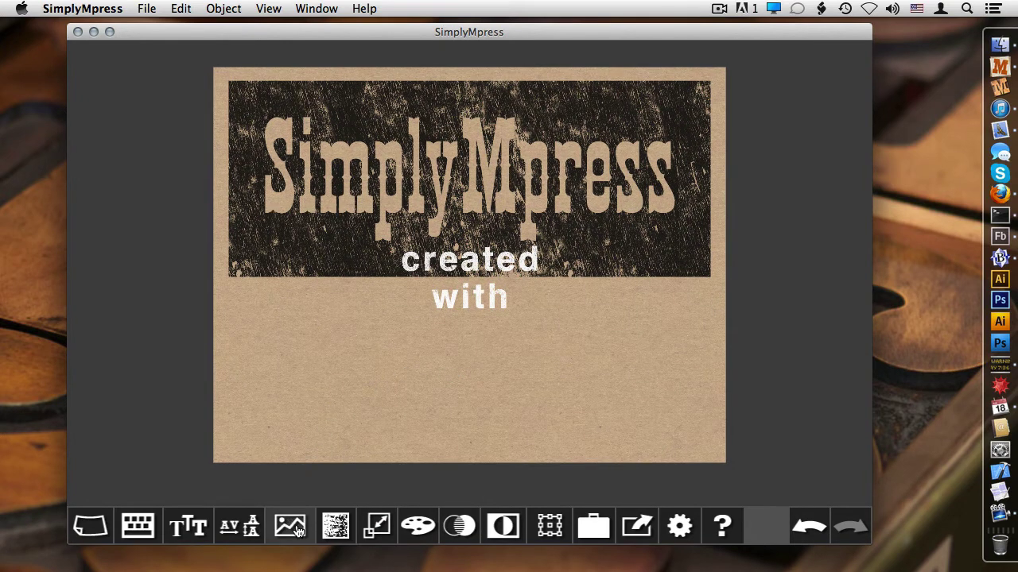
pyautogui.moveTo(188, 63)
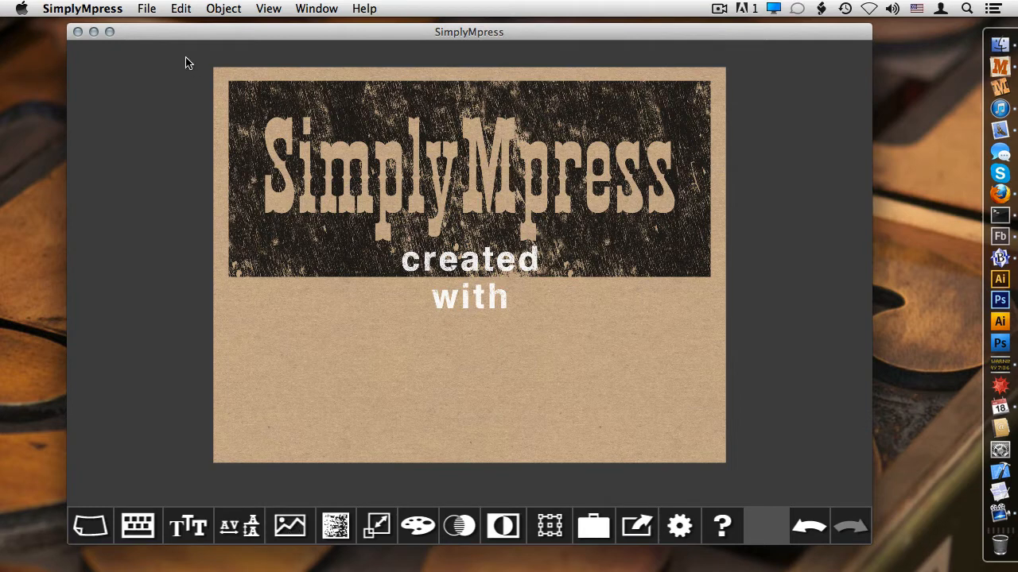
# Import starling.png as artwork and tilt it beside the 'created with' text
pyautogui.click(146, 9)
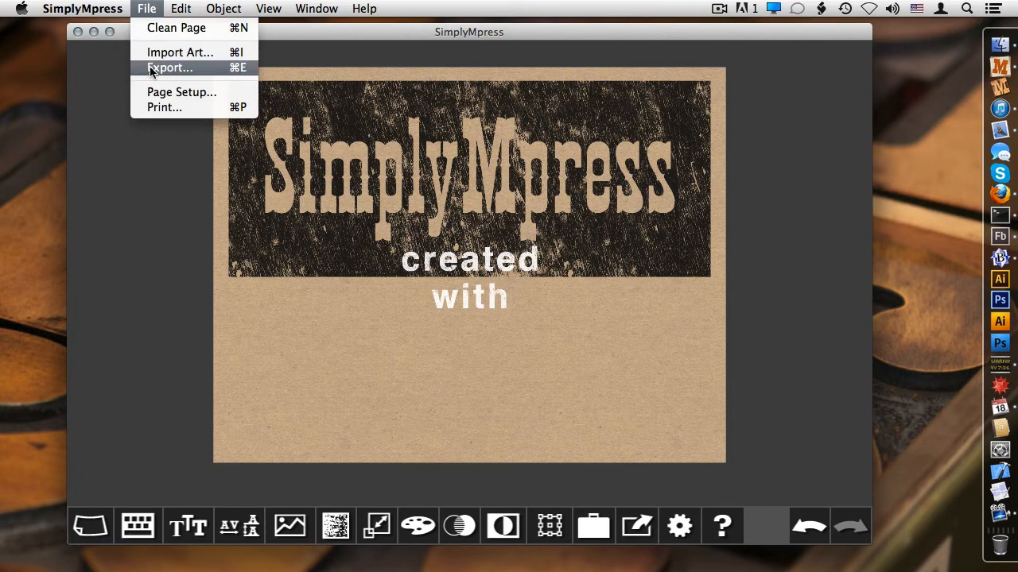
pyautogui.click(179, 51)
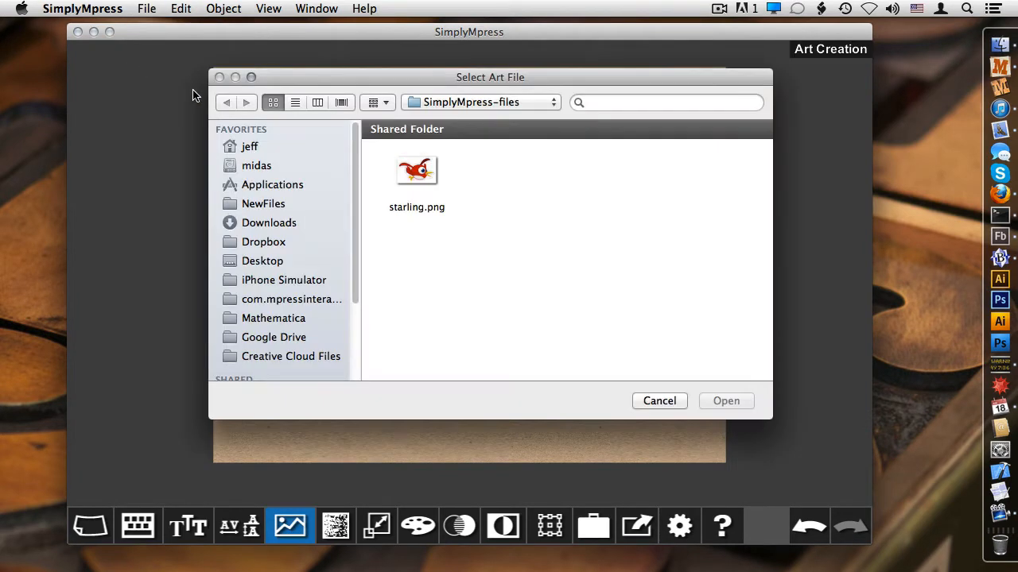
pyautogui.click(416, 171)
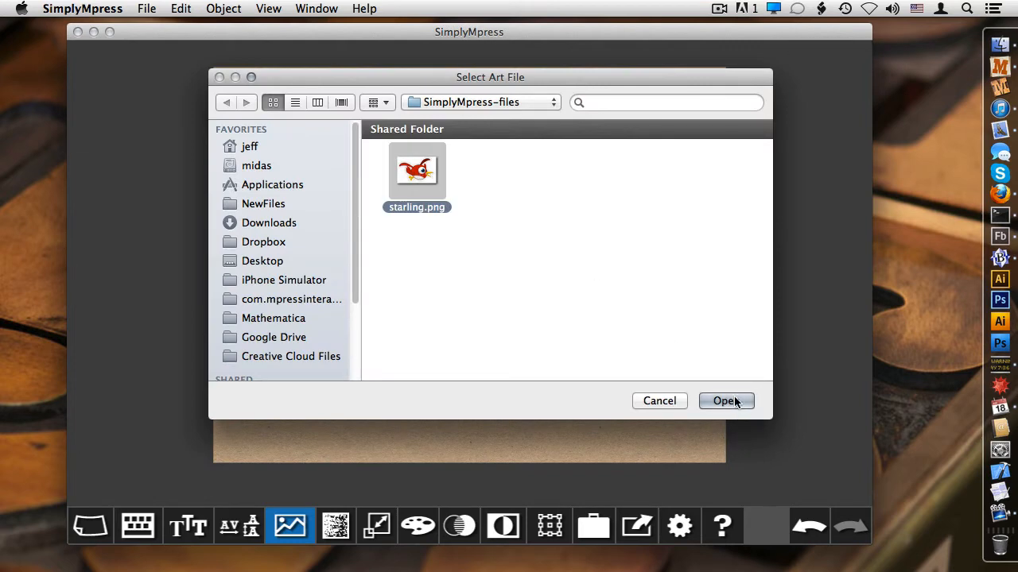
pyautogui.click(724, 400)
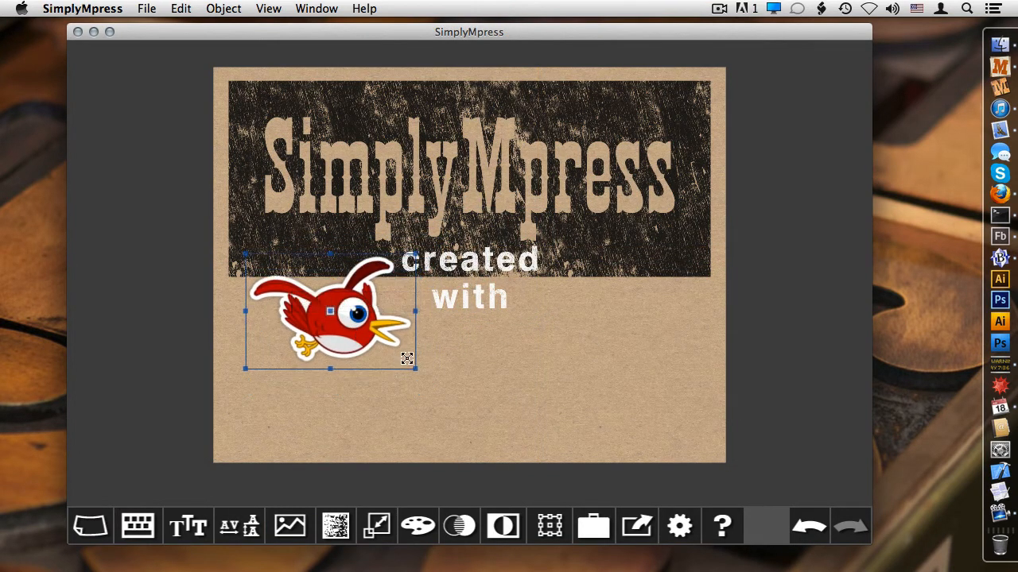
pyautogui.moveTo(407, 358); pyautogui.dragTo(411, 354)
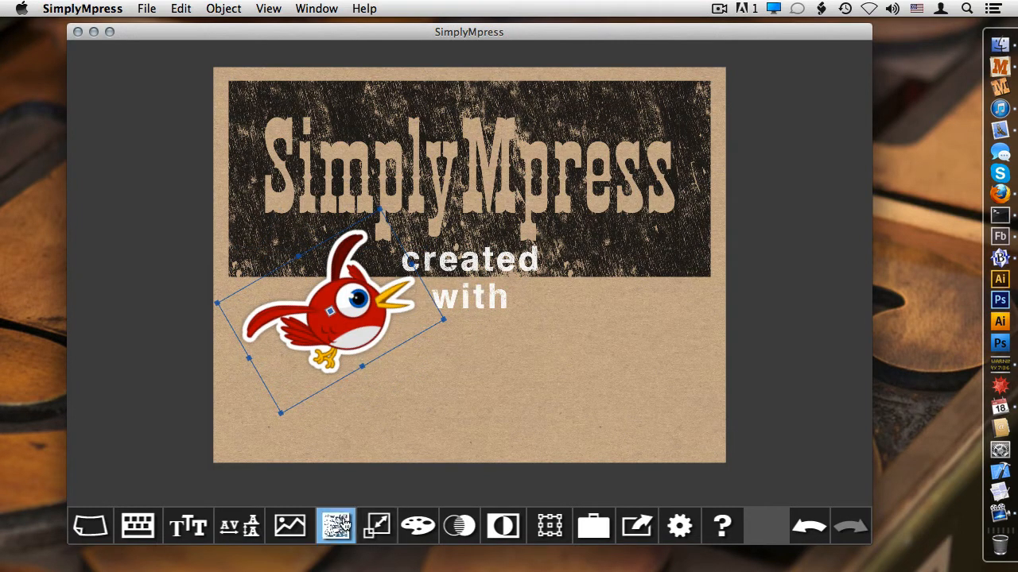
# Give the bird a Distressed - 3h texture, dark red colour, and padding
pyautogui.click(334, 526)
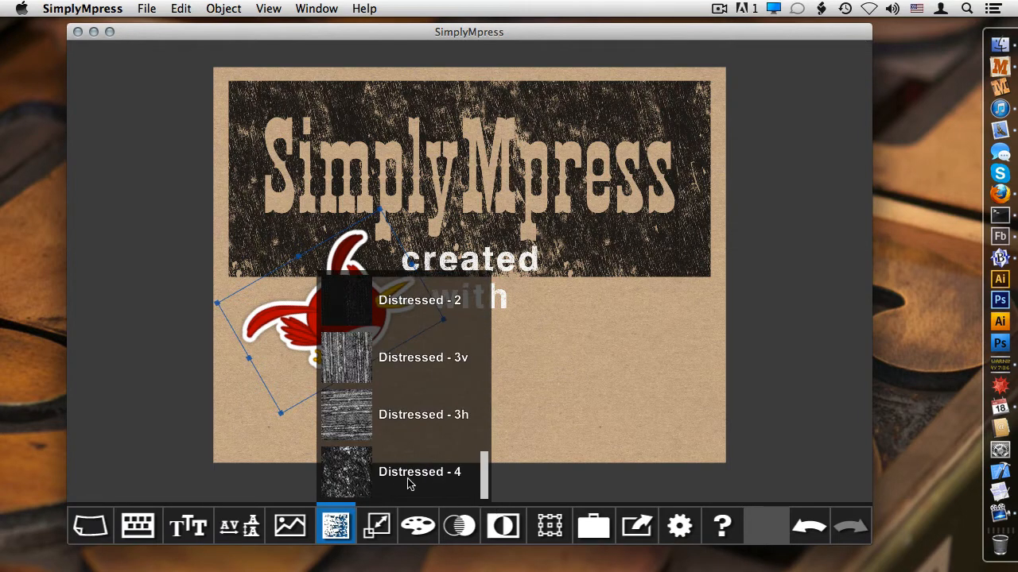
pyautogui.click(423, 415)
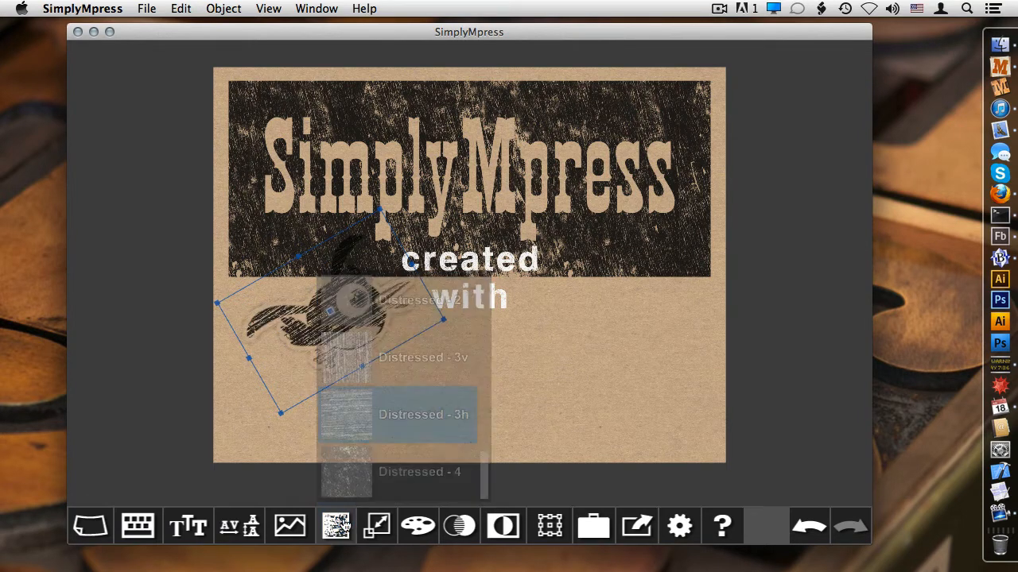
pyautogui.click(418, 525)
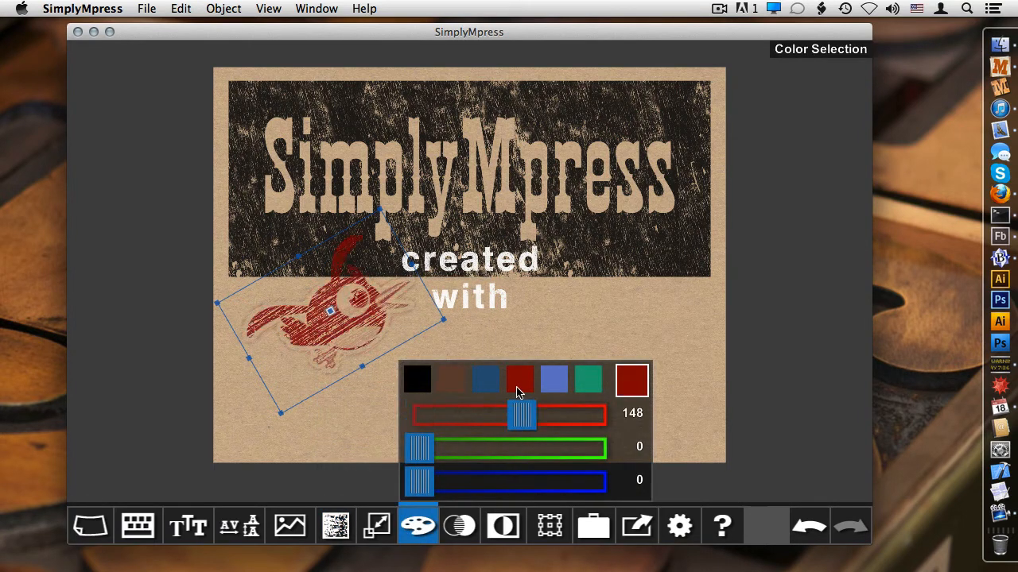
pyautogui.click(502, 526)
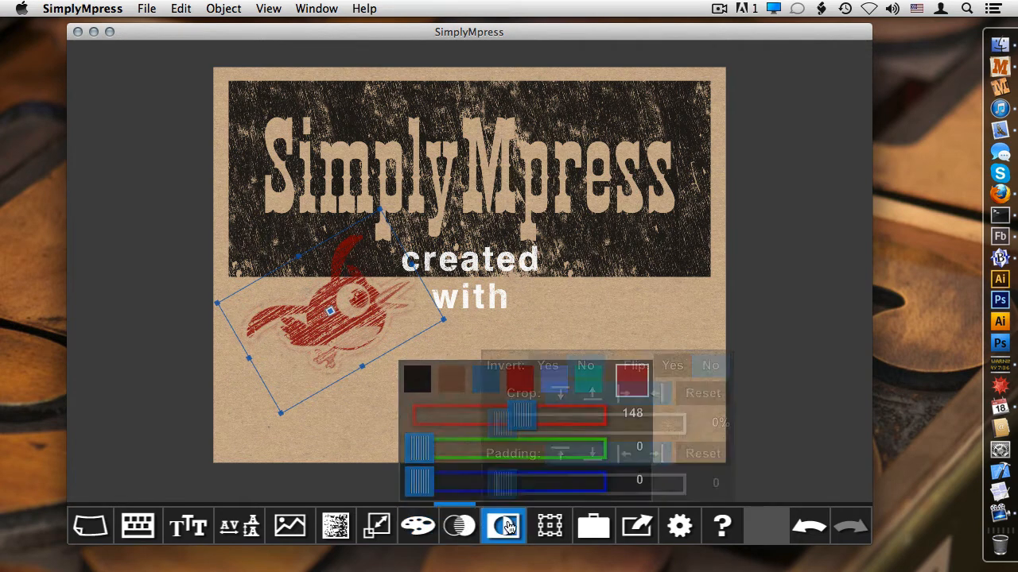
pyautogui.click(547, 365)
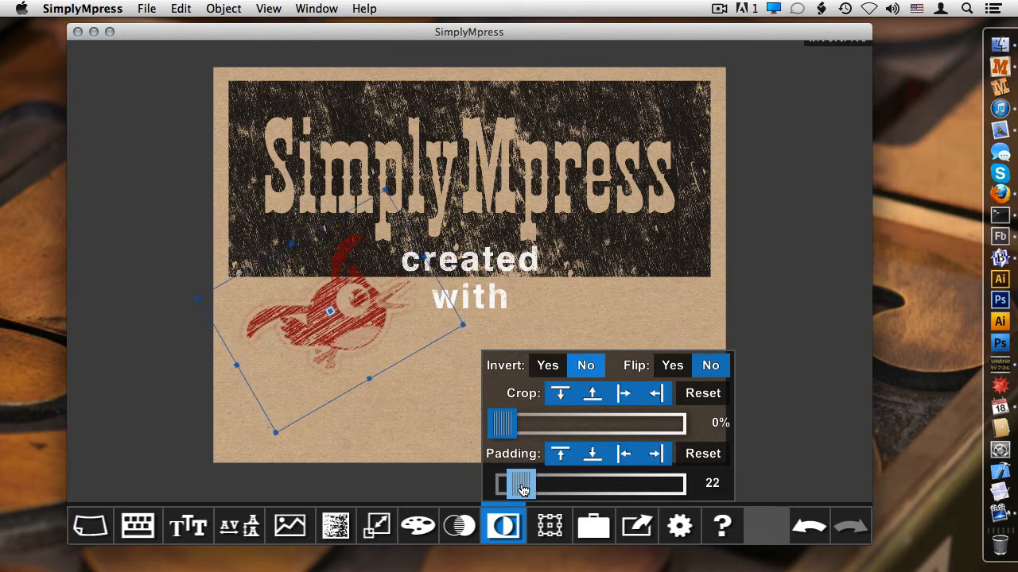
pyautogui.click(702, 453)
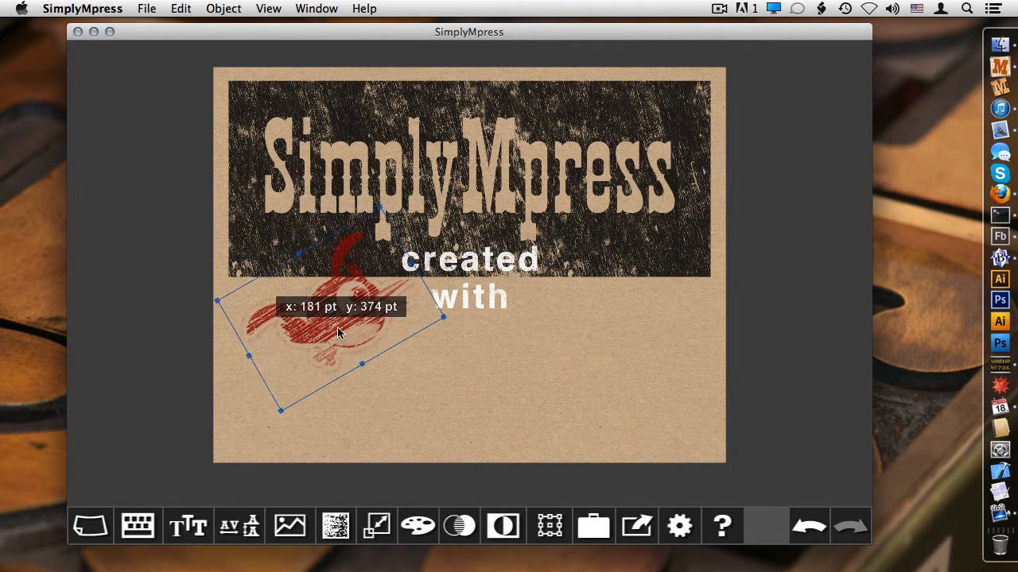
pyautogui.click(180, 9)
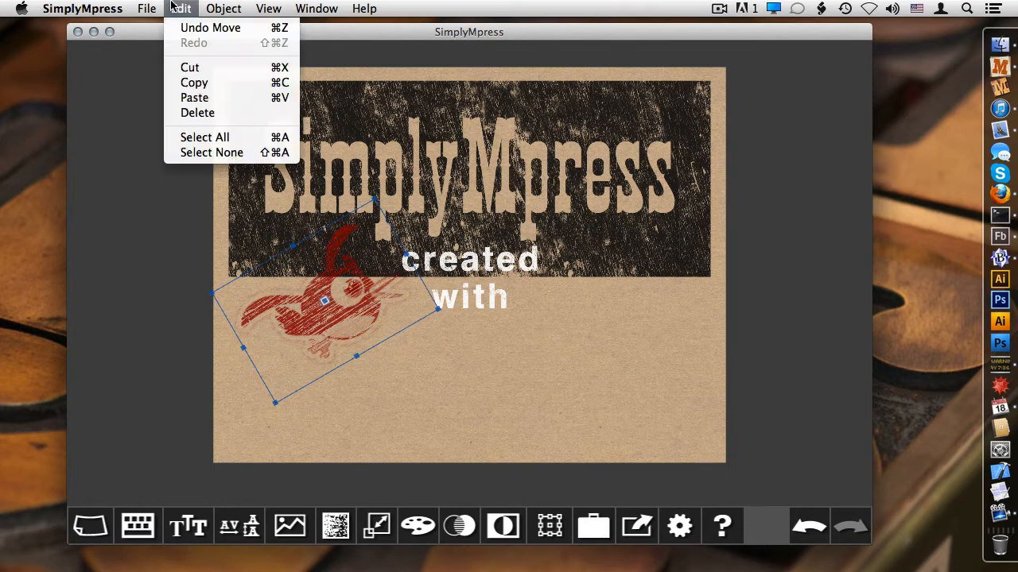
pyautogui.moveTo(190, 67)
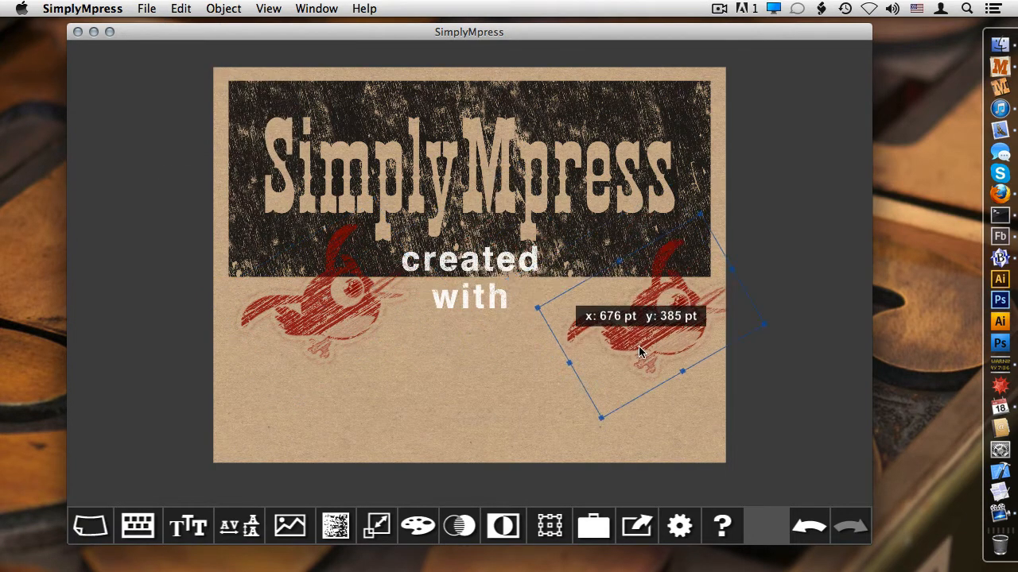
# Flip the copied bird, rotate it 30 degrees, and move the left bird below the banner
pyautogui.click(502, 525)
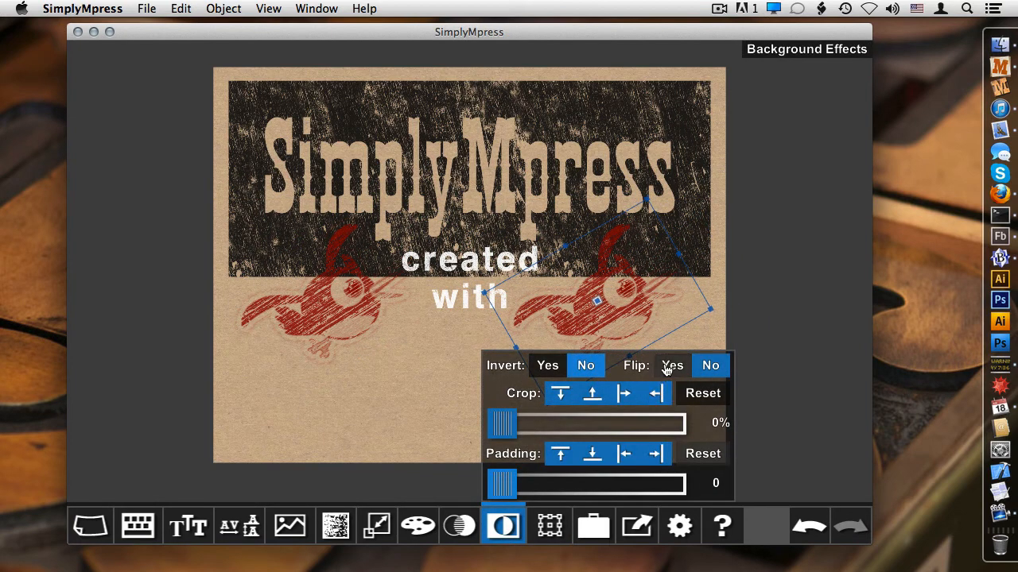
pyautogui.click(672, 365)
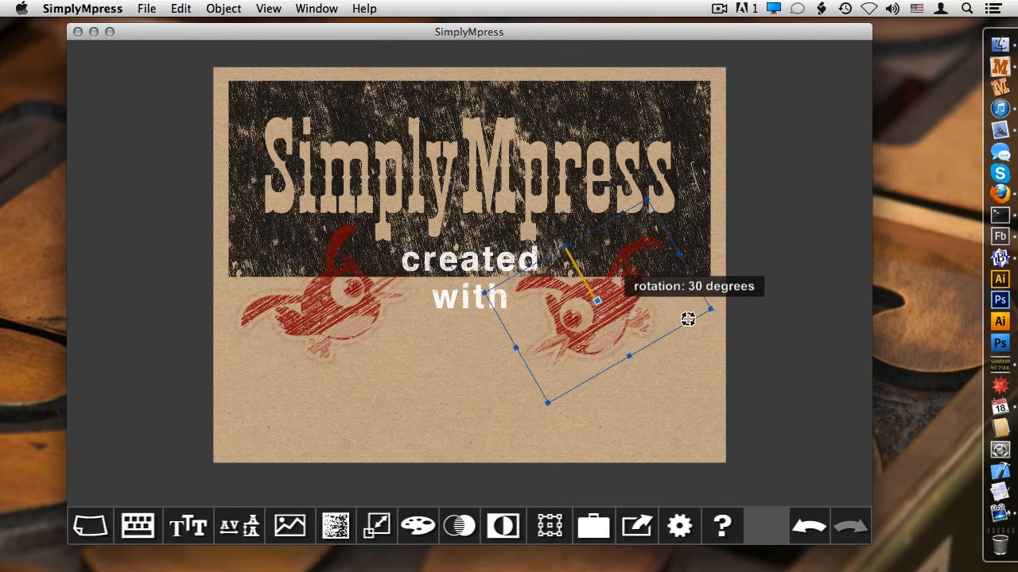
pyautogui.moveTo(688, 318); pyautogui.dragTo(666, 382)
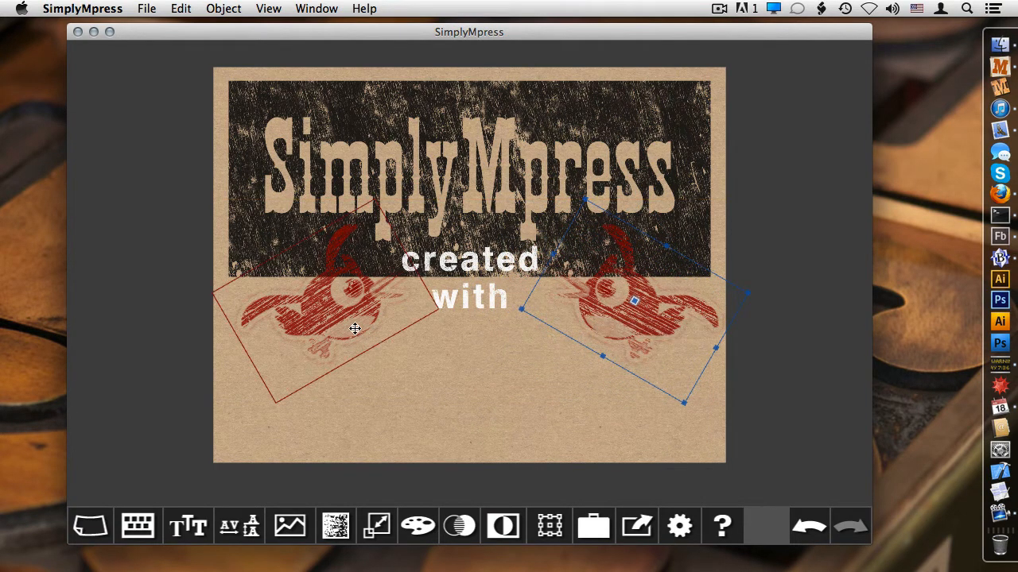
pyautogui.moveTo(354, 329); pyautogui.dragTo(610, 324)
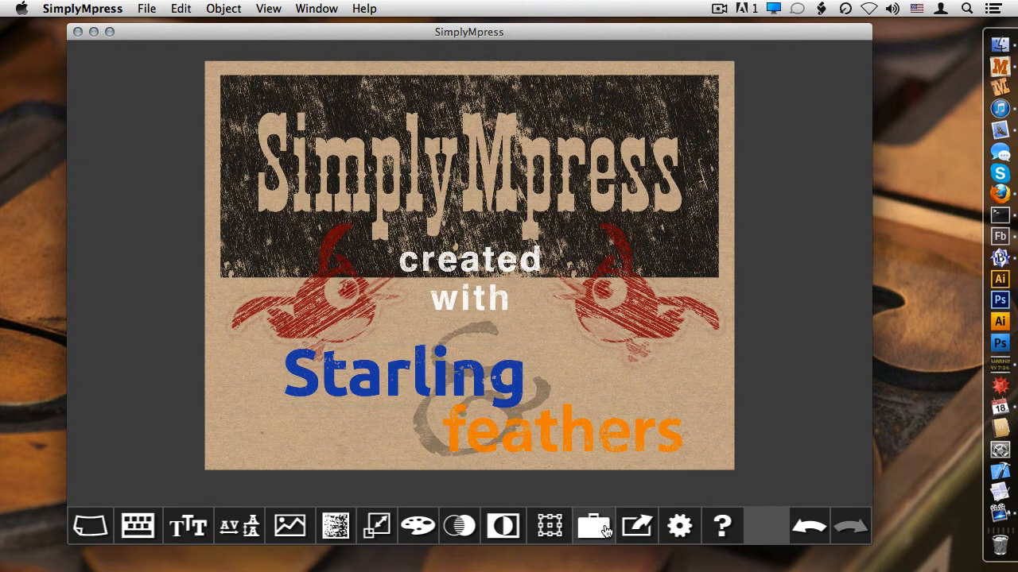
# Browse the Samples and Clip Art collections in the portfolio
pyautogui.click(594, 526)
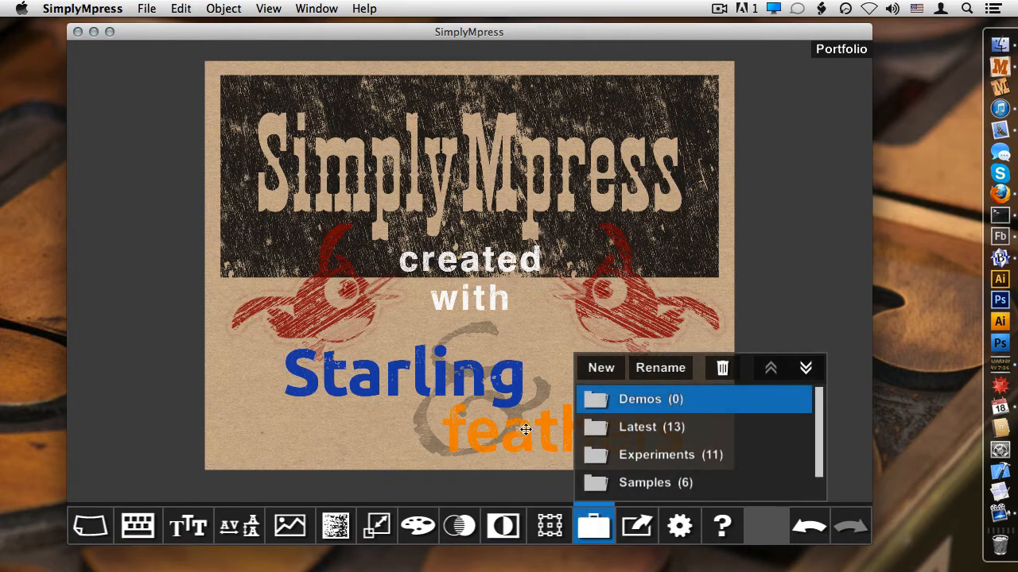
pyautogui.moveTo(678, 443)
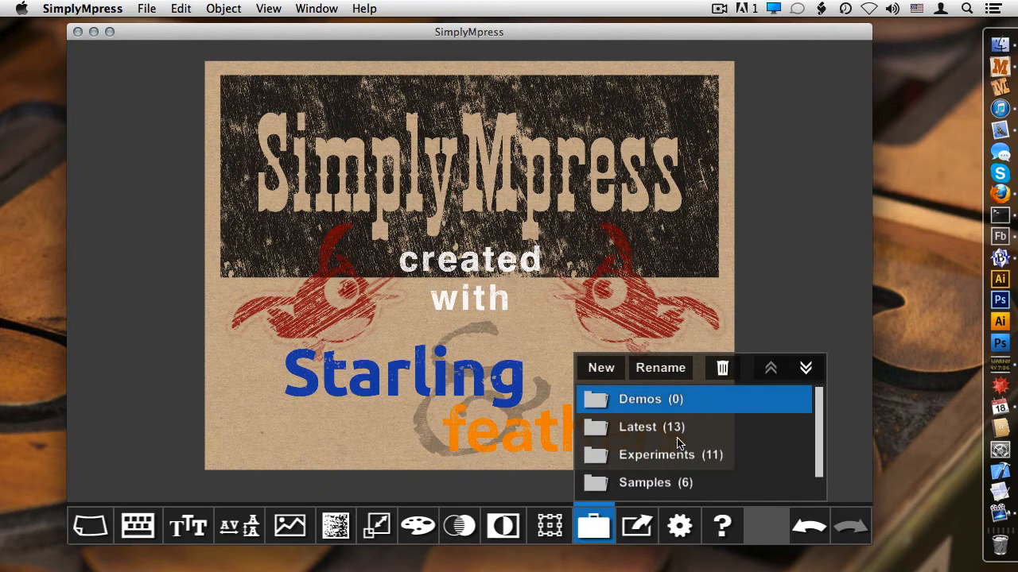
pyautogui.moveTo(681, 449)
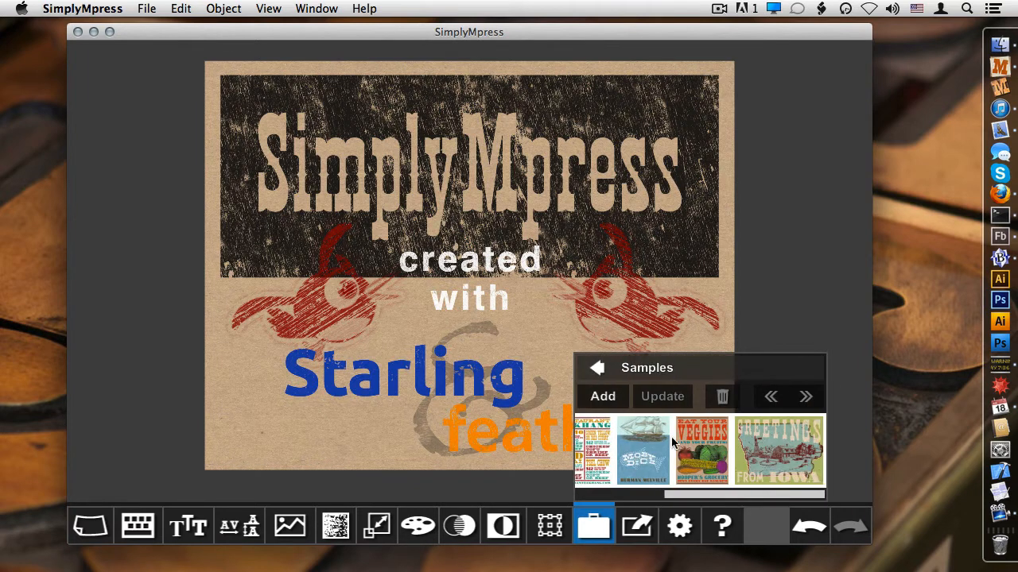
pyautogui.click(597, 367)
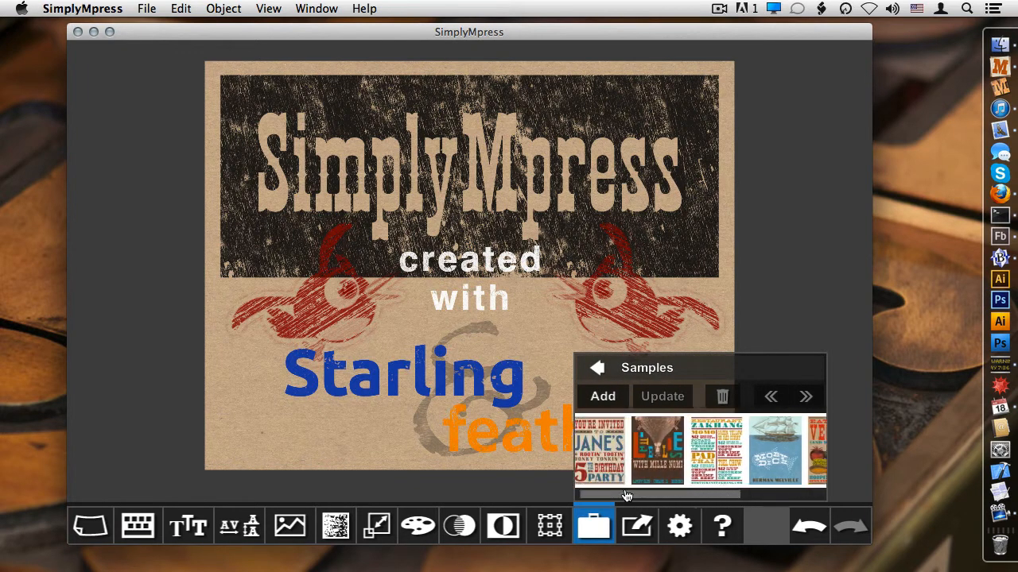
pyautogui.hscroll(3)
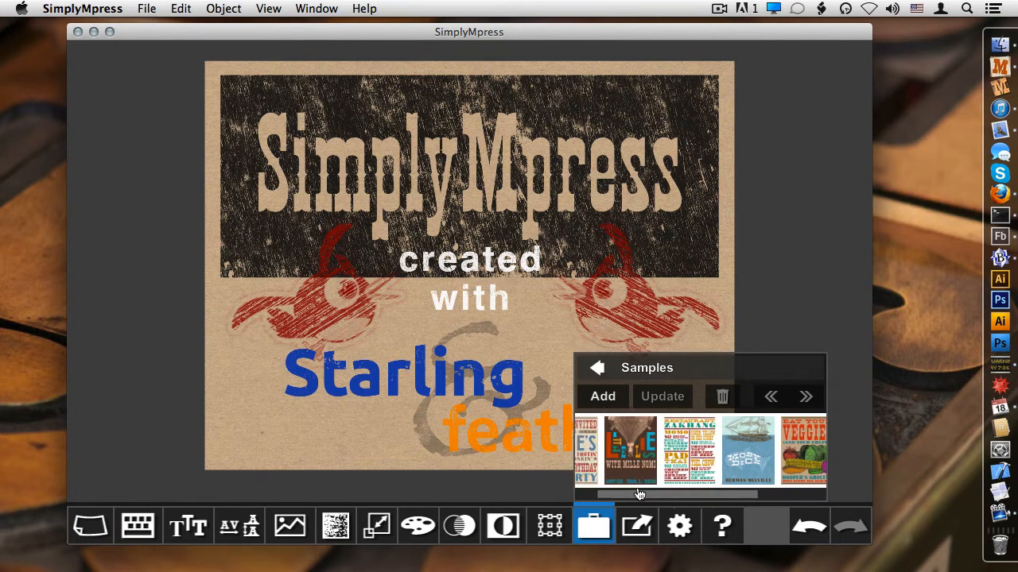
pyautogui.click(597, 368)
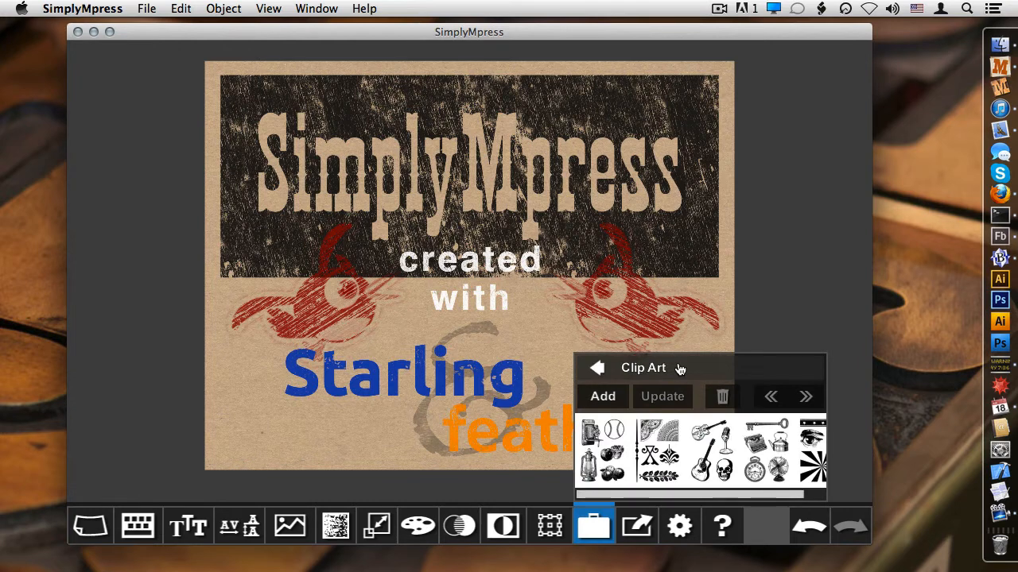
pyautogui.click(596, 367)
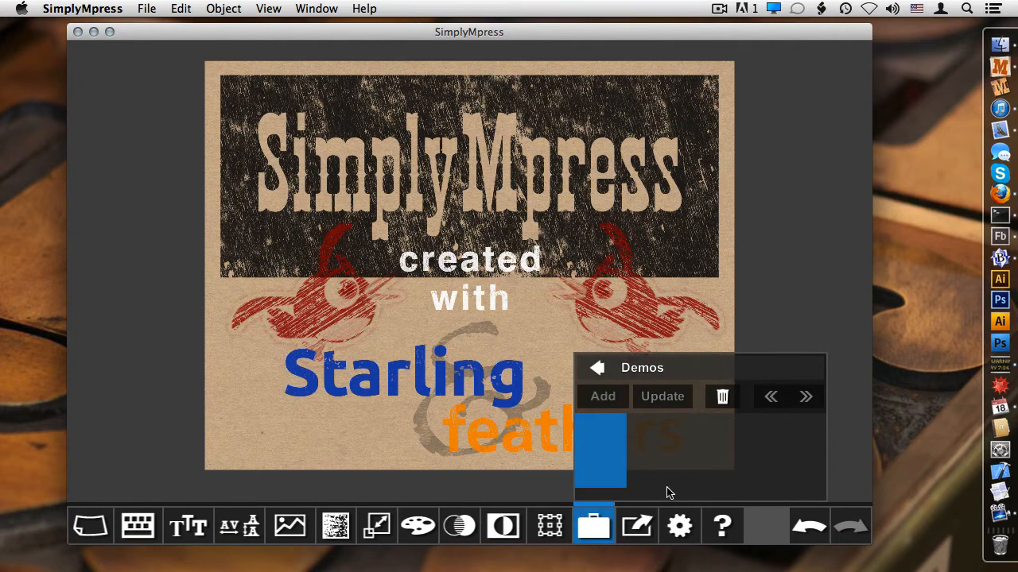
# Add the design to Demos, update the copy, and reload it onto the canvas
pyautogui.click(602, 395)
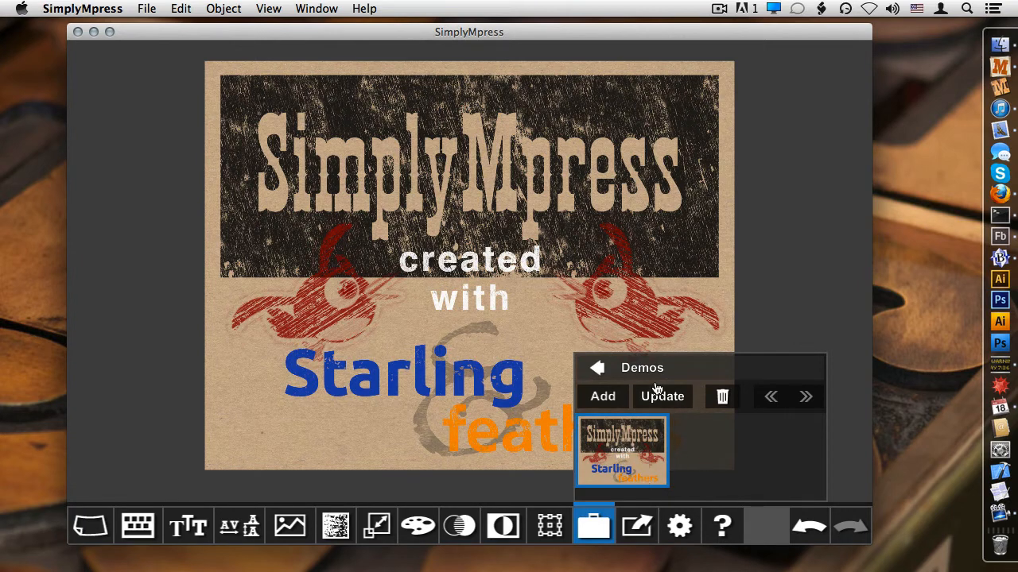
pyautogui.click(597, 367)
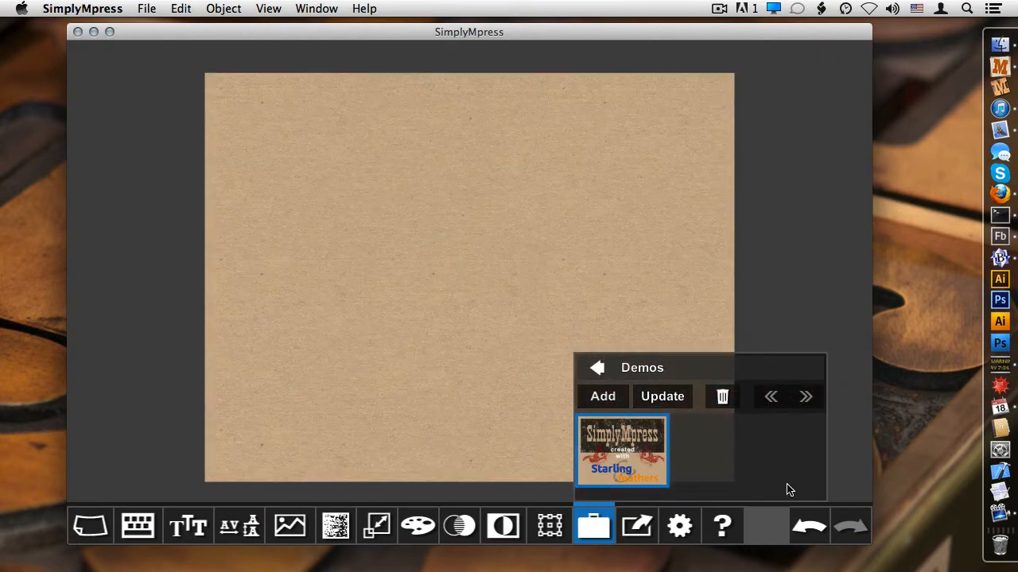
pyautogui.doubleClick(622, 451)
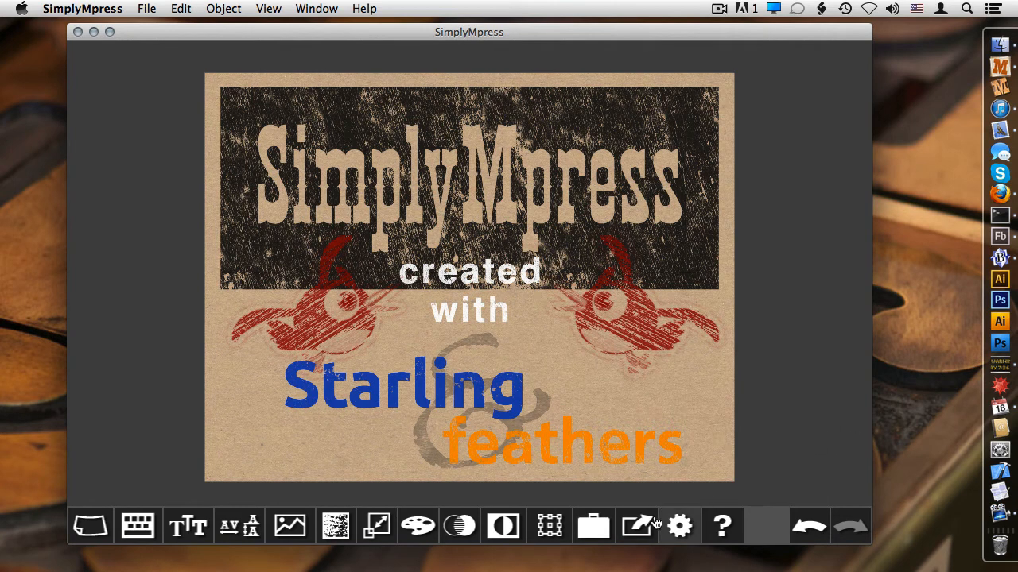
pyautogui.moveTo(637, 526)
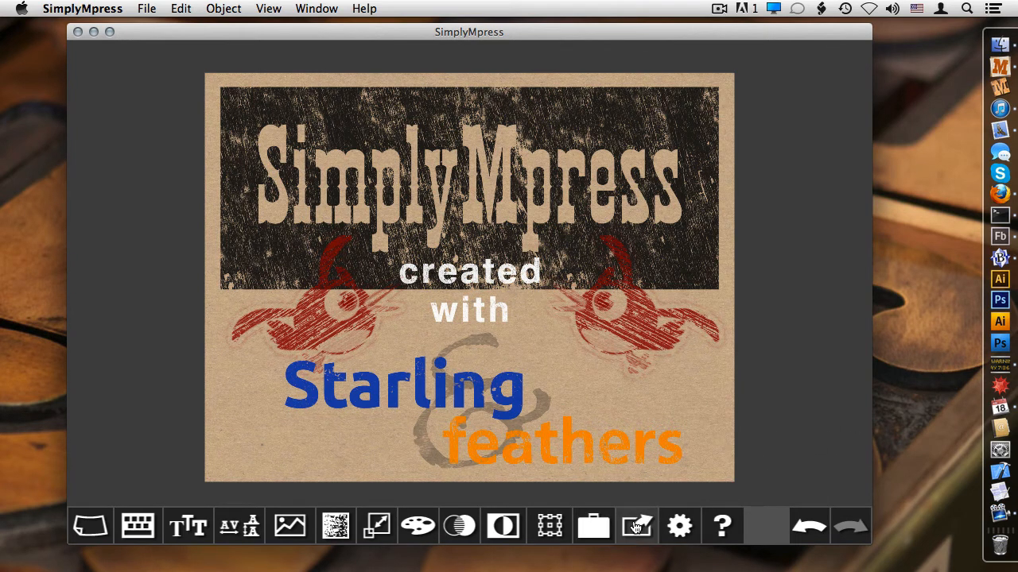
# Start a 72 ppi Save as PNG export of the Starling poster
pyautogui.click(146, 9)
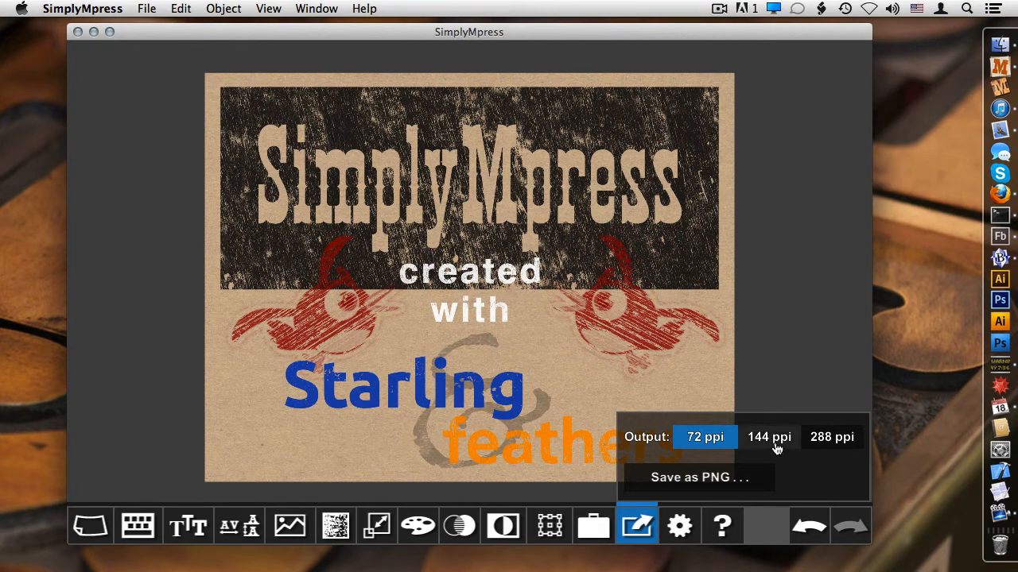
pyautogui.moveTo(823, 457)
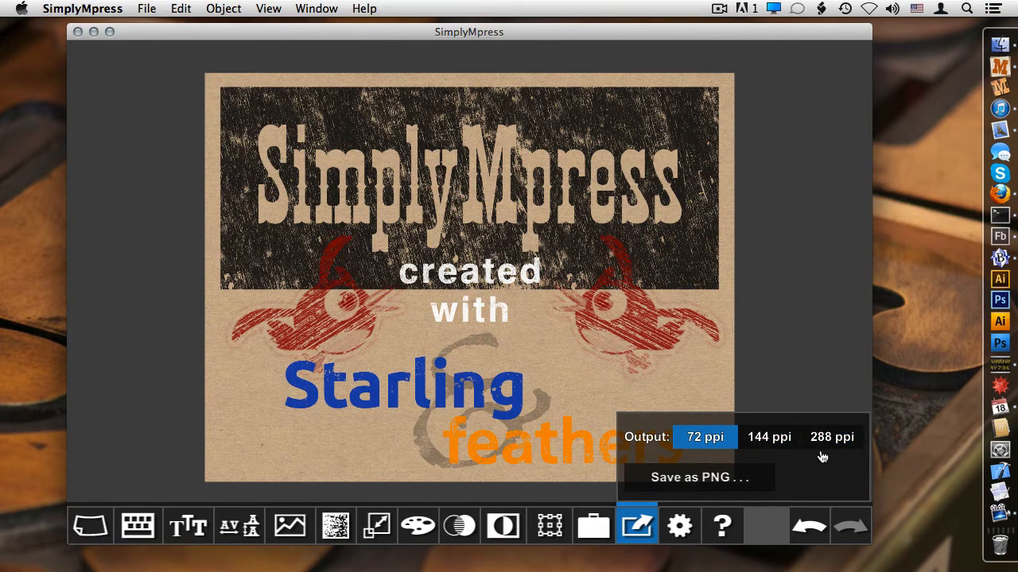
pyautogui.click(699, 477)
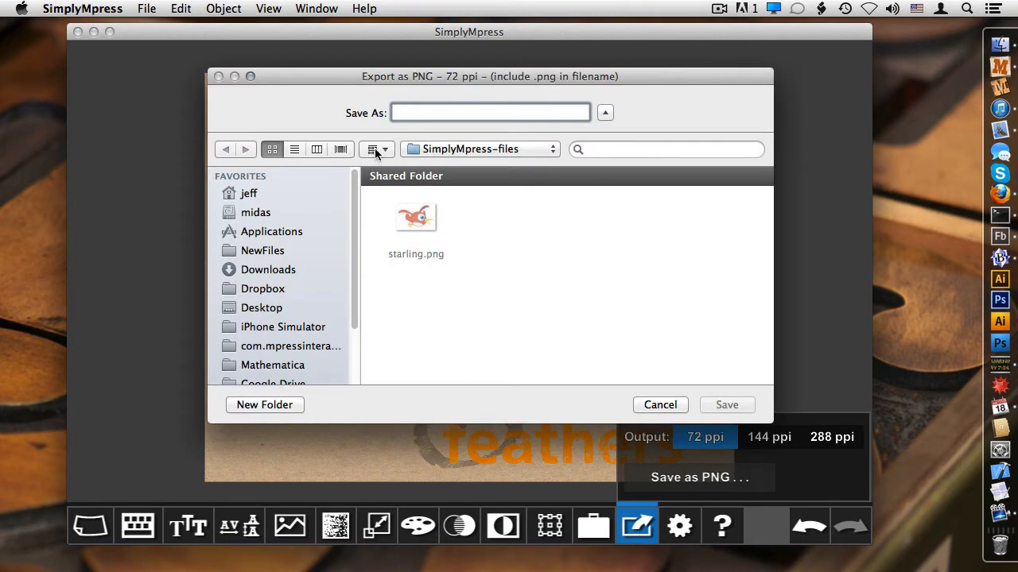
# Save the exported poster as MadeWith-72.png
pyautogui.click(490, 112)
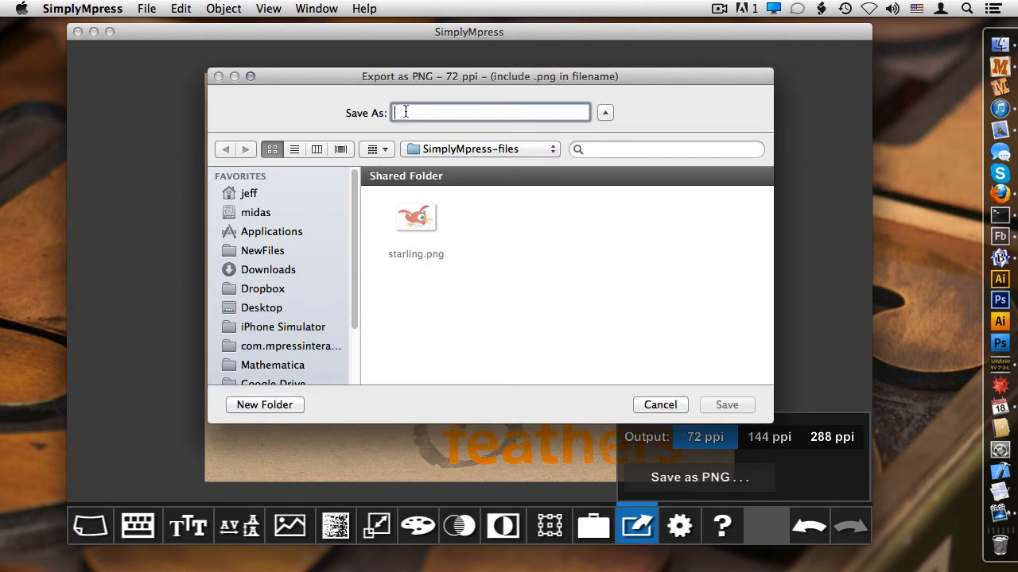
pyautogui.write('MadeWith')
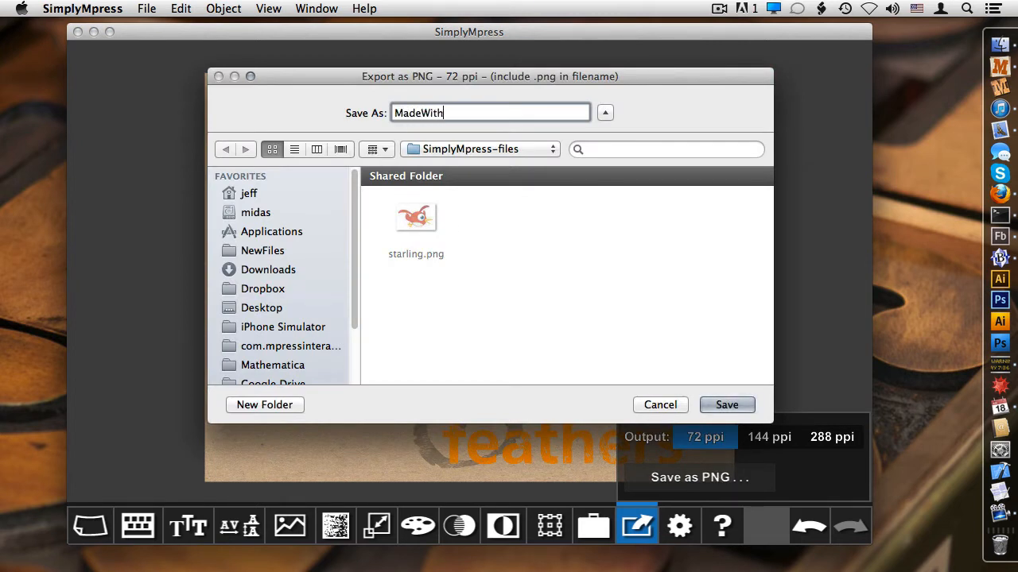
pyautogui.write('-72.')
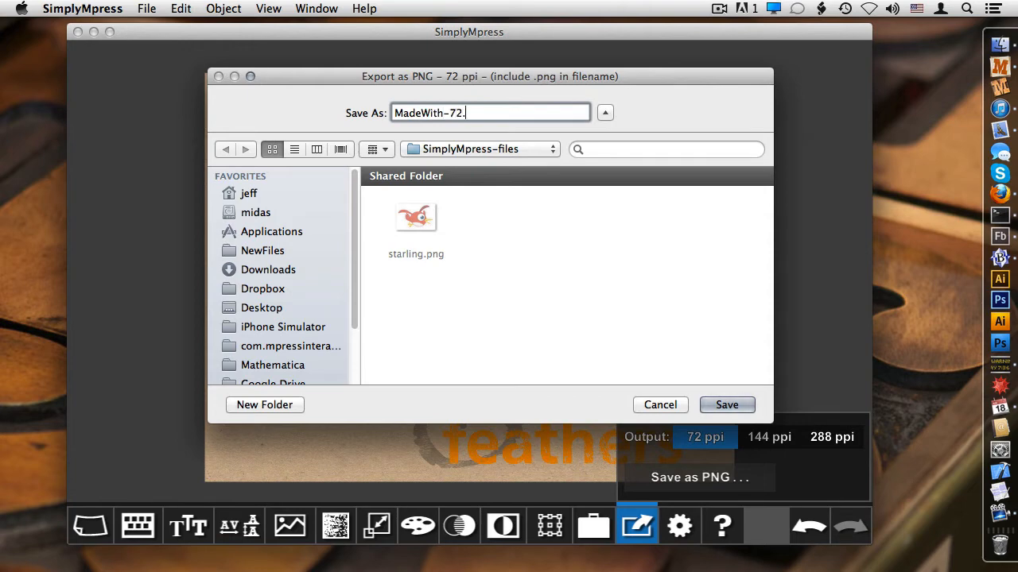
pyautogui.write('png')
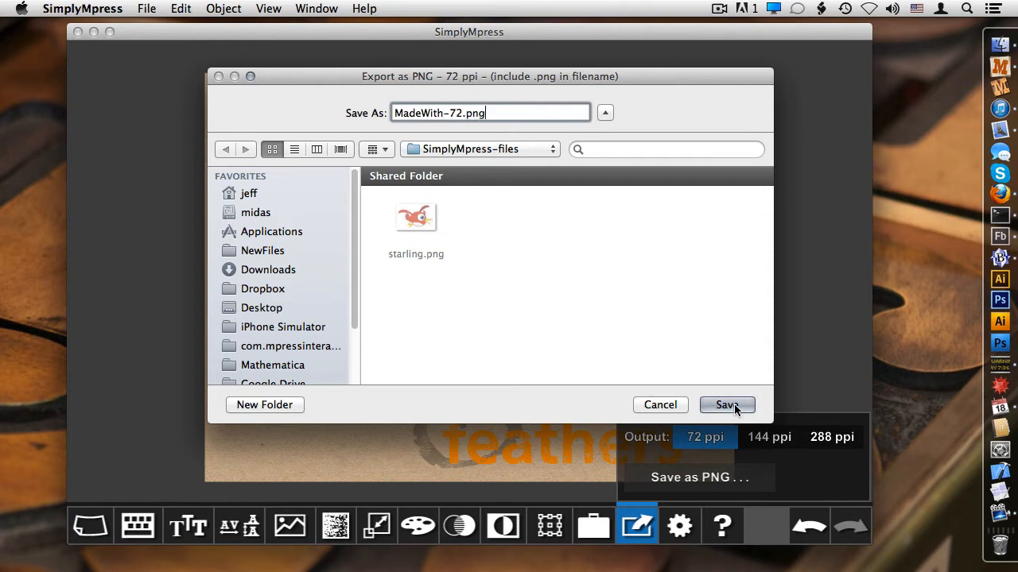
pyautogui.click(725, 405)
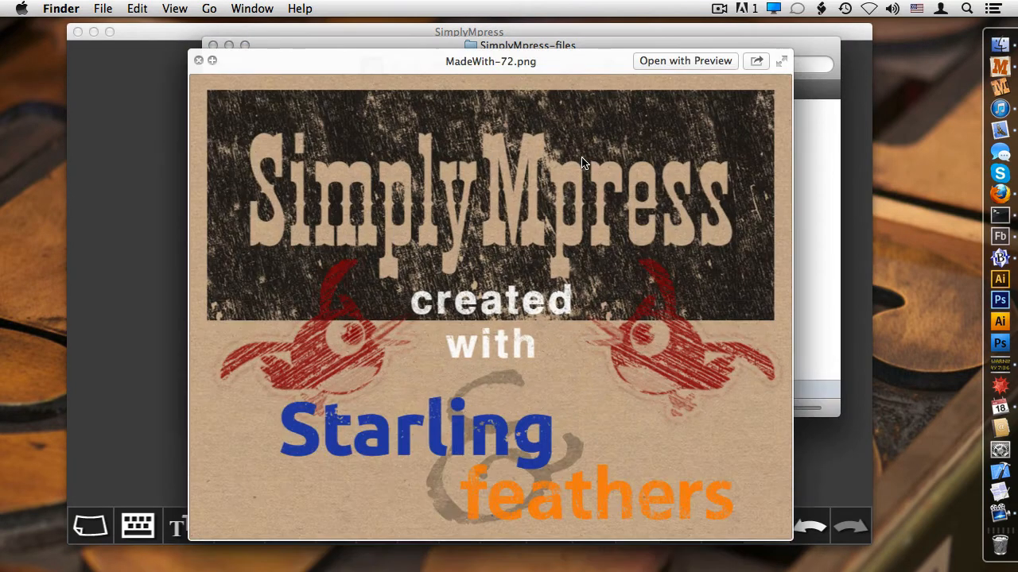
# Close the MadeWith-72.png Quick Look preview and return to SimplyMpress
pyautogui.click(198, 60)
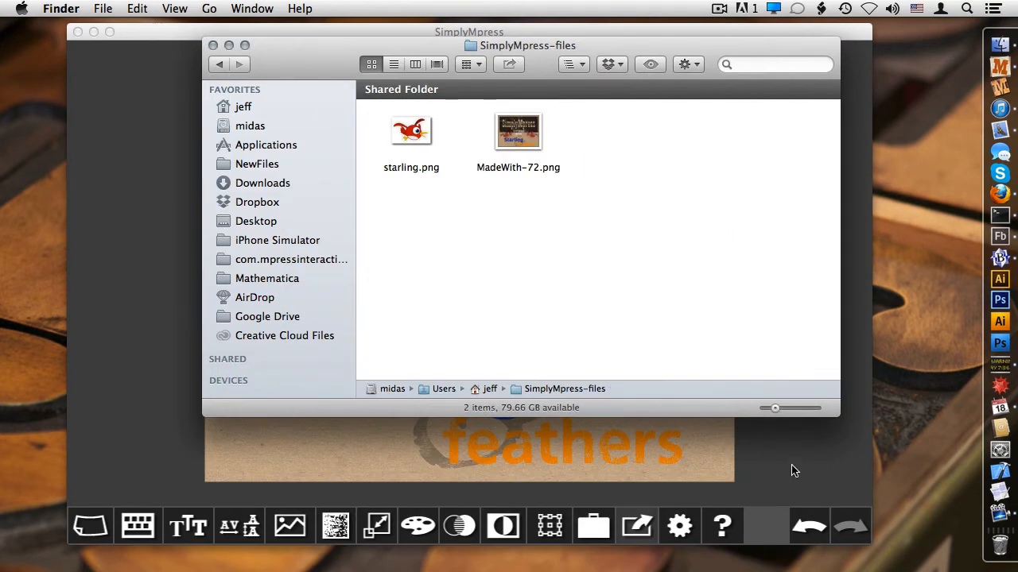
pyautogui.click(636, 525)
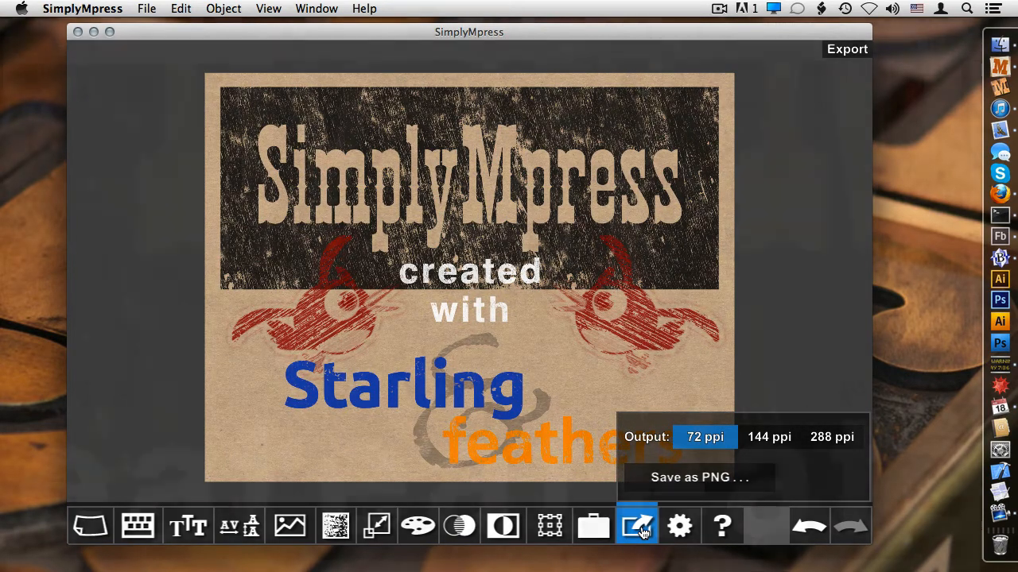
pyautogui.click(699, 477)
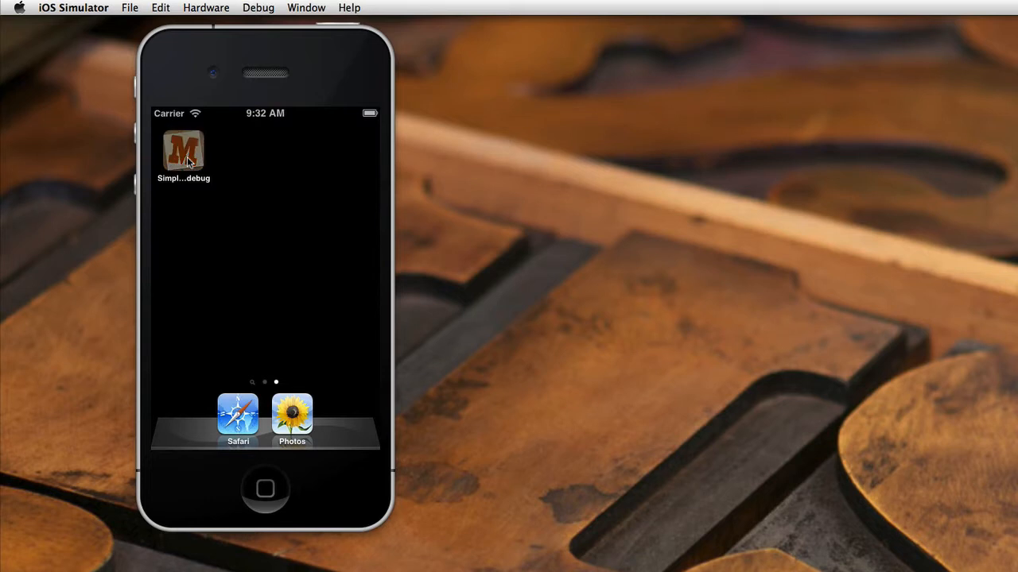
pyautogui.click(184, 151)
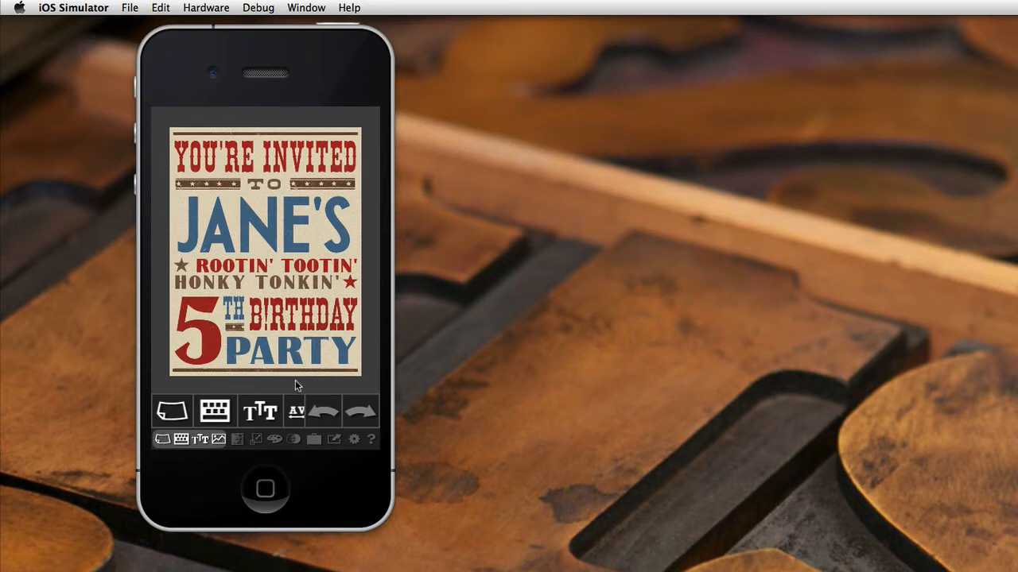
pyautogui.moveTo(280, 362)
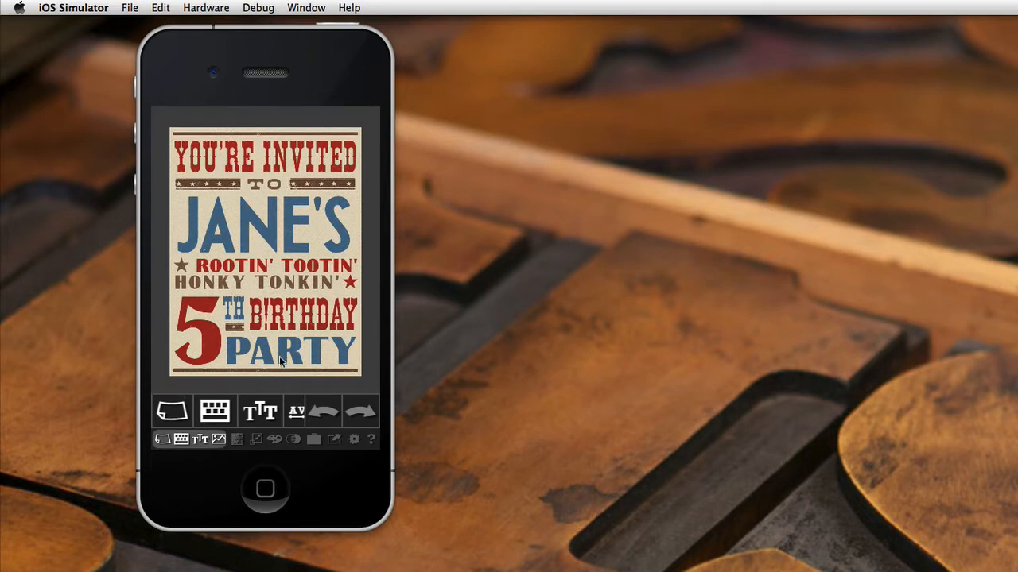
pyautogui.moveTo(169, 451)
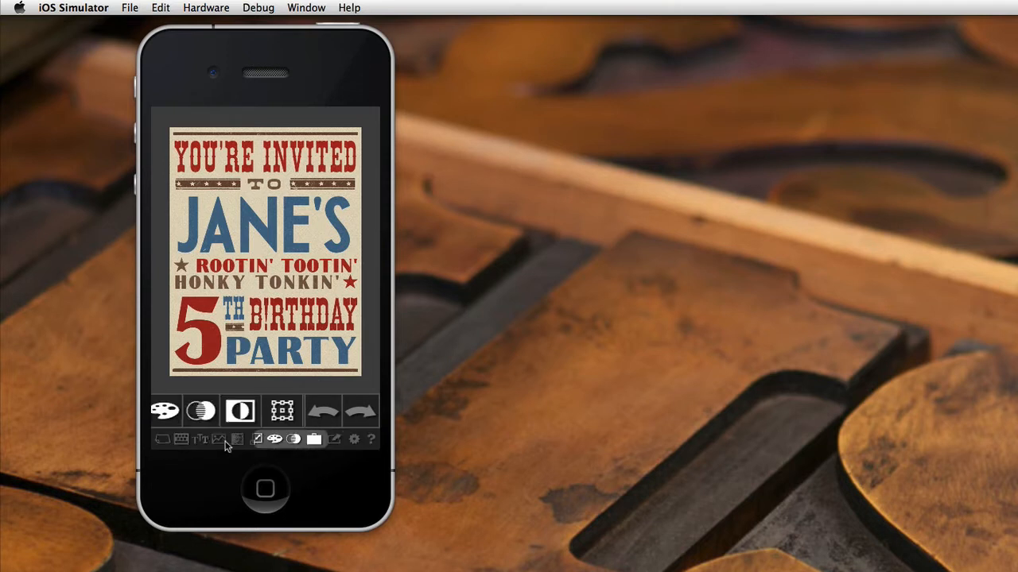
pyautogui.click(201, 439)
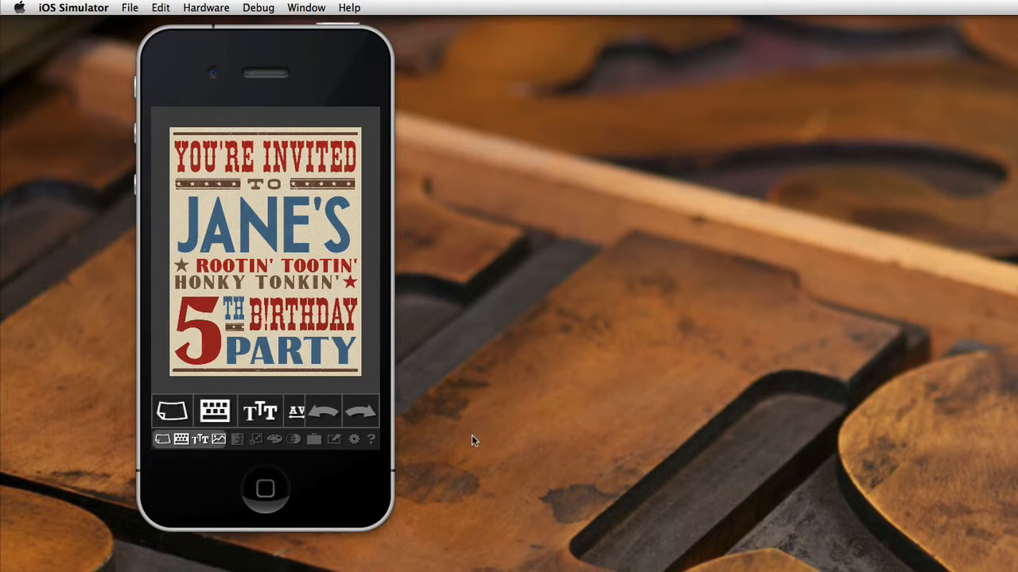
pyautogui.moveTo(267, 445)
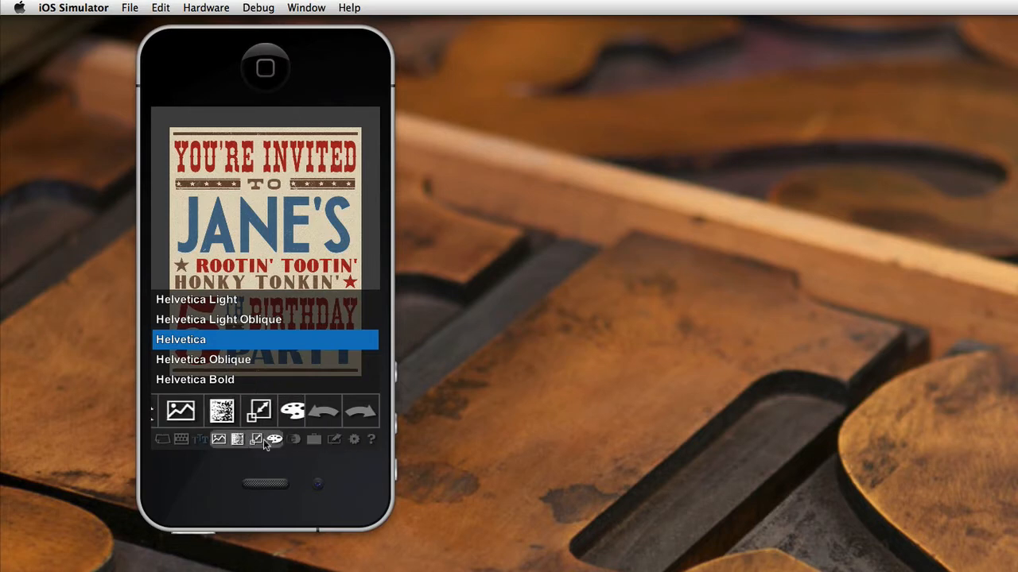
pyautogui.click(314, 438)
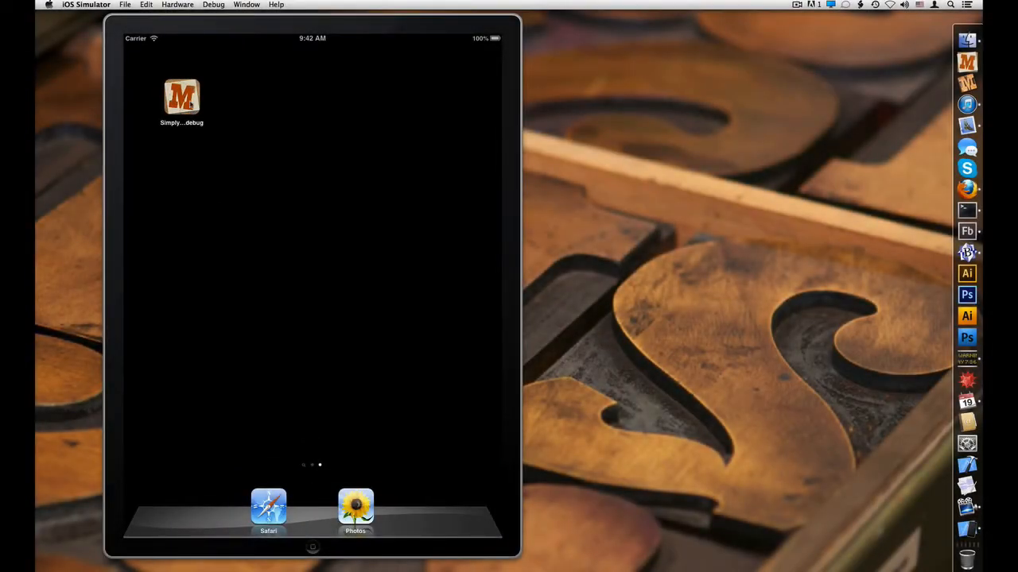
# Launch SimplyMpress on the iPad and rotate the simulator to portrait
pyautogui.click(181, 96)
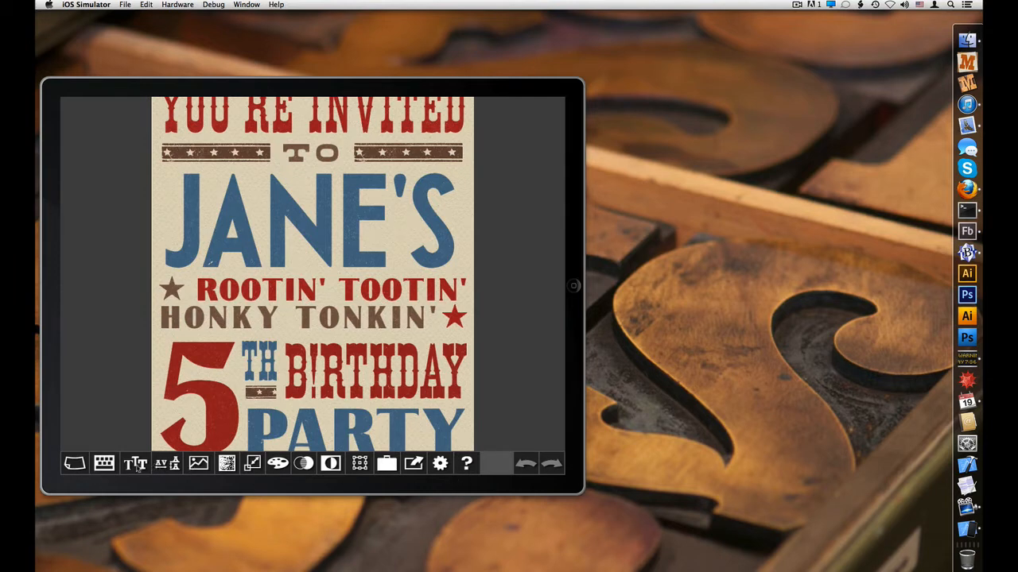
pyautogui.click(136, 463)
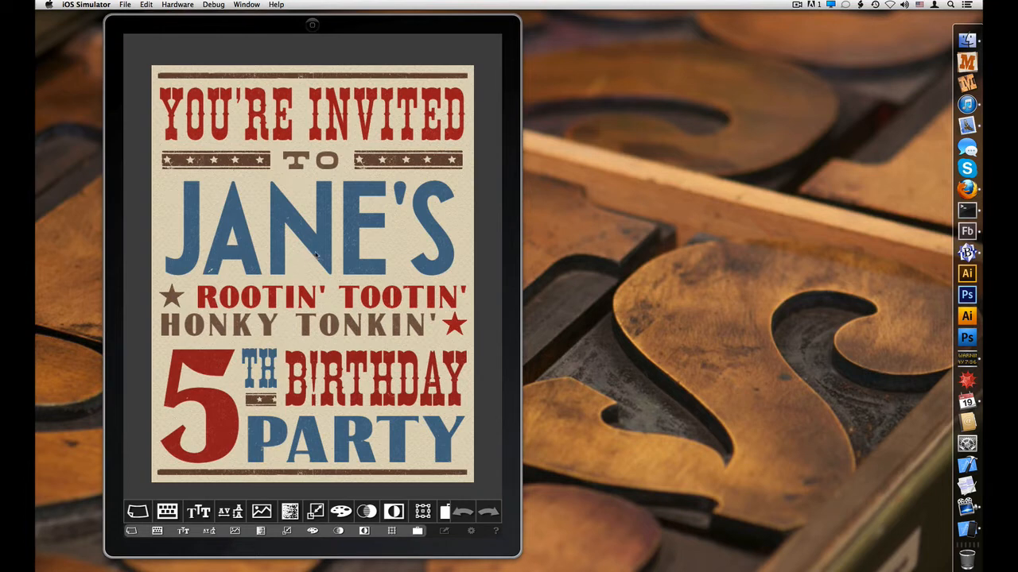
pyautogui.click(310, 228)
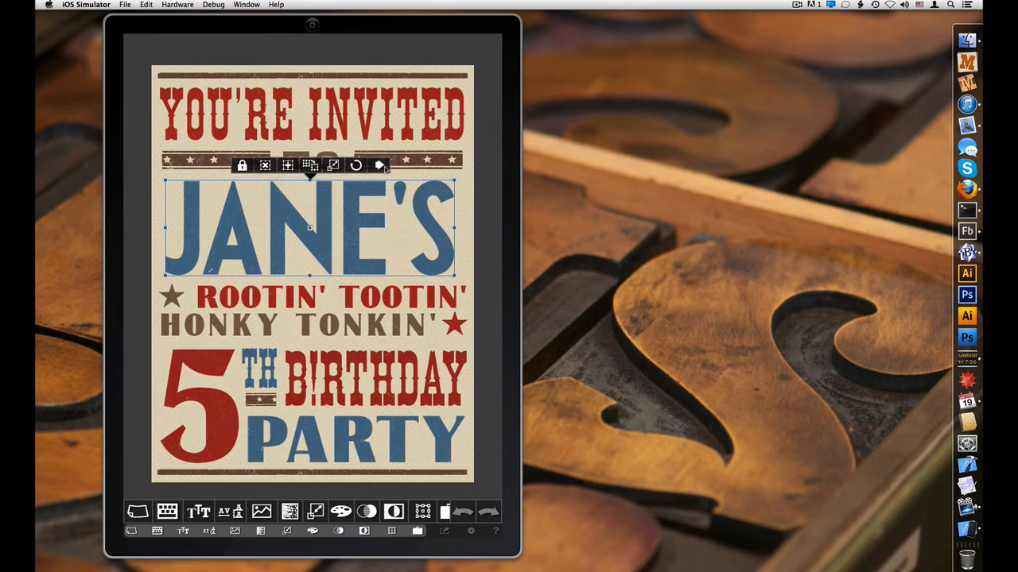
pyautogui.click(379, 165)
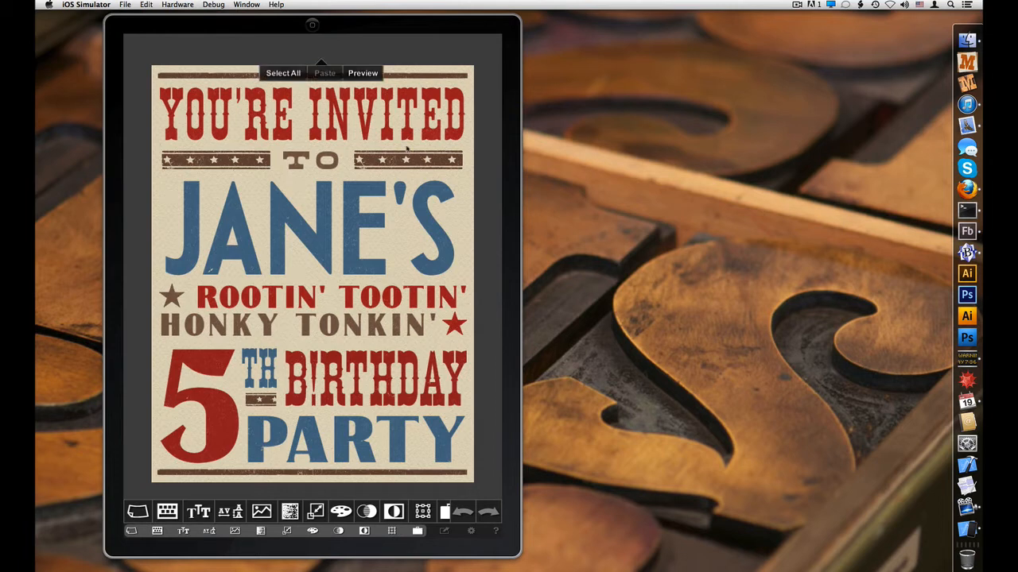
pyautogui.click(283, 72)
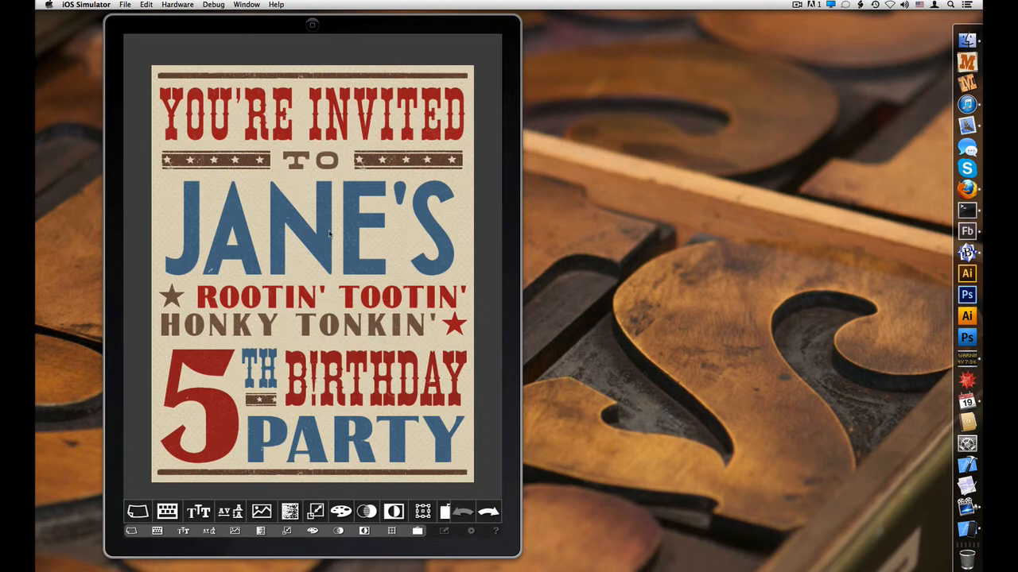
pyautogui.click(318, 234)
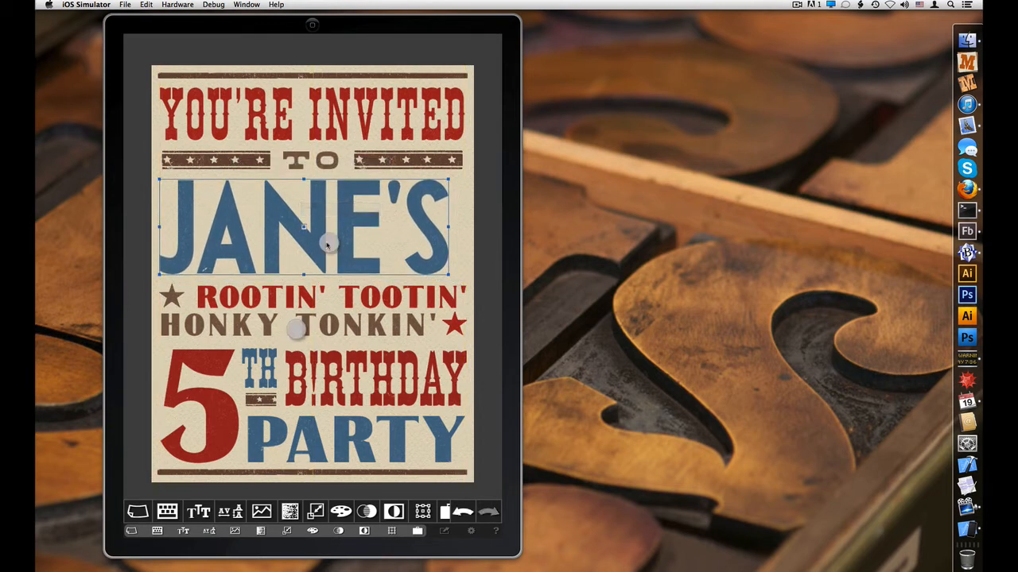
pyautogui.moveTo(330, 244); pyautogui.dragTo(377, 221)
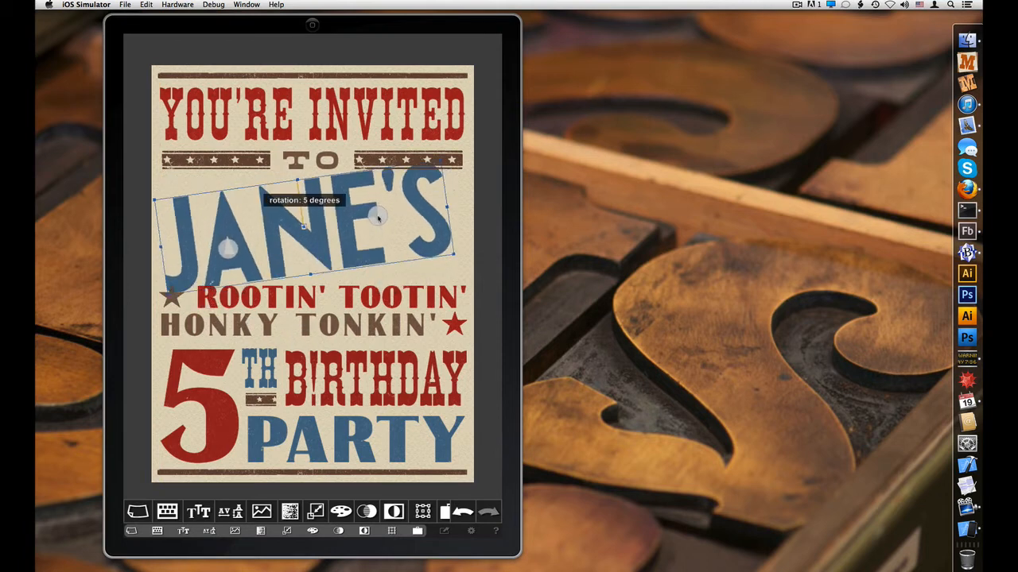
pyautogui.moveTo(398, 221); pyautogui.dragTo(382, 230)
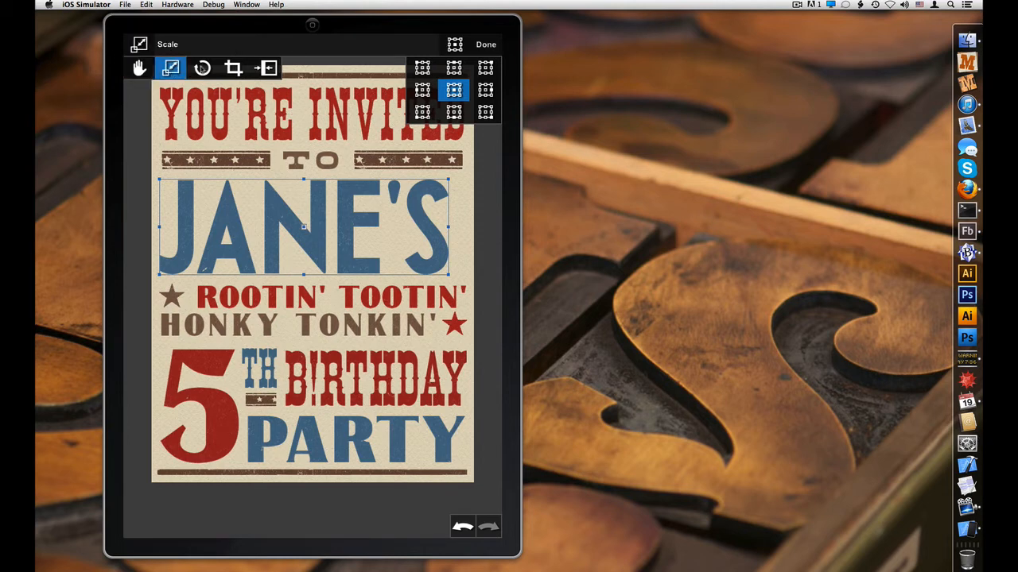
# Try the Pad Edge, Scale and Rotate Fixed transform modes, settling on Scale
pyautogui.click(266, 68)
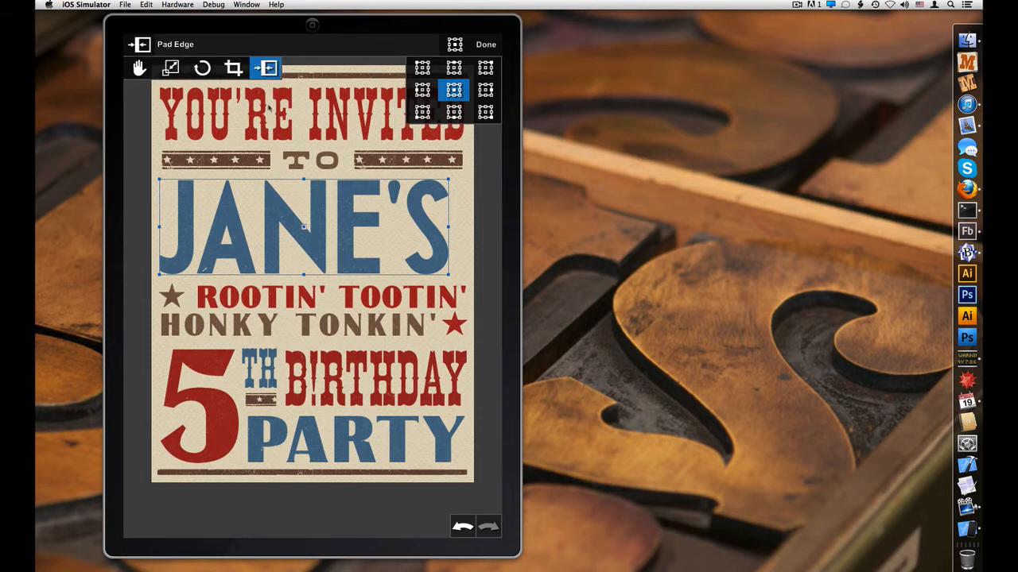
pyautogui.click(171, 68)
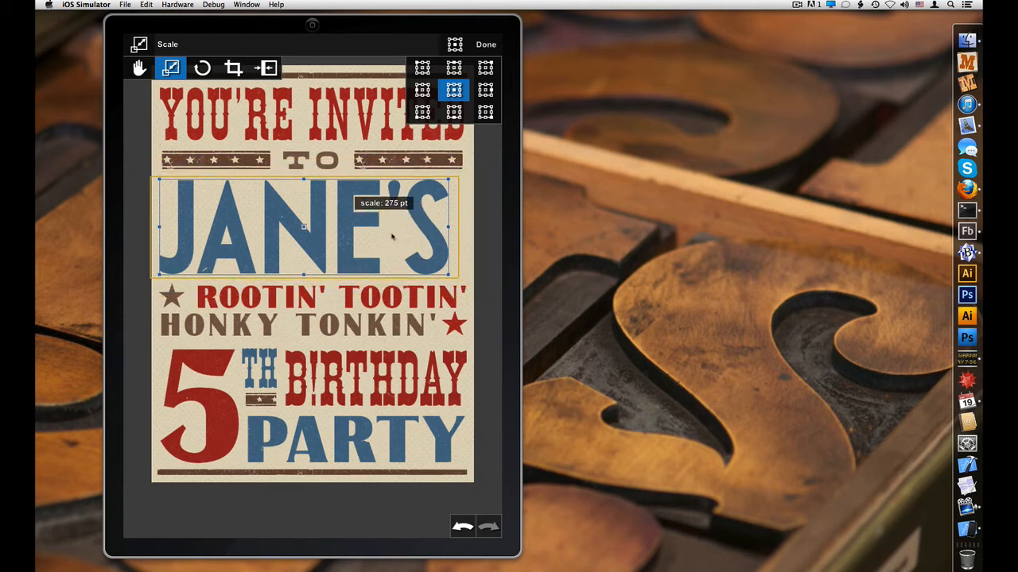
pyautogui.click(202, 67)
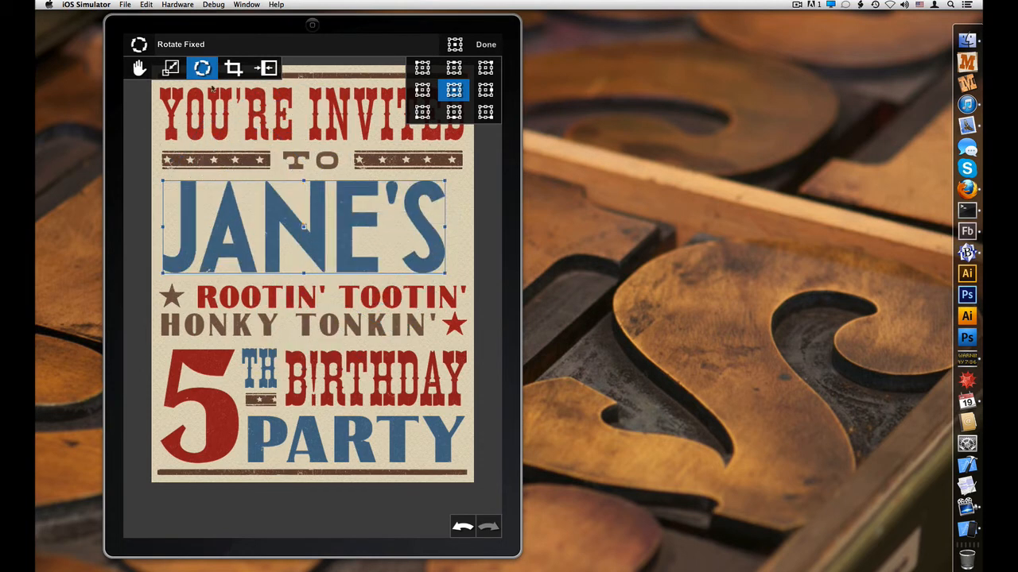
pyautogui.click(170, 68)
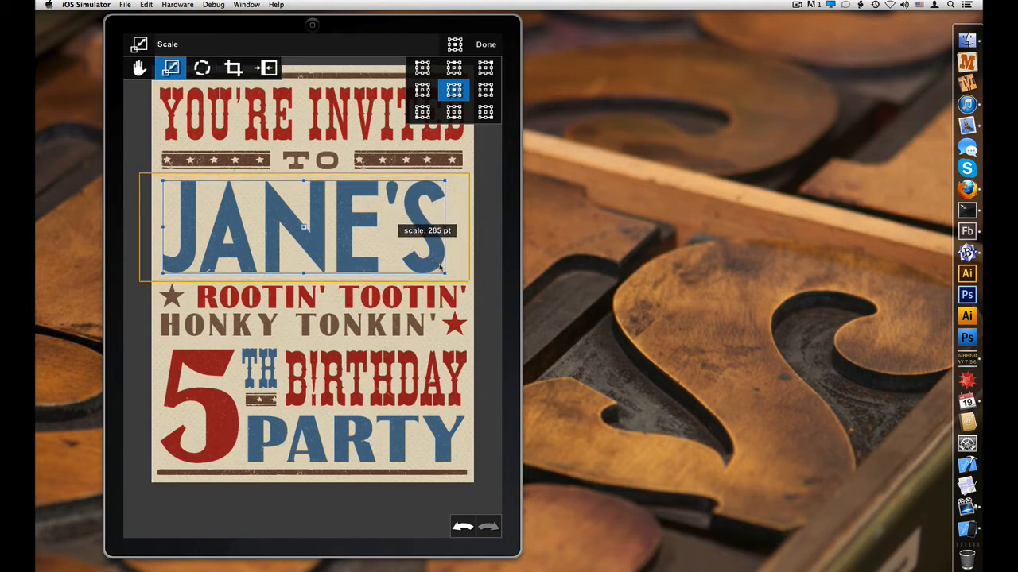
# Resize JANE'S between about 198 and 261 pt, ending near its original size
pyautogui.moveTo(444, 271); pyautogui.dragTo(444, 279)
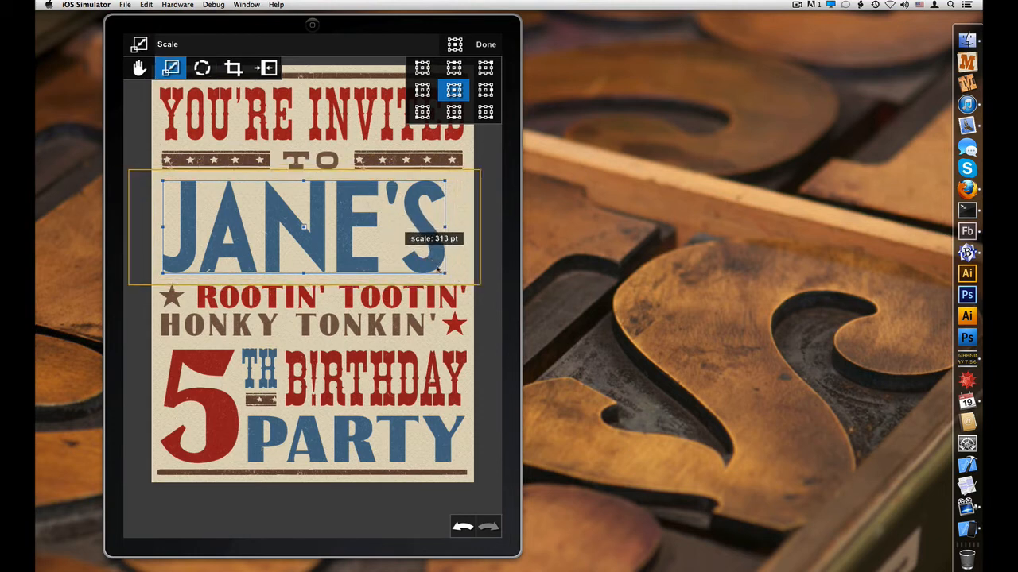
pyautogui.moveTo(444, 273); pyautogui.dragTo(417, 266)
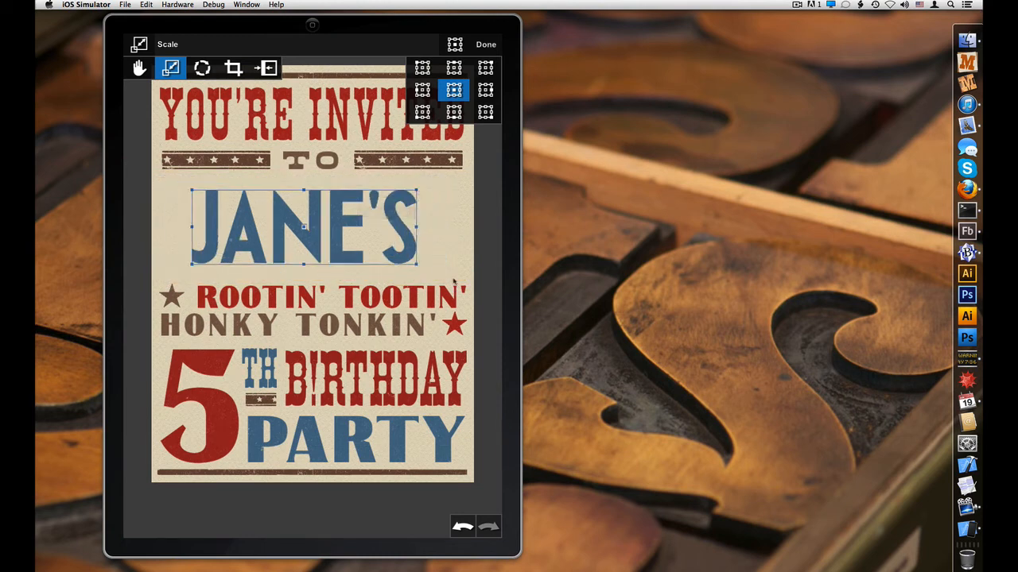
pyautogui.moveTo(418, 266); pyautogui.dragTo(409, 266)
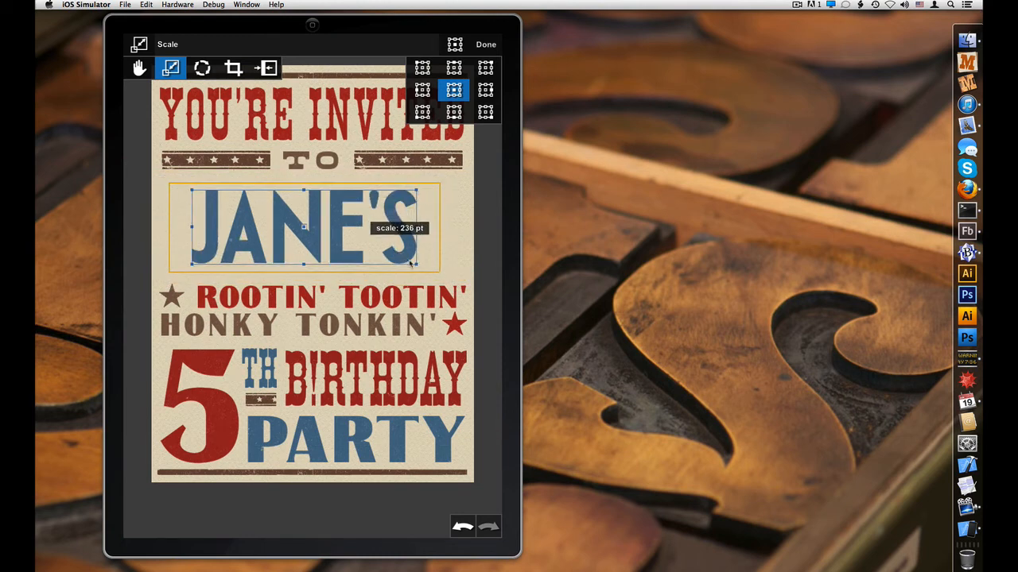
pyautogui.moveTo(413, 266); pyautogui.dragTo(446, 284)
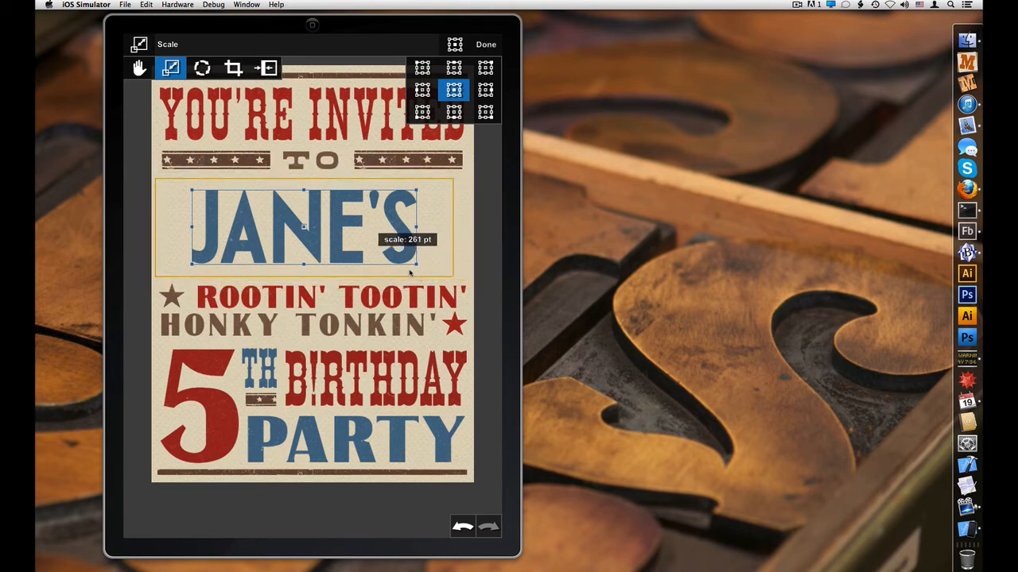
pyautogui.moveTo(416, 264); pyautogui.dragTo(372, 255)
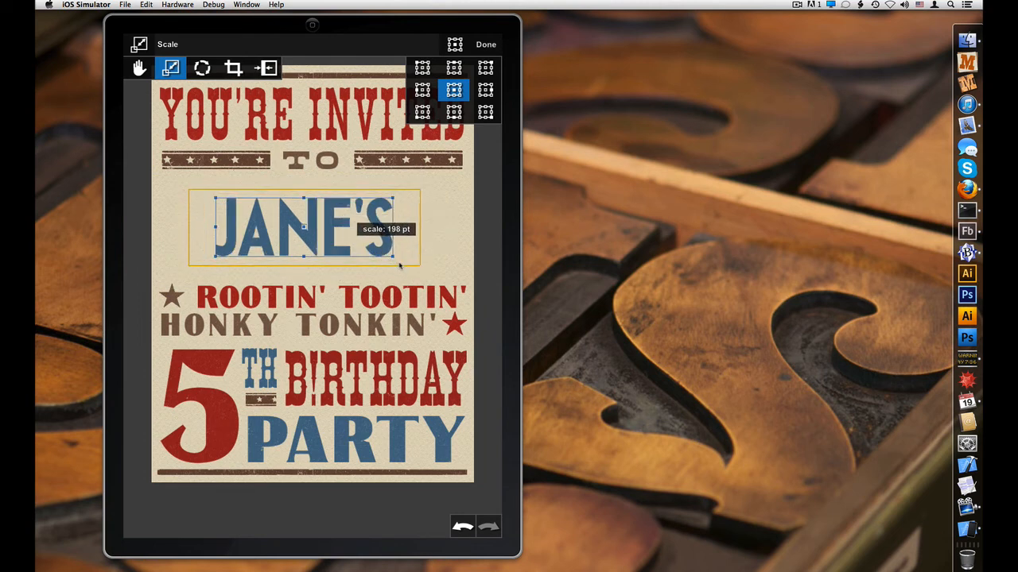
pyautogui.moveTo(399, 266); pyautogui.dragTo(441, 286)
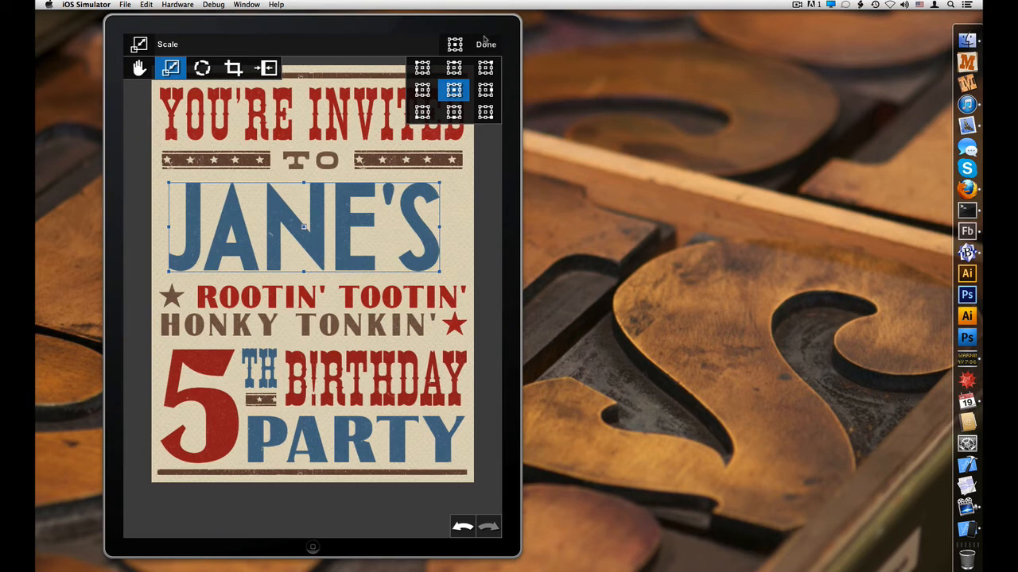
# Save Jane's birthday invitation to the iPad photo album at 72 ppi, then view it full-screen in Photos
pyautogui.click(486, 43)
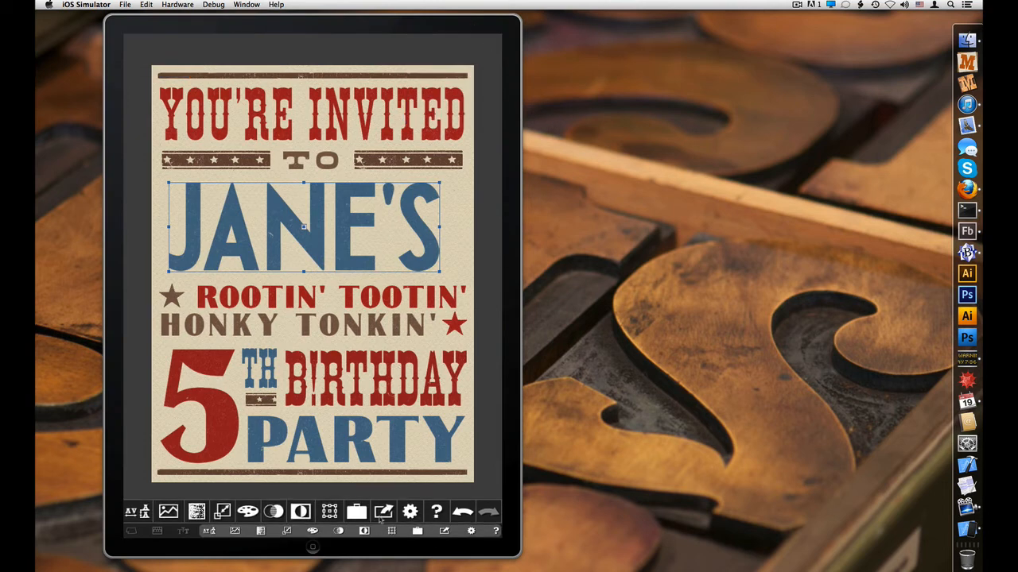
pyautogui.click(383, 511)
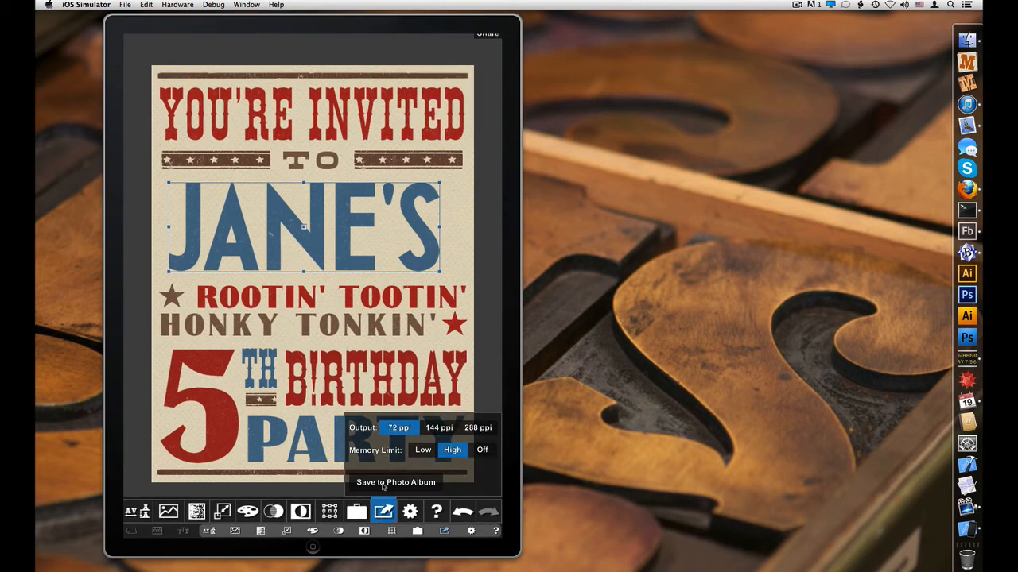
pyautogui.click(395, 482)
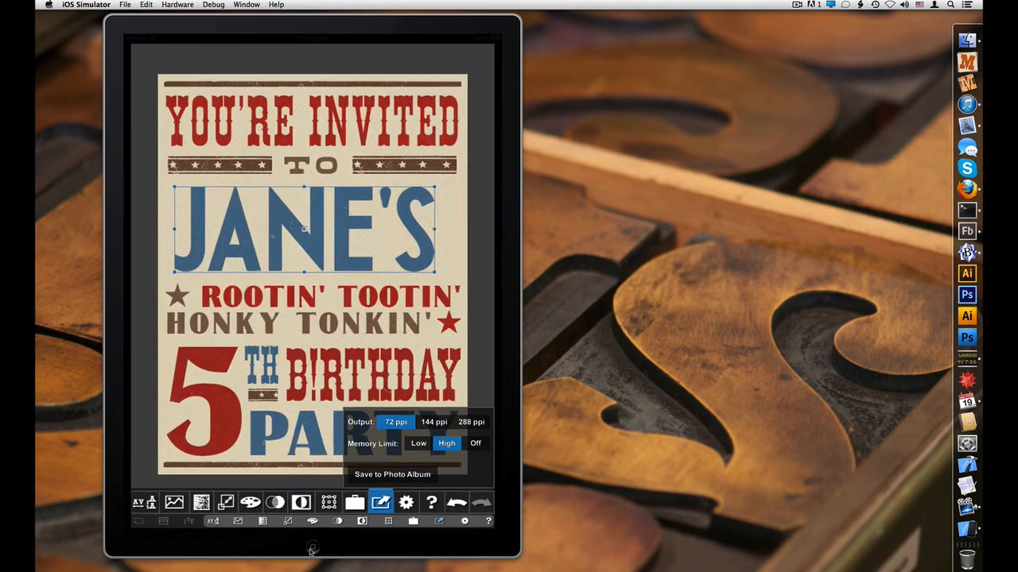
pyautogui.click(392, 474)
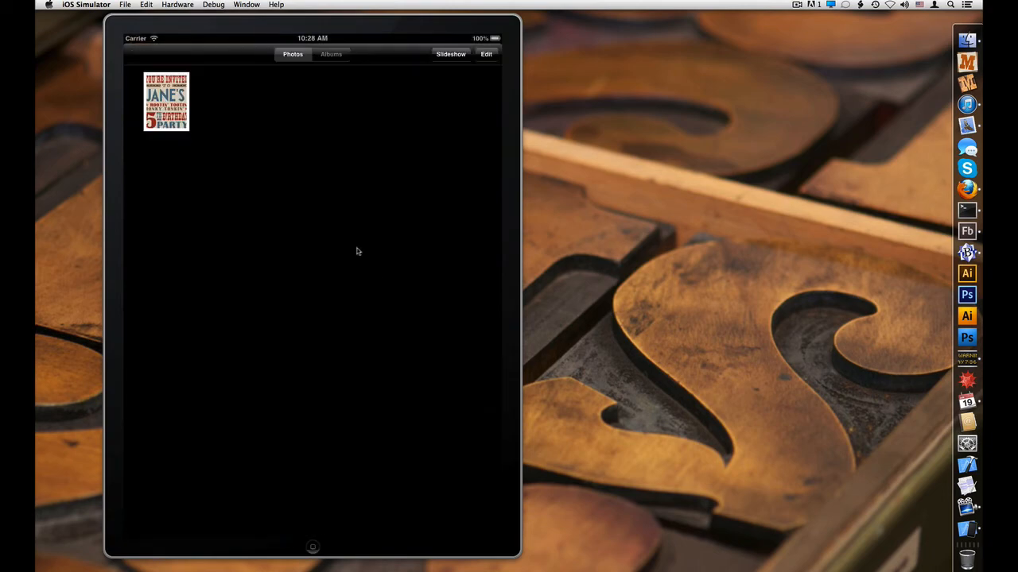
pyautogui.click(166, 101)
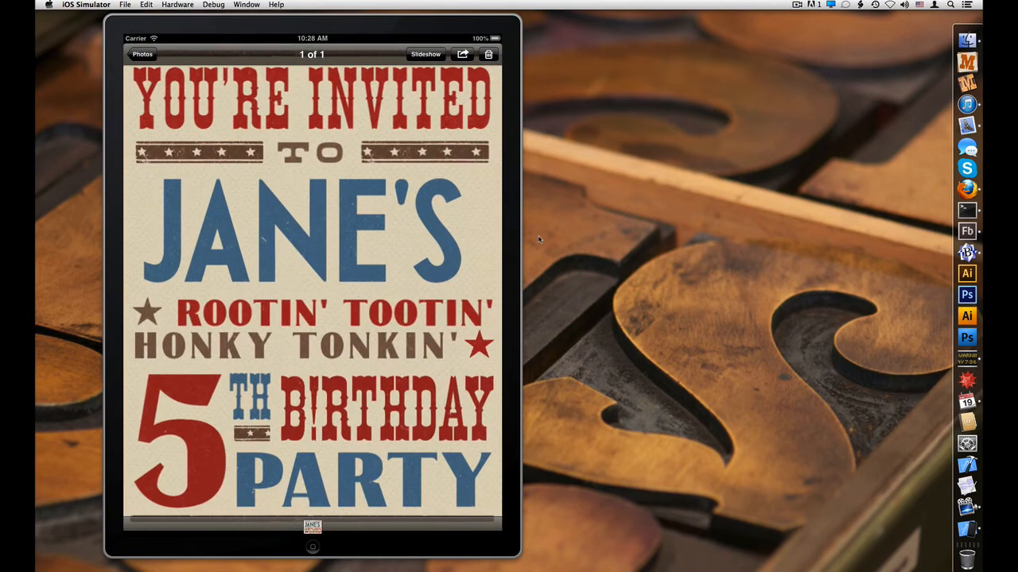